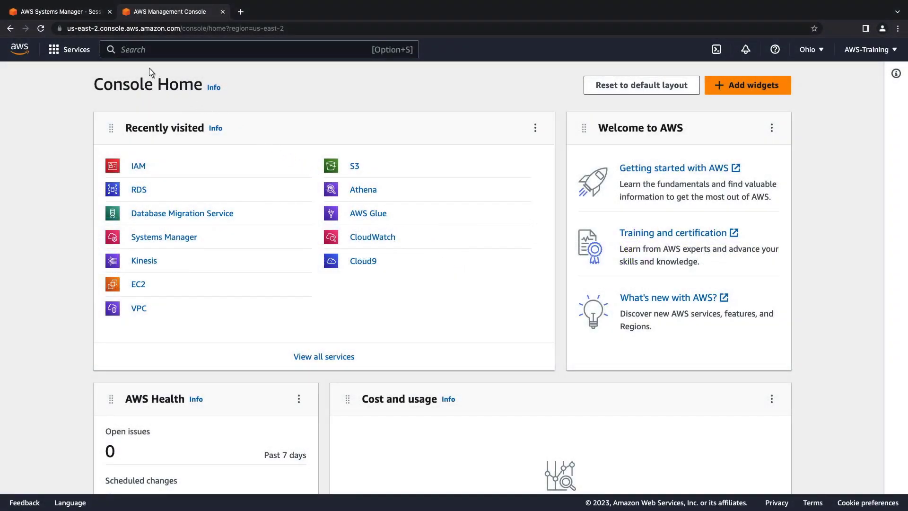
Search for RDS, enter the service and show its Parameter groups list
type("RDS")
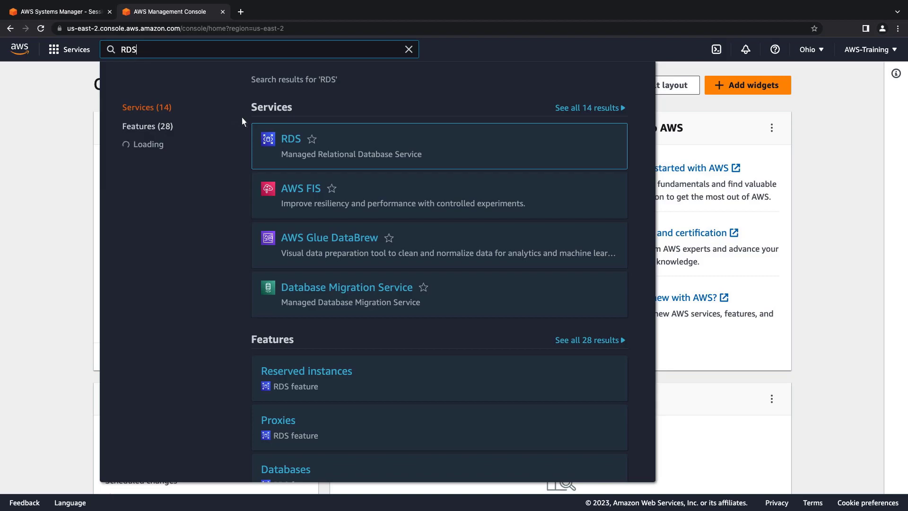
left_click(291, 138)
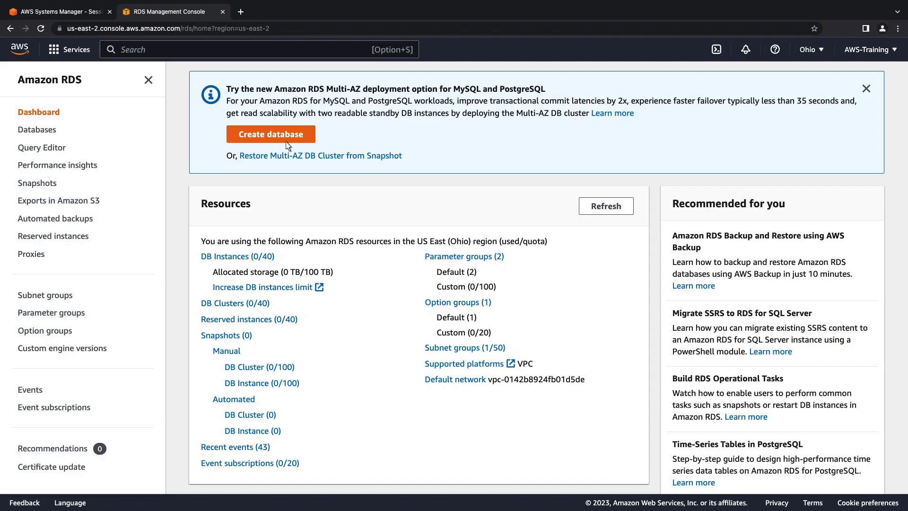
left_click(51, 312)
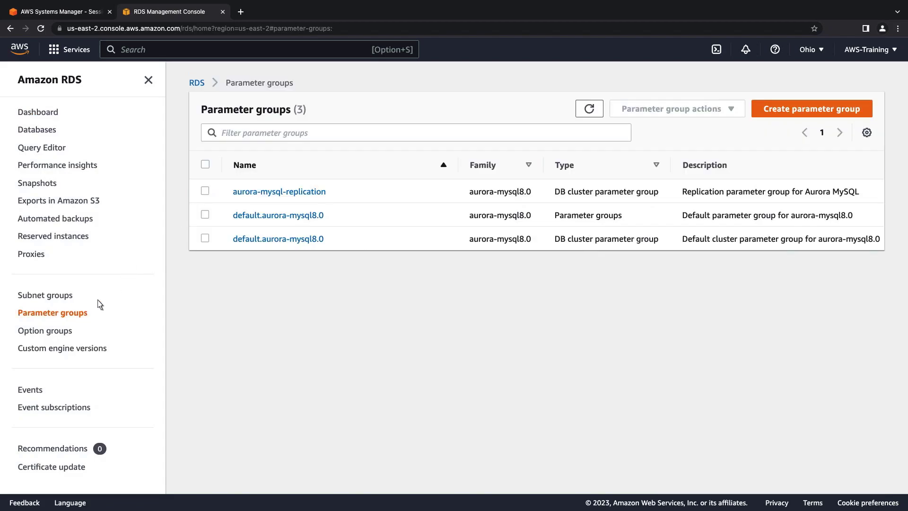
Edit parameters of aurora-mysql-replication and filter them for 'binlog'
left_click(278, 191)
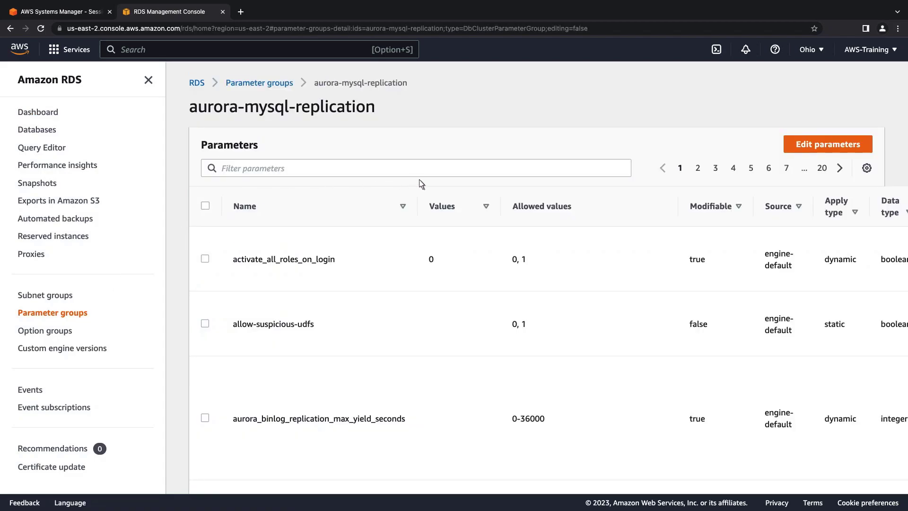
left_click(828, 143)
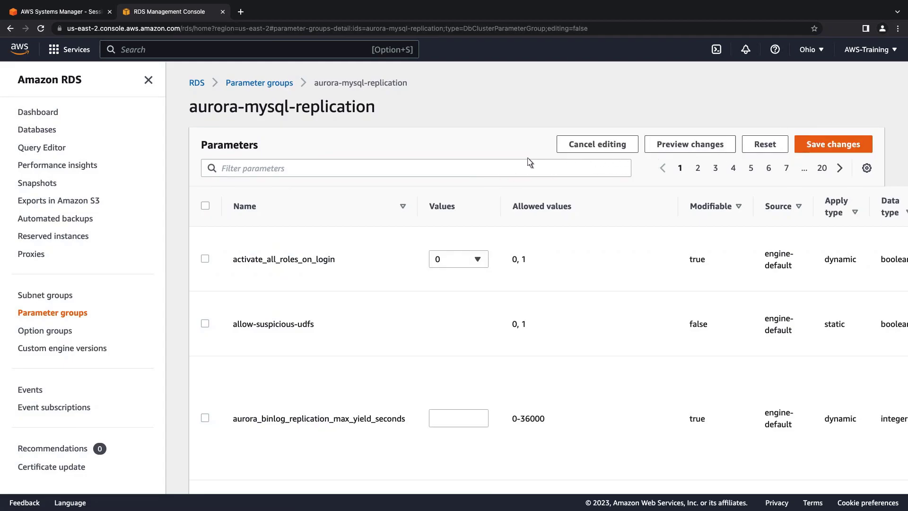
type("binlog")
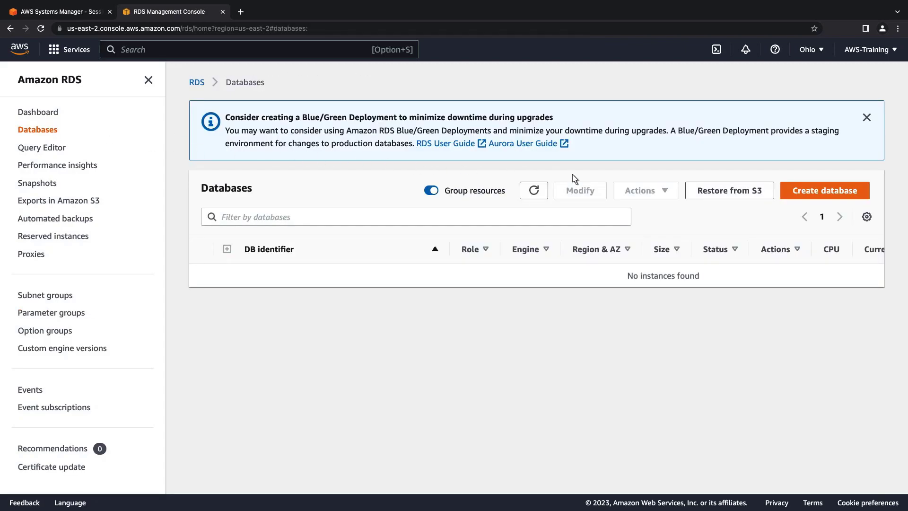
Start a new Standard-create Aurora MySQL database and choose engine version 3.03.0
left_click(824, 190)
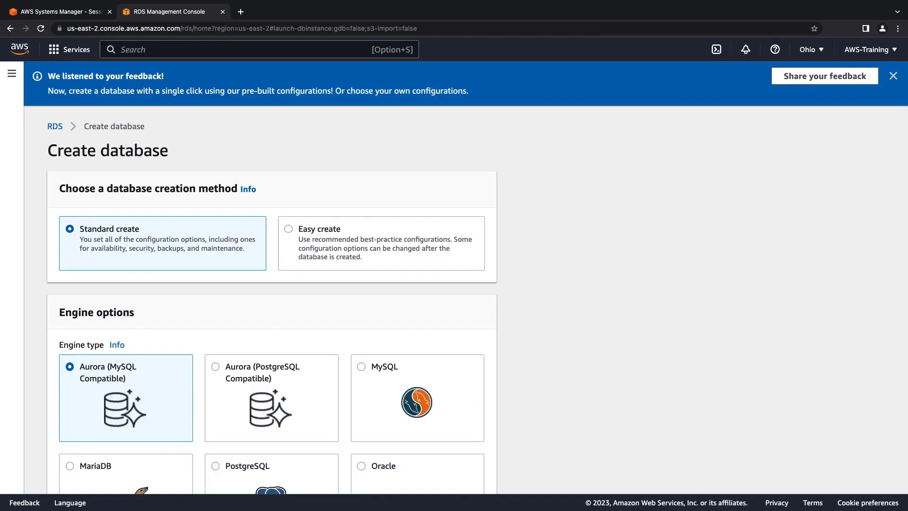
mouse_move(843, 192)
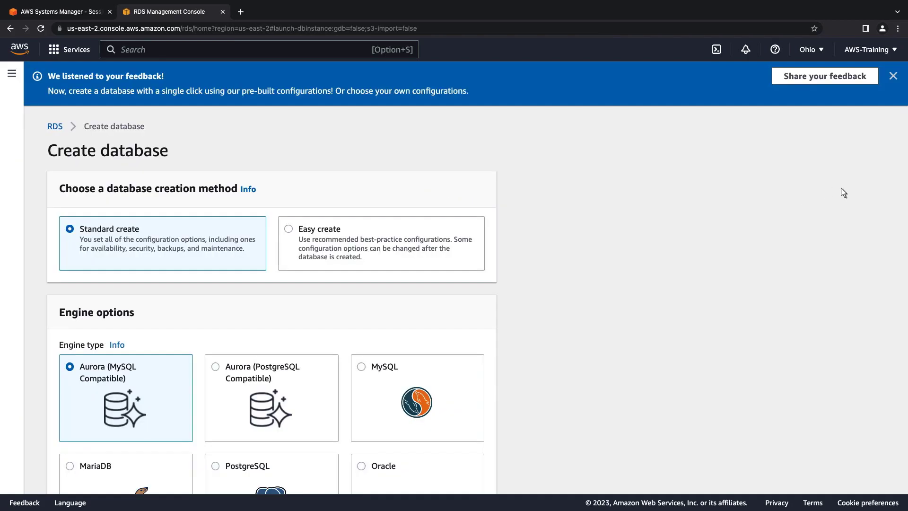
scroll("down", 3)
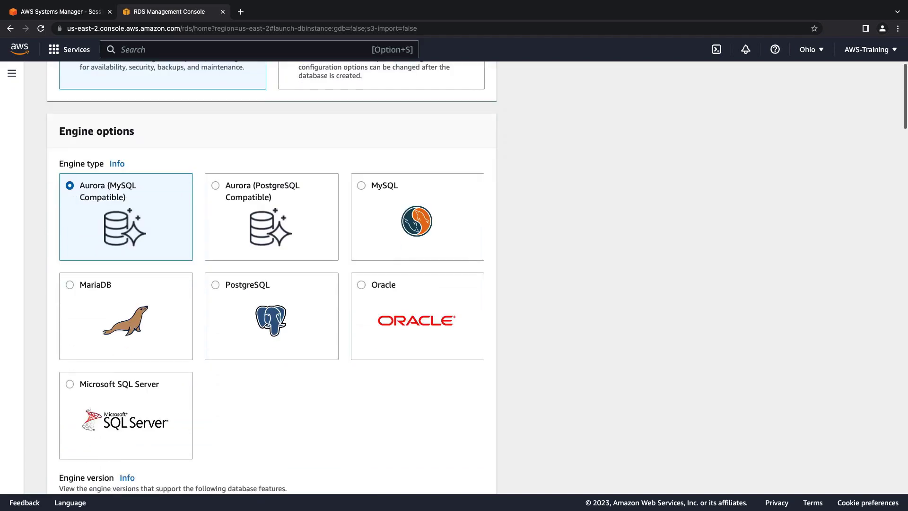
scroll("down", 3)
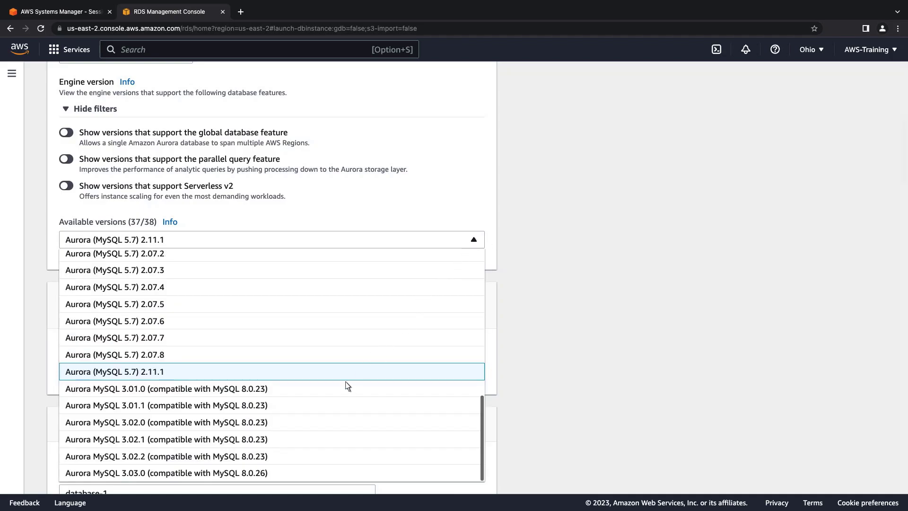
left_click(167, 473)
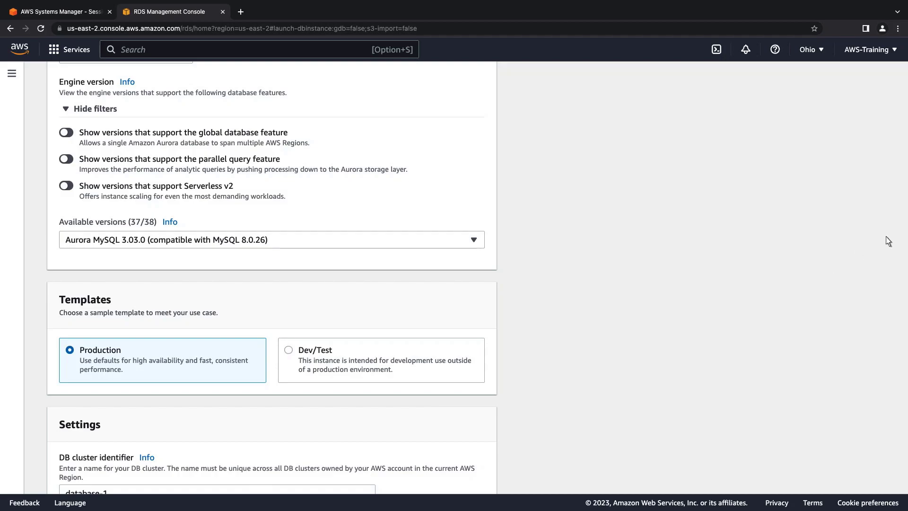
scroll("down", 3)
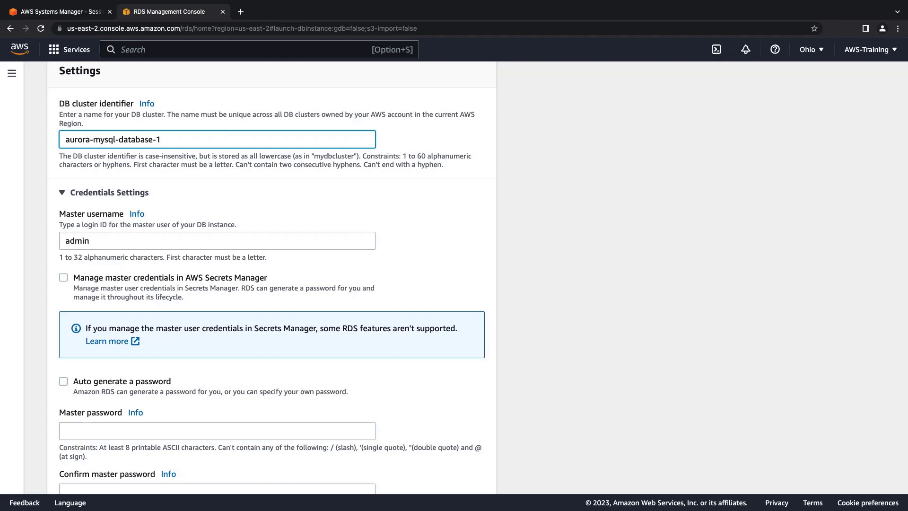
mouse_move(850, 237)
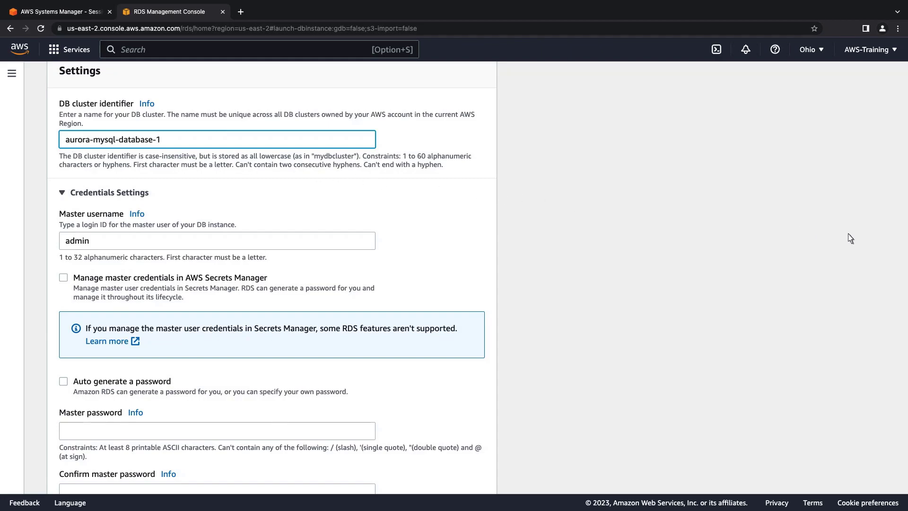
scroll("down", 3)
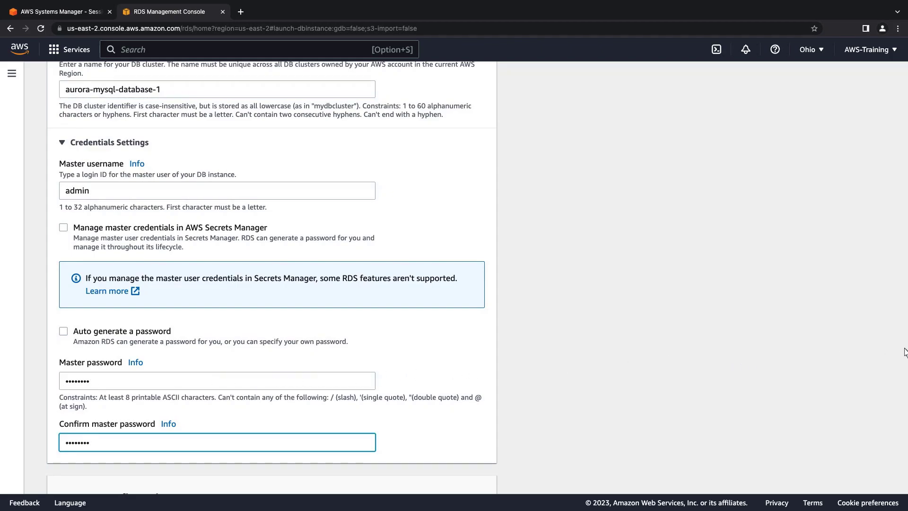
scroll("down", 3)
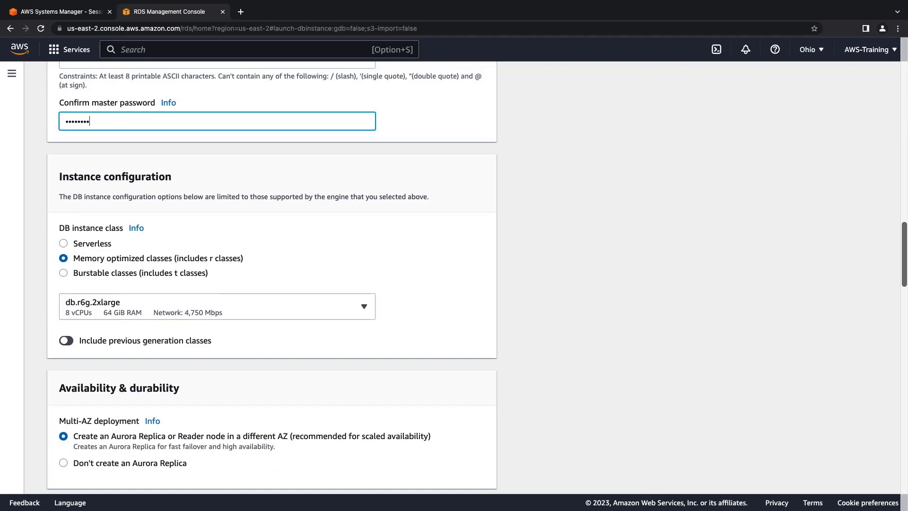
Connect the database to EC2 compute resource client-host-1
scroll("down", 3)
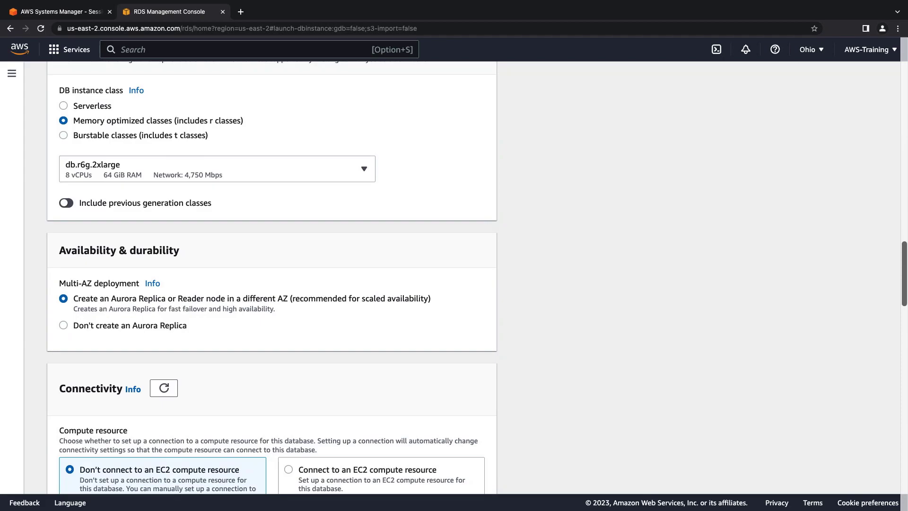
scroll("down", 3)
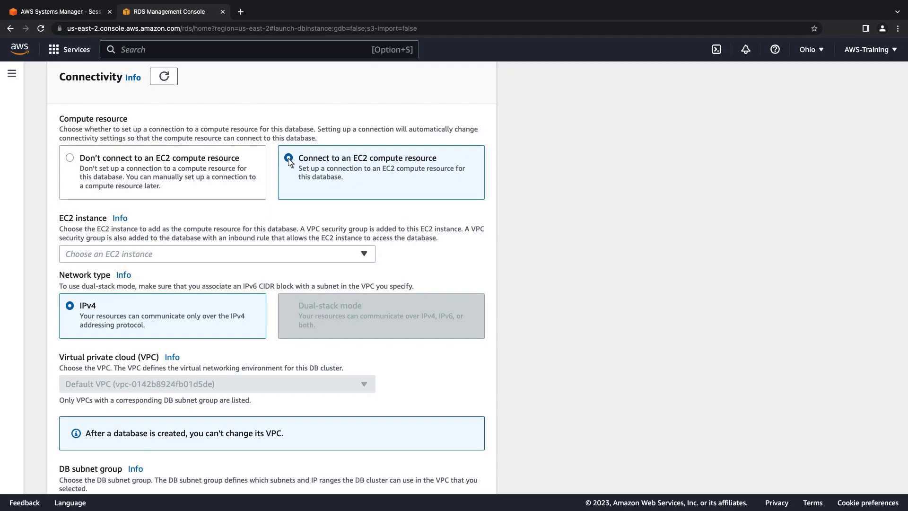
left_click(217, 254)
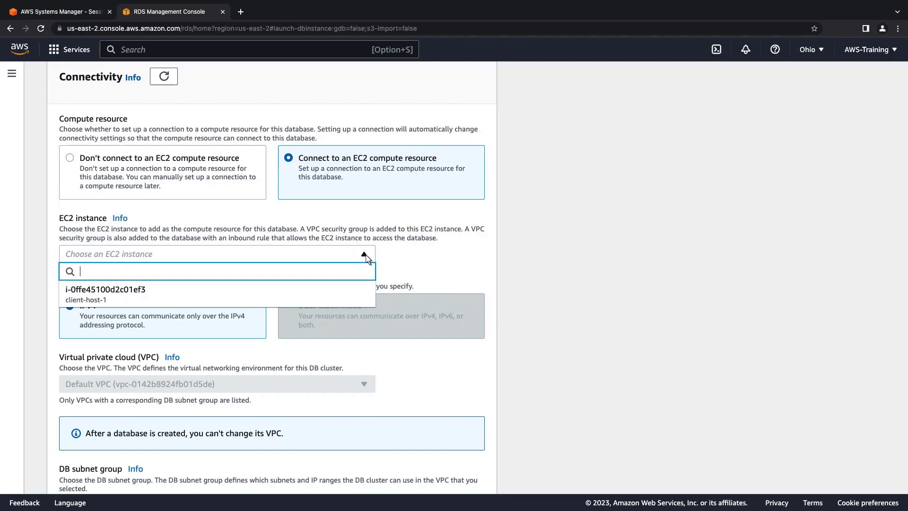
left_click(105, 293)
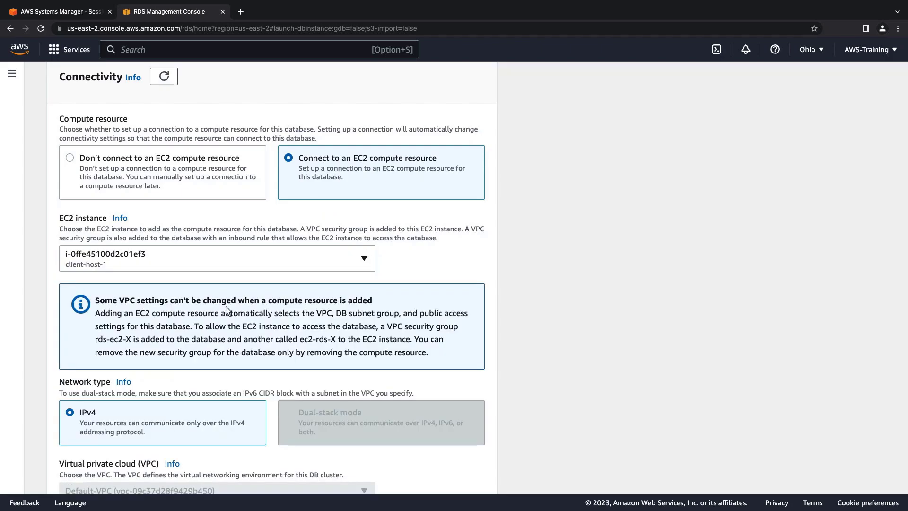
scroll("down", 3)
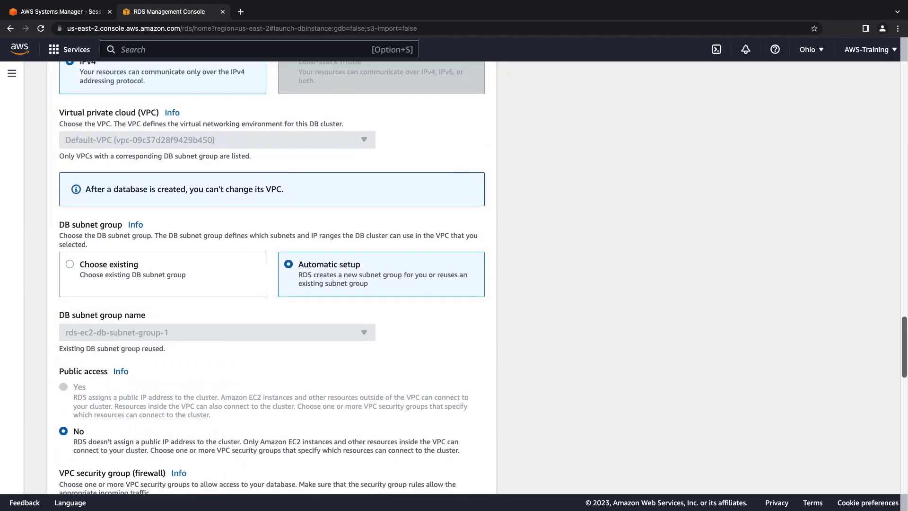
scroll("down", 3)
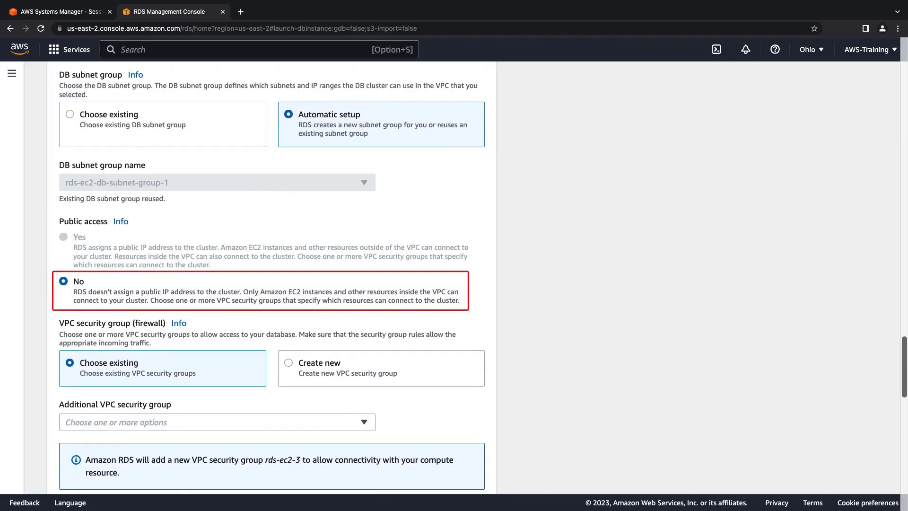
Add the default VPC security group and reveal the port 3306 connectivity settings
scroll("down", 3)
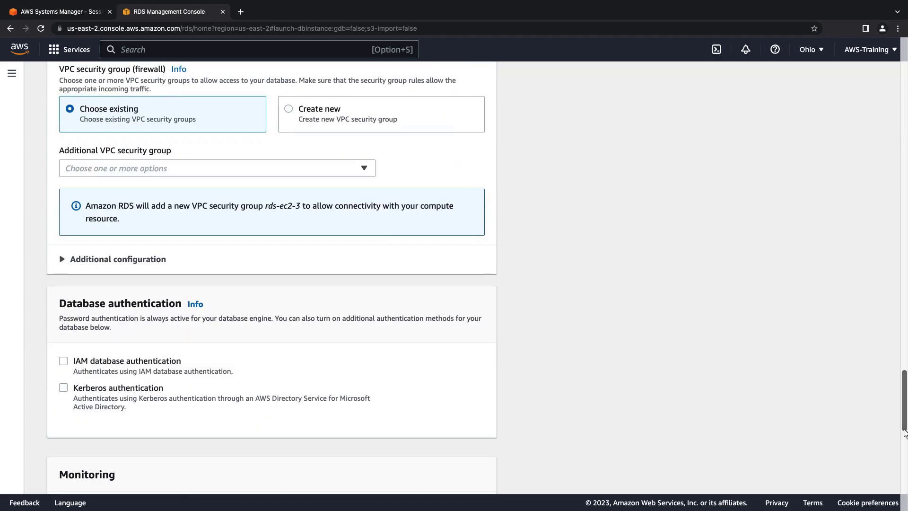
left_click(216, 169)
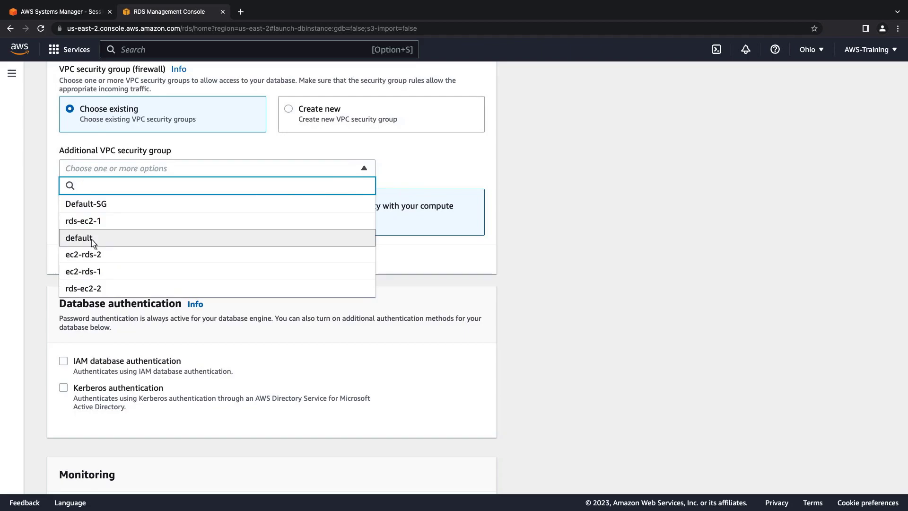
left_click(79, 237)
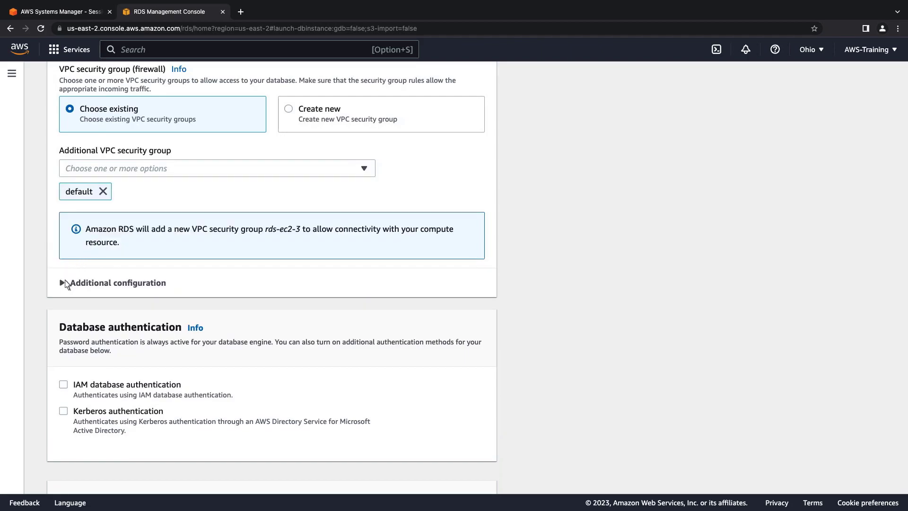
left_click(62, 283)
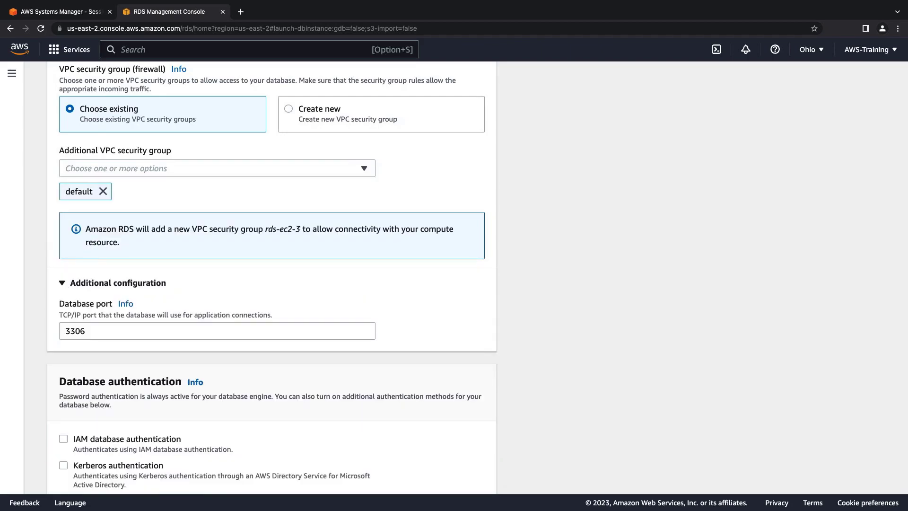
mouse_move(881, 490)
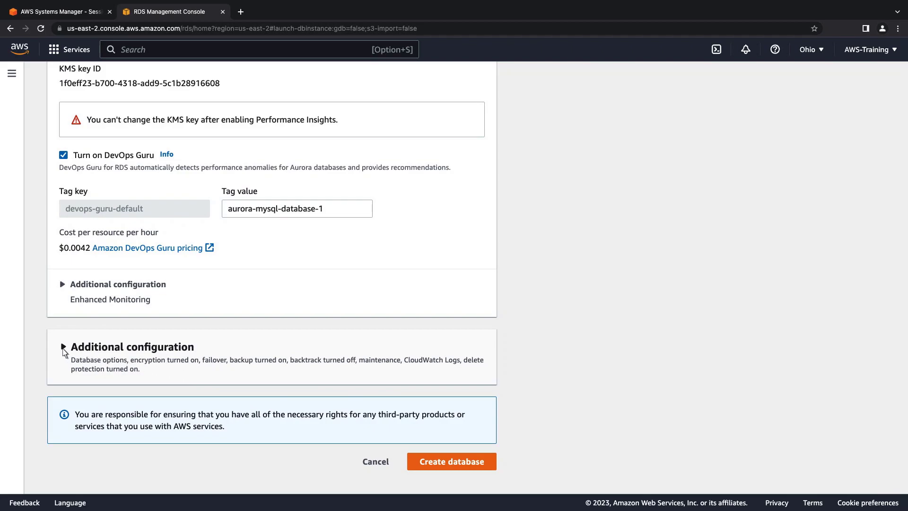
Set initial database product_platform, cluster parameter group aurora-mysql-replication, and create the database
left_click(62, 346)
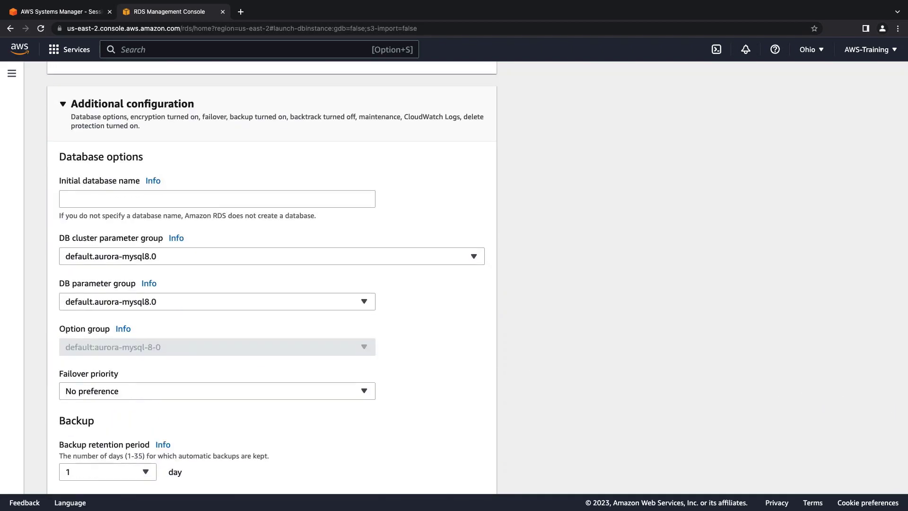
mouse_move(245, 255)
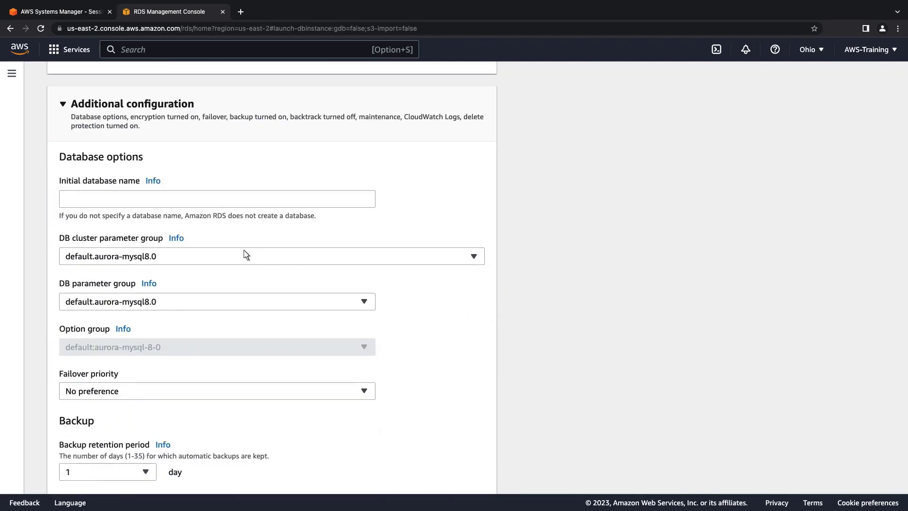
type("product_platform")
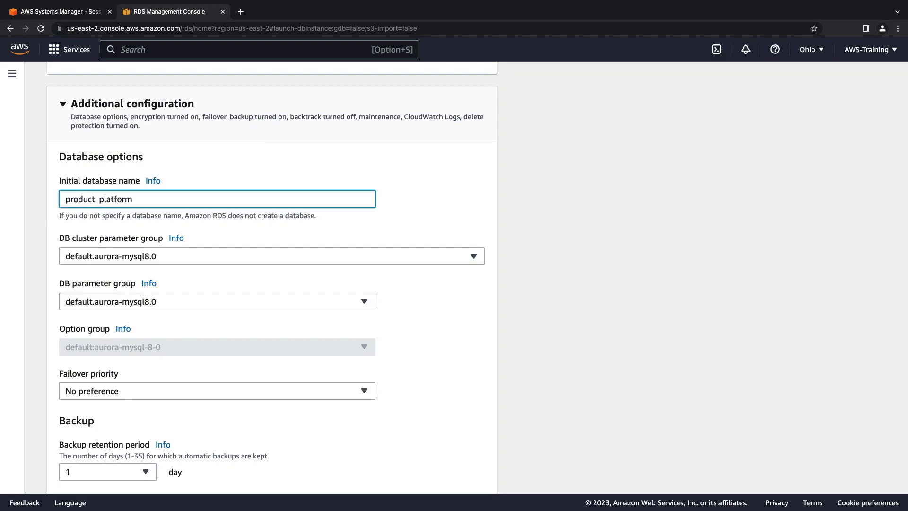
mouse_move(370, 248)
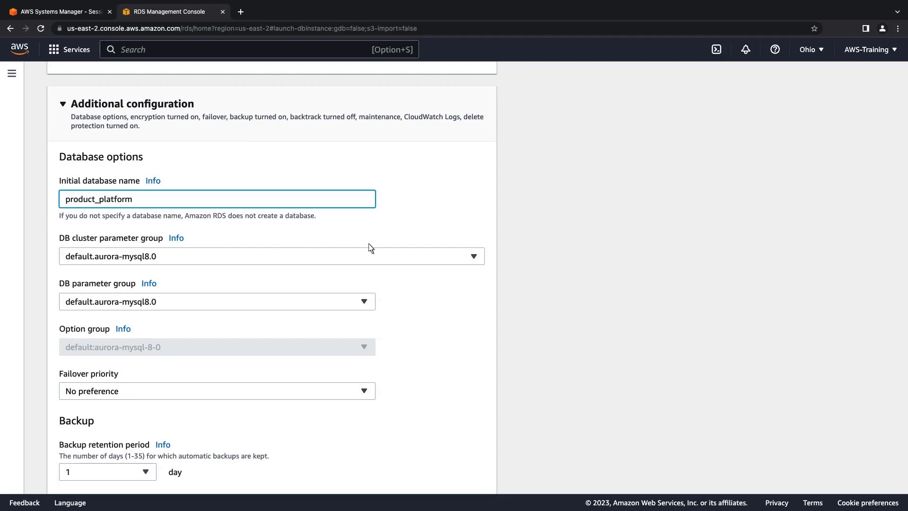
left_click(271, 256)
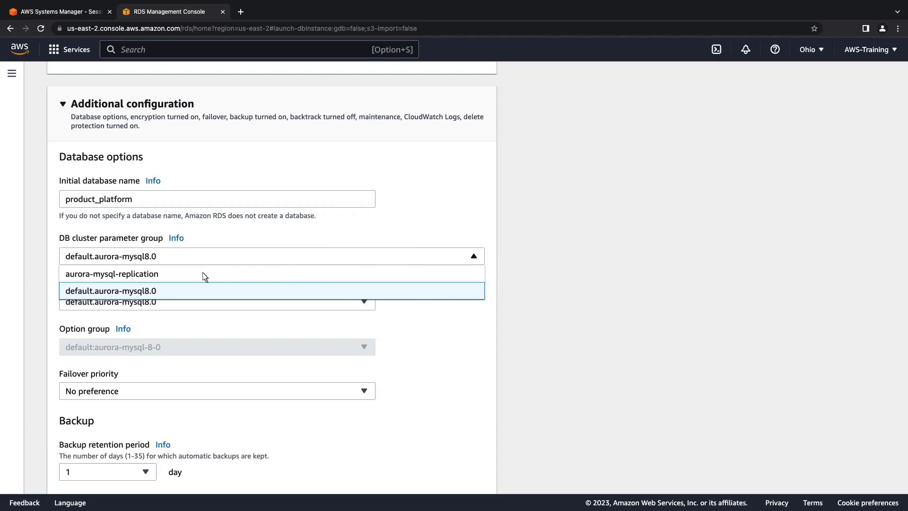
left_click(112, 273)
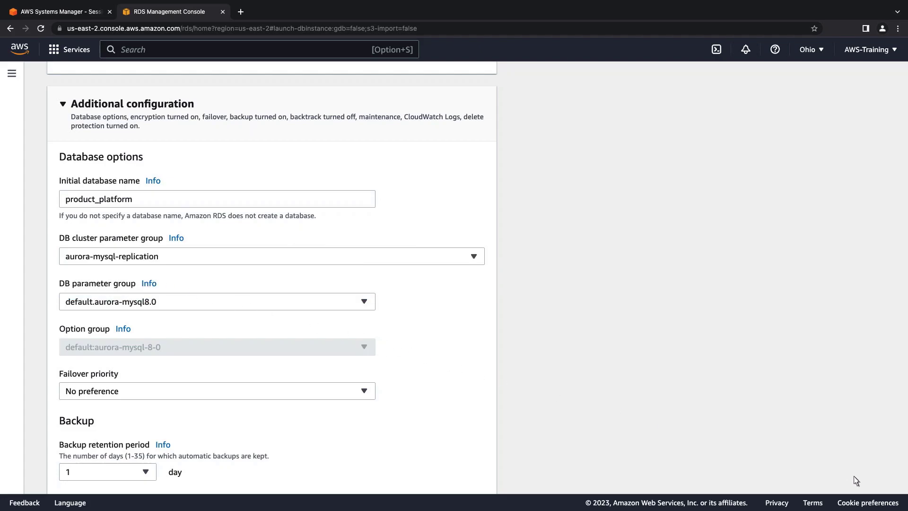
scroll("down", 3)
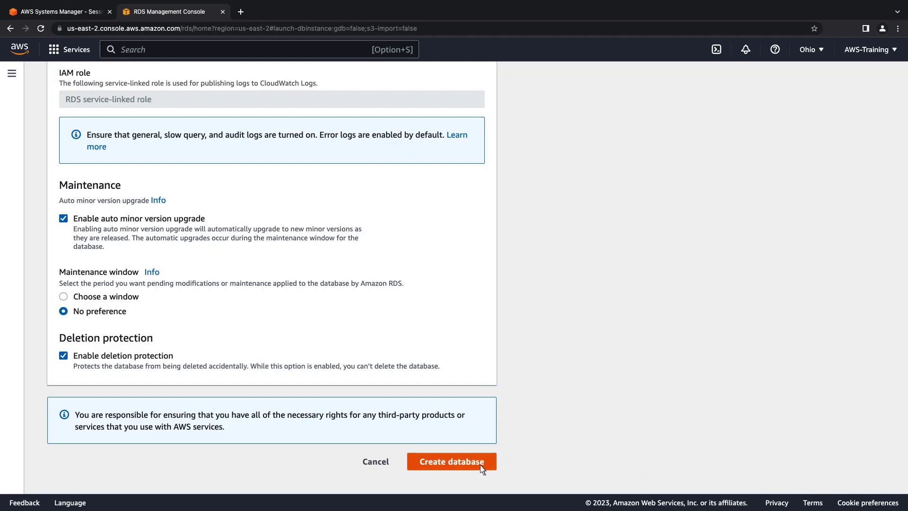
left_click(451, 462)
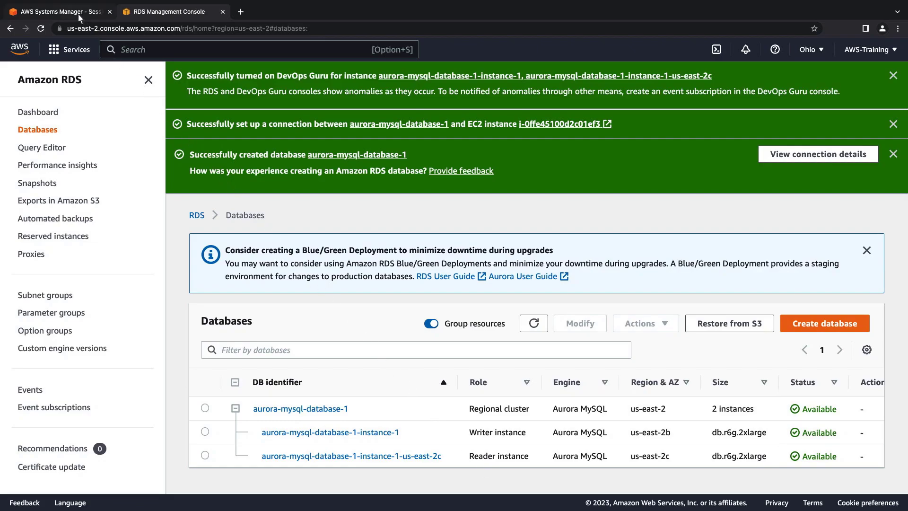
In the instance shell, display commands.sql and begin a mysql command
left_click(58, 11)
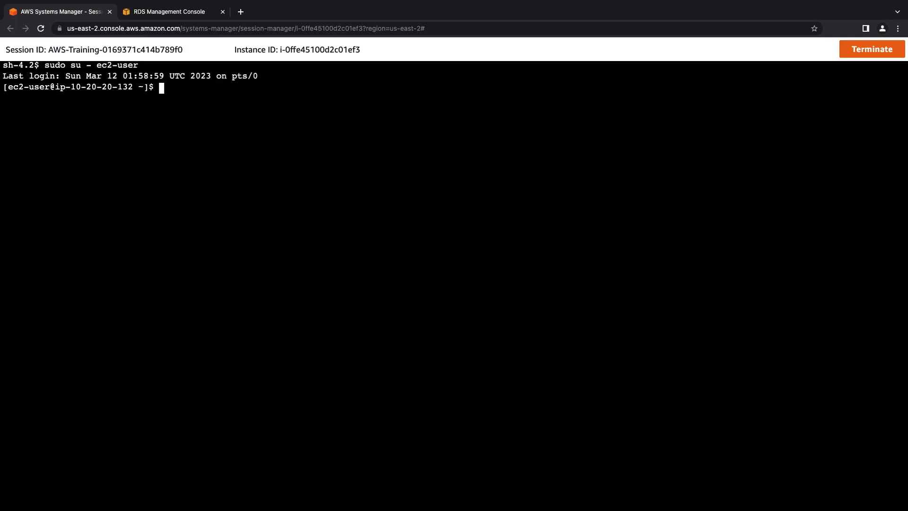
type("cat commands.sql")
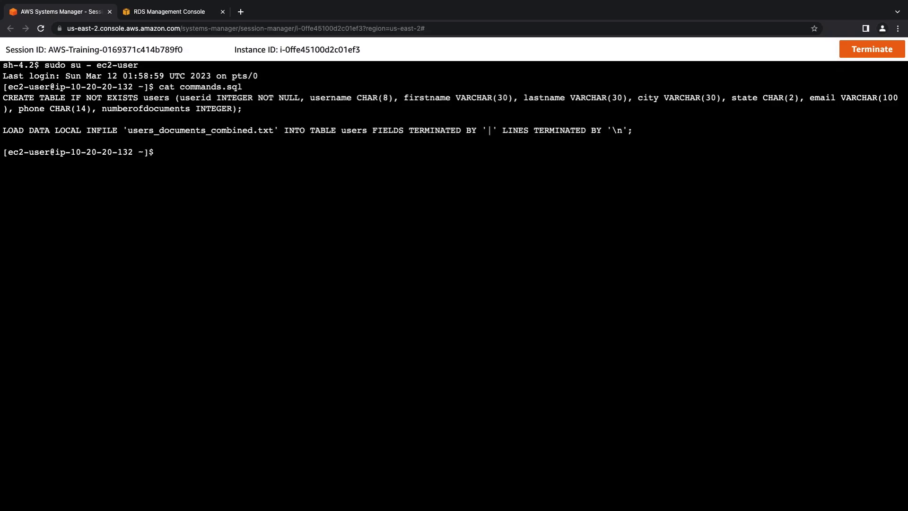
type("mysql")
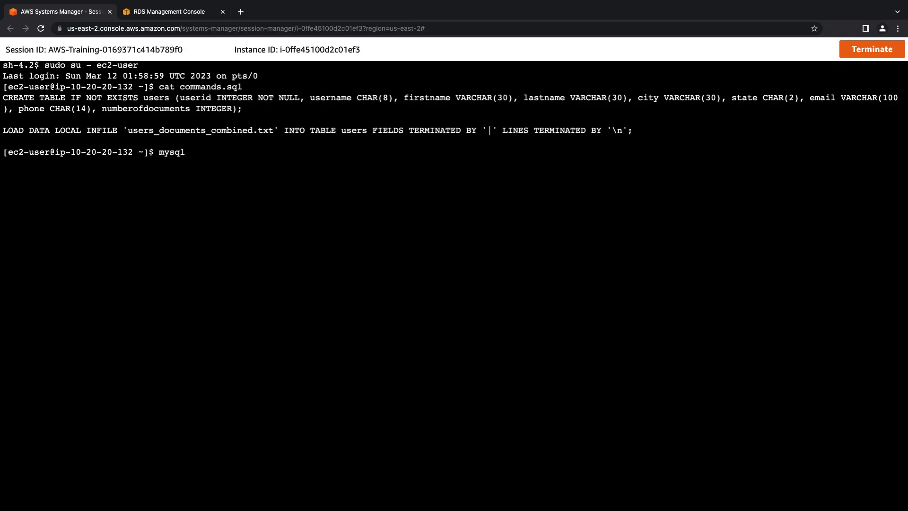
mouse_move(164, 95)
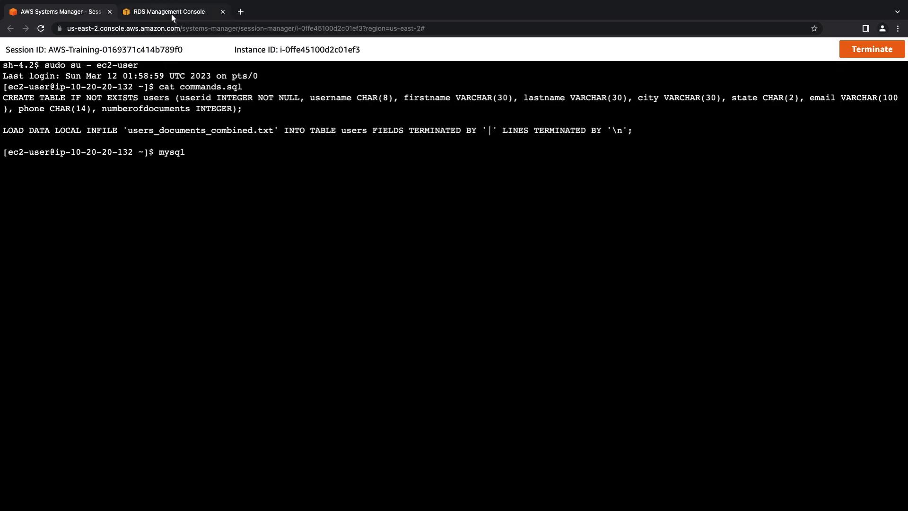
Copy the cluster's writer endpoint from RDS and return to the shell session
left_click(172, 12)
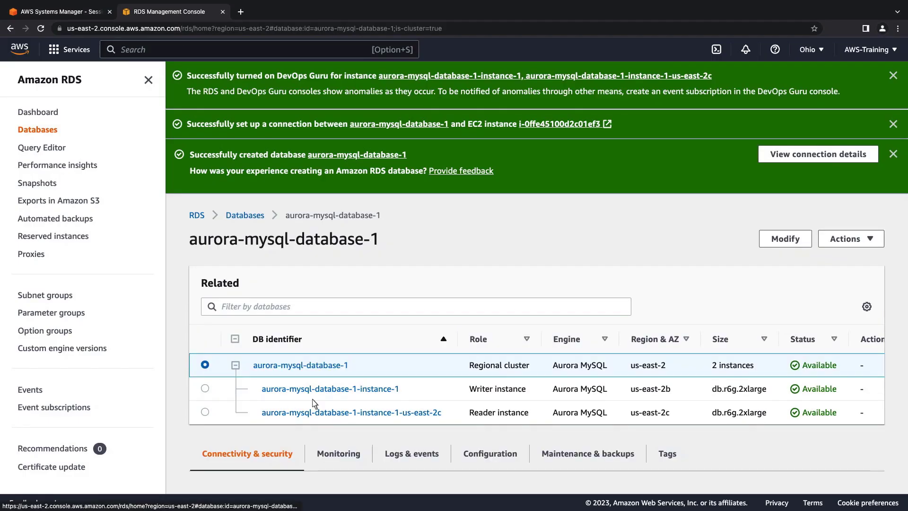
scroll("down", 3)
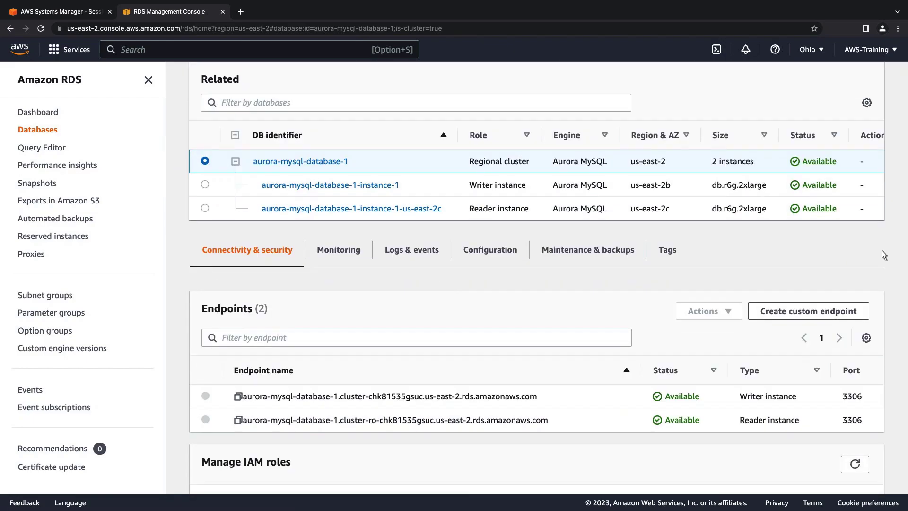
left_click(237, 396)
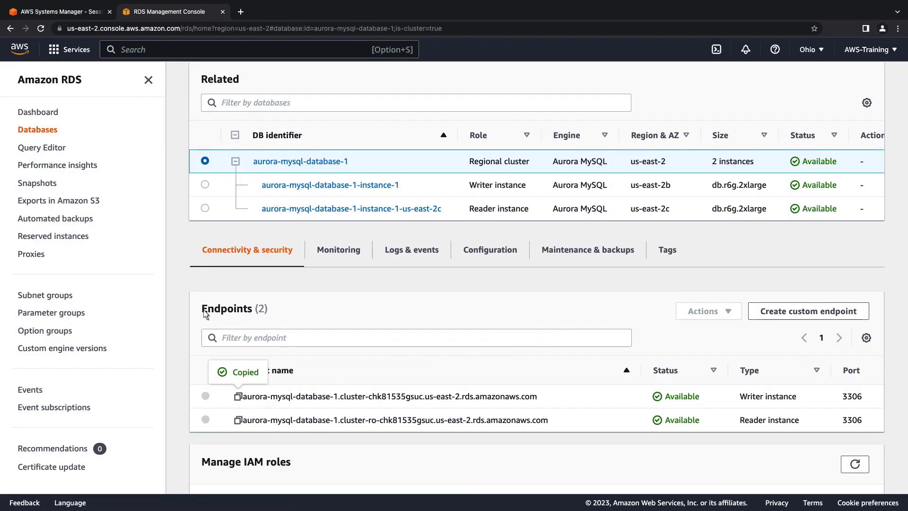
left_click(56, 11)
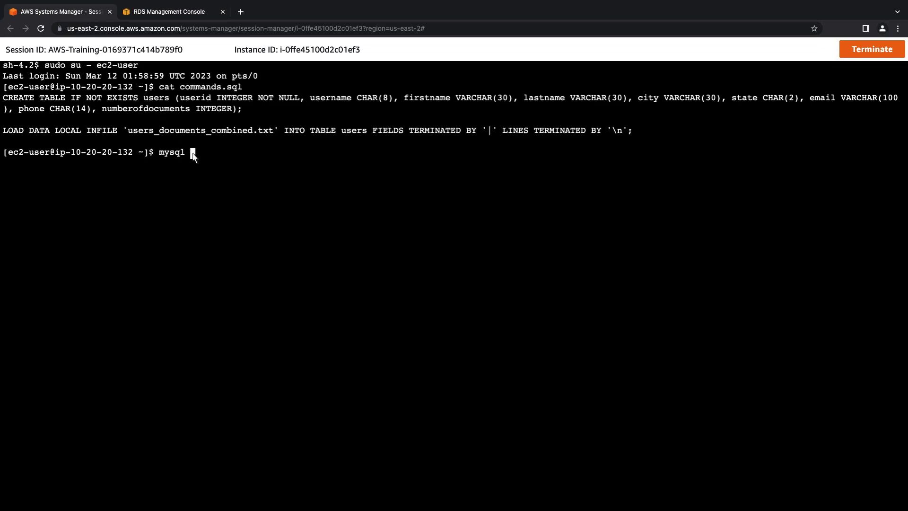
Run mysql as admin against the writer endpoint and count the rows in users
type("-h aurora-mysql-database-1.cluster-chk81535gsuc.us-east-2.rds.amazonaws.com -u admin -p product_platform < commands.sql")
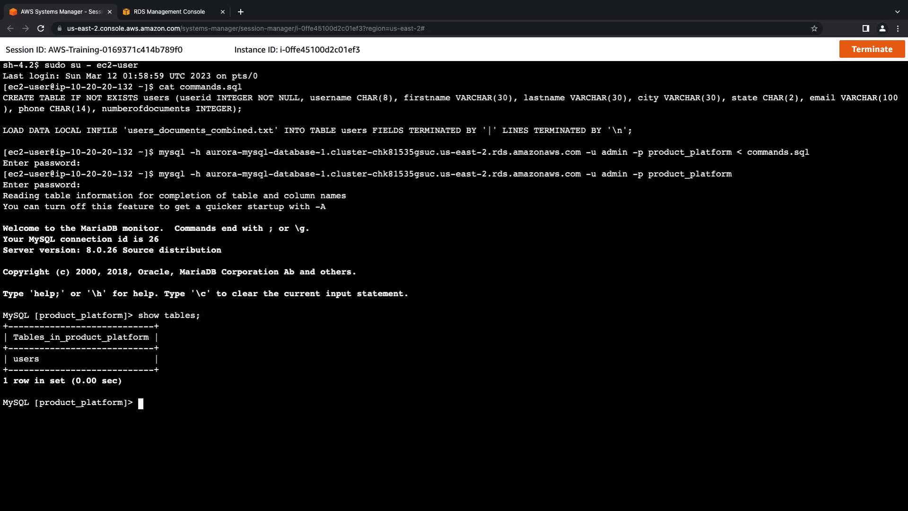
type("select count(*) from users;")
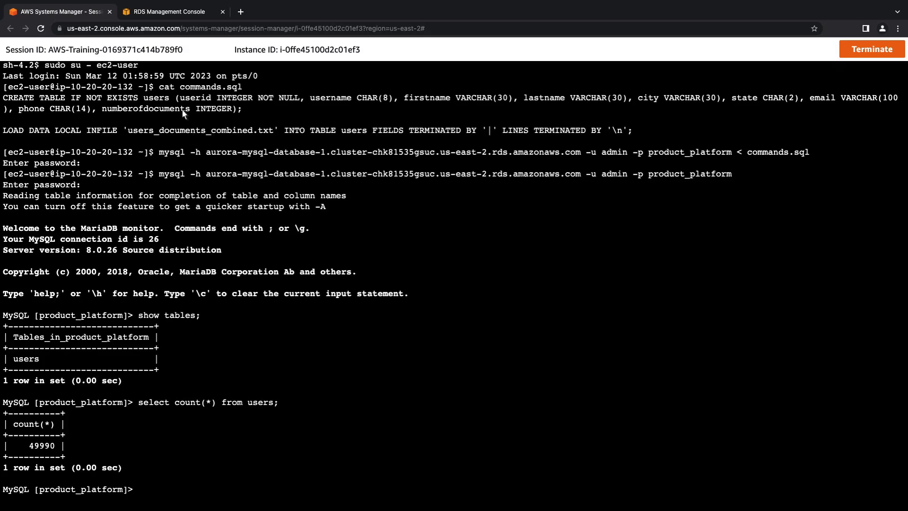
Back in the console, search the services for 'kinesis'
left_click(168, 11)
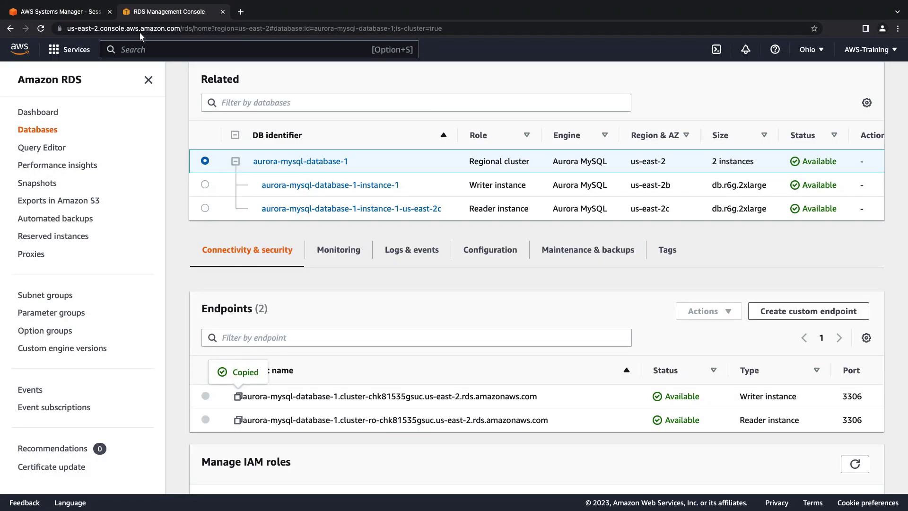
type("kinesis")
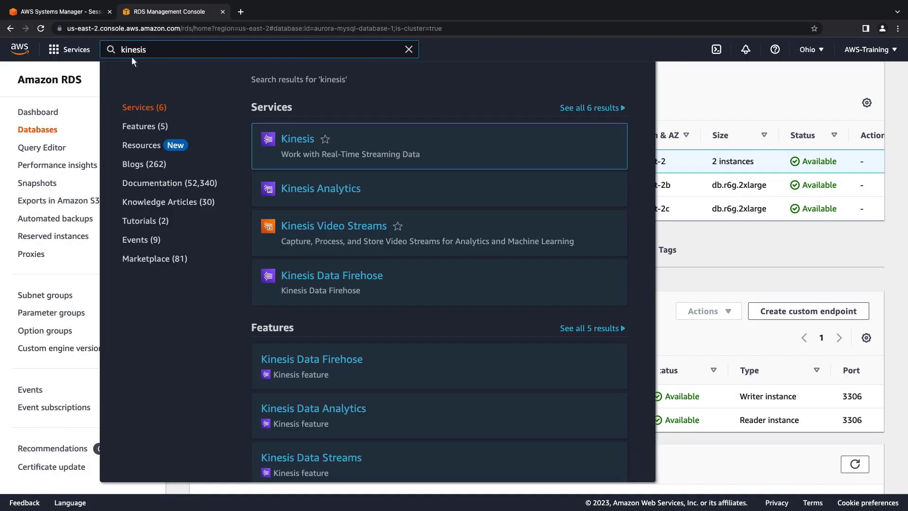
Create a provisioned Kinesis data stream named kinesis-aurora with one shard
left_click(297, 138)
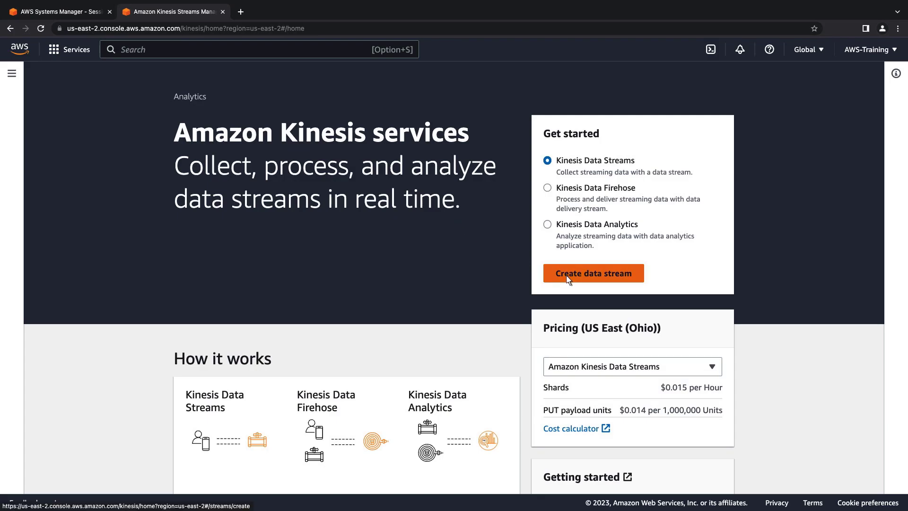
left_click(591, 273)
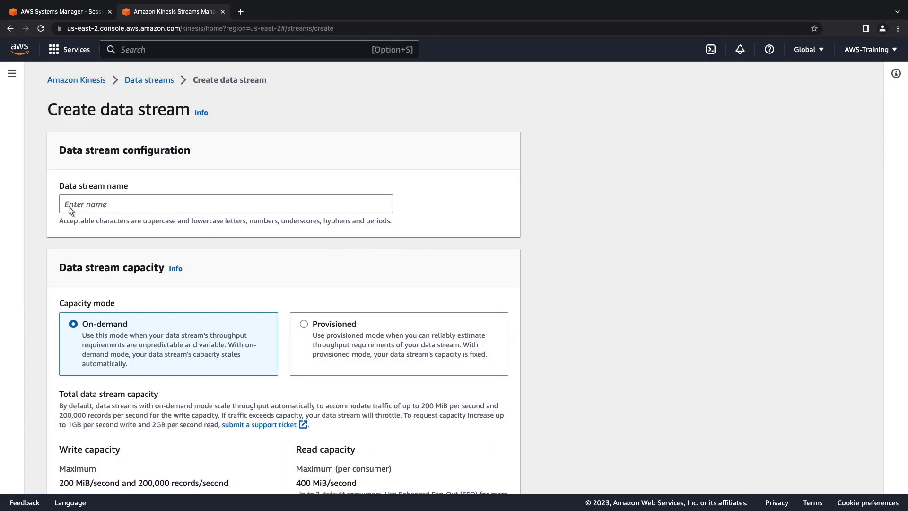
type("kinesis-aurora")
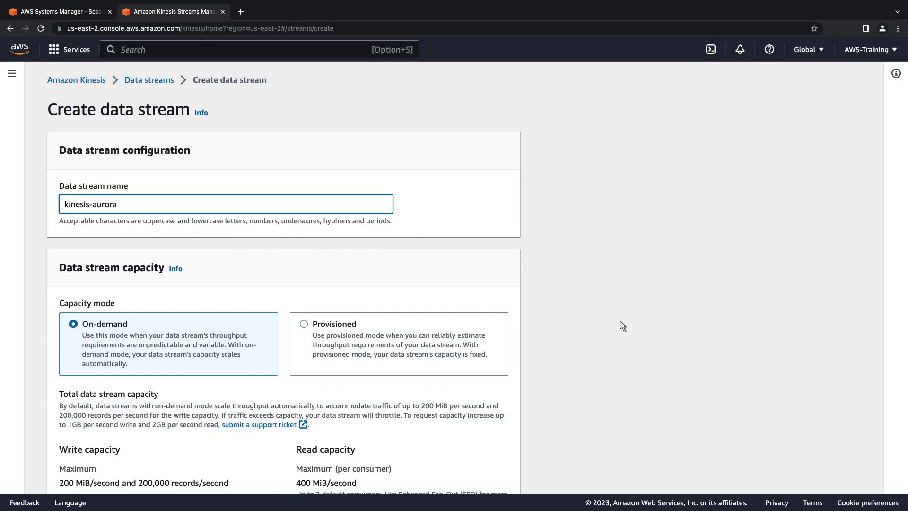
scroll("down", 3)
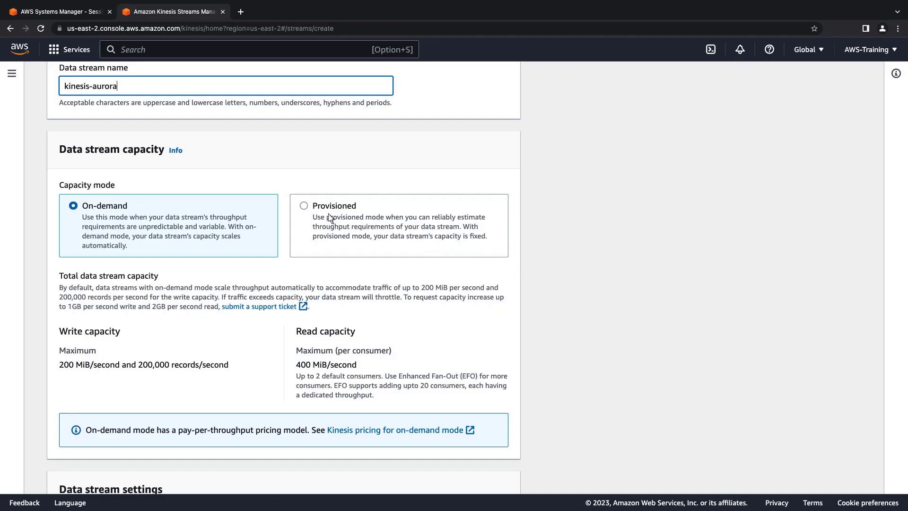
left_click(304, 205)
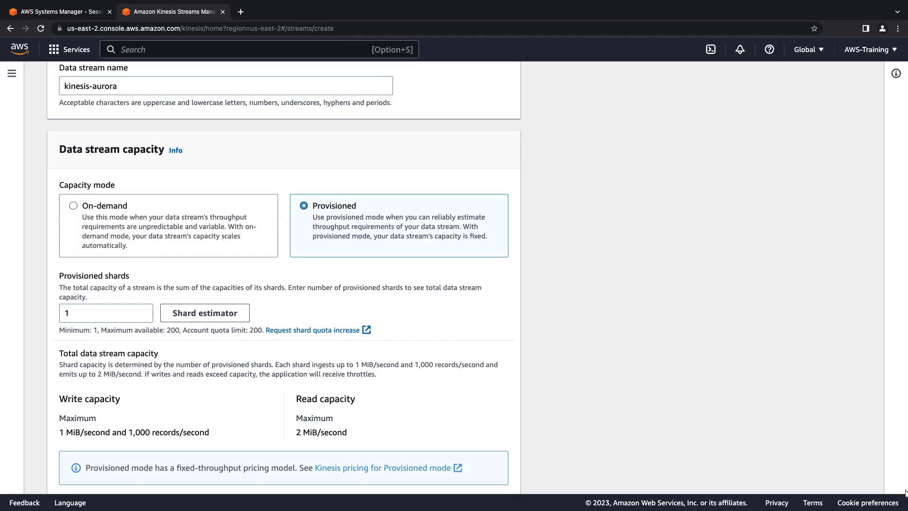
scroll("down", 3)
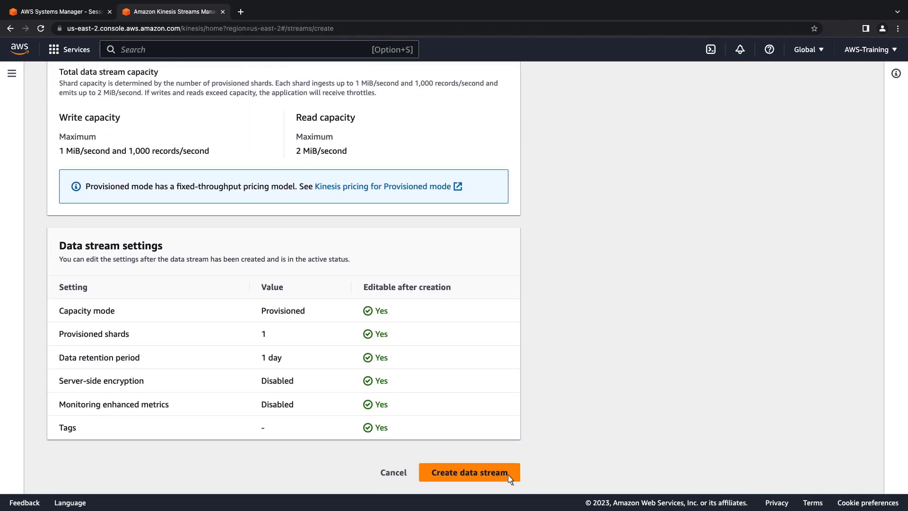
left_click(469, 472)
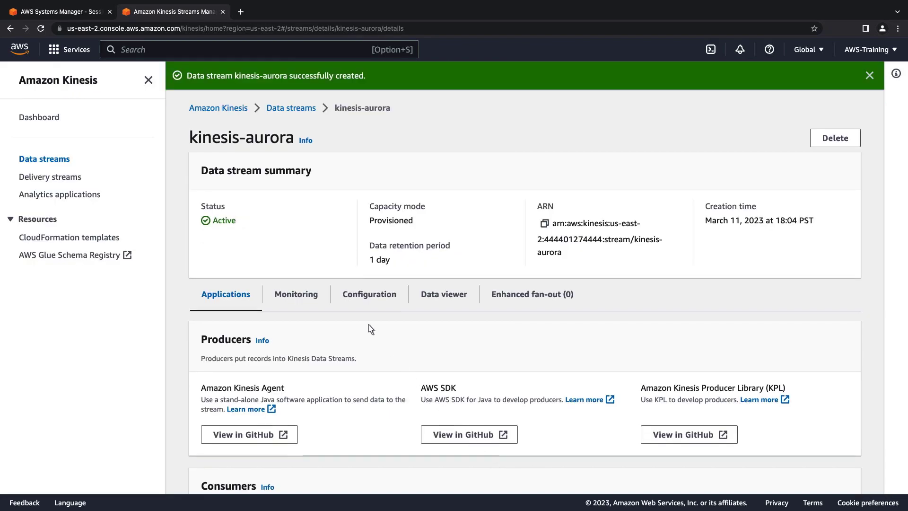
Navigate to the IAM service and begin creating a new role
type("iam")
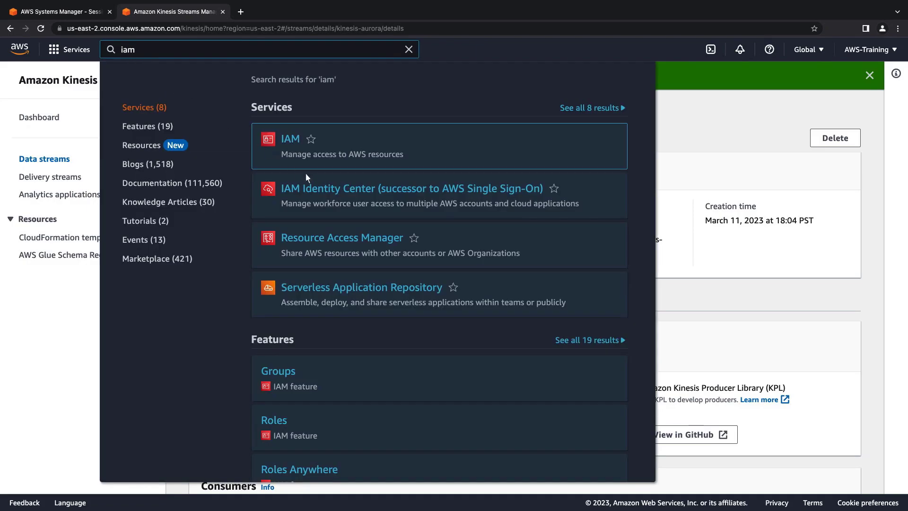
left_click(291, 138)
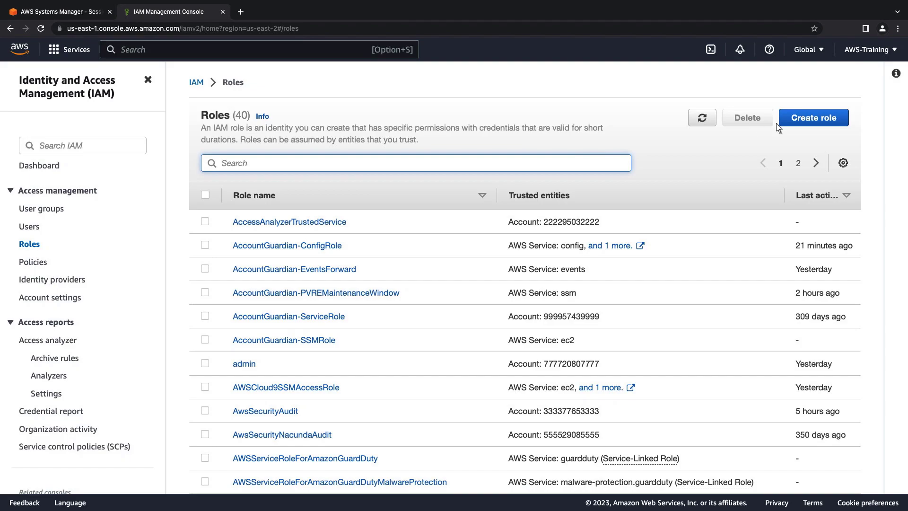
left_click(813, 118)
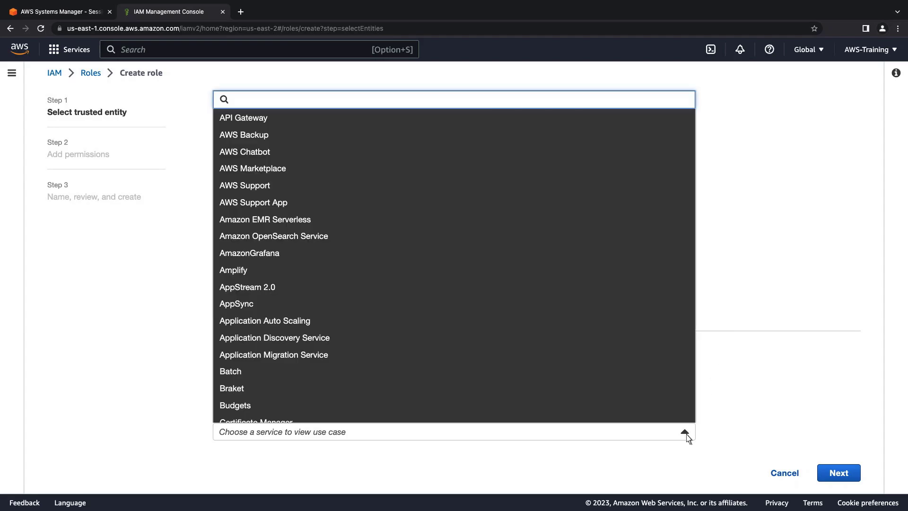
Choose DMS as the role's trusted AWS service and continue to permissions
type("dms")
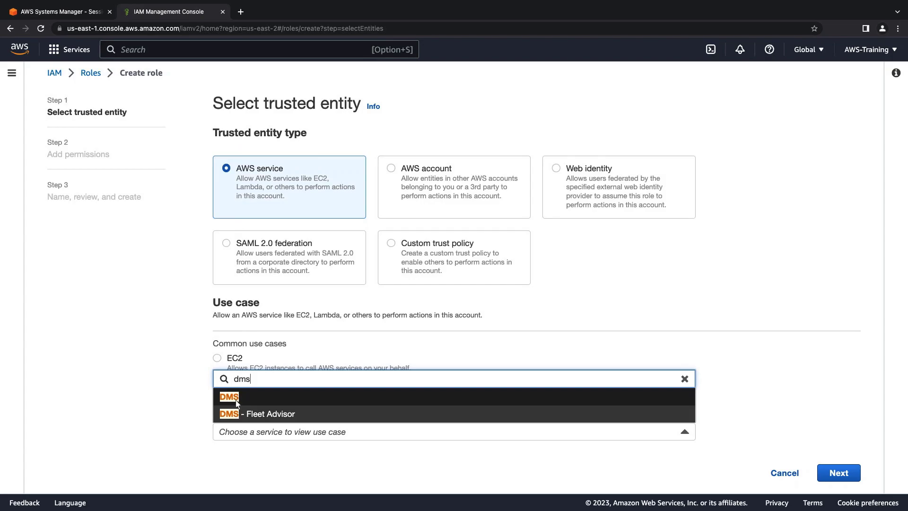
left_click(229, 396)
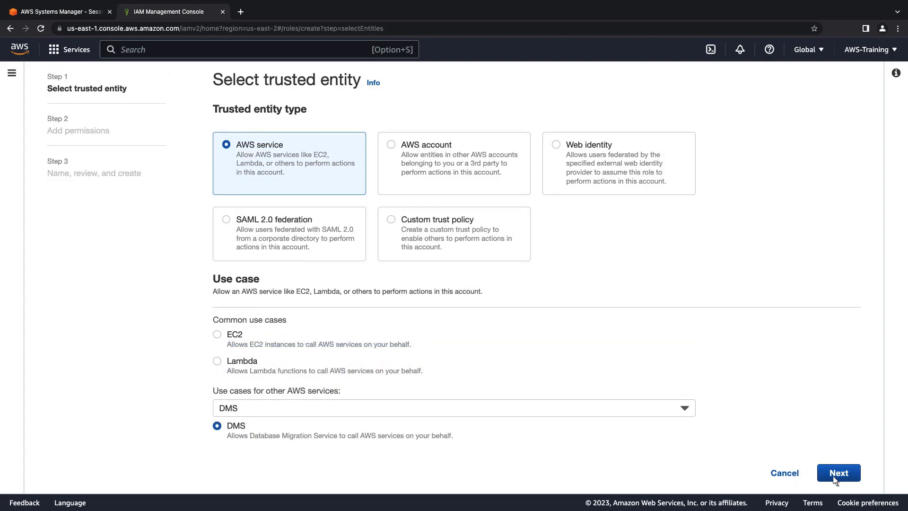
left_click(837, 473)
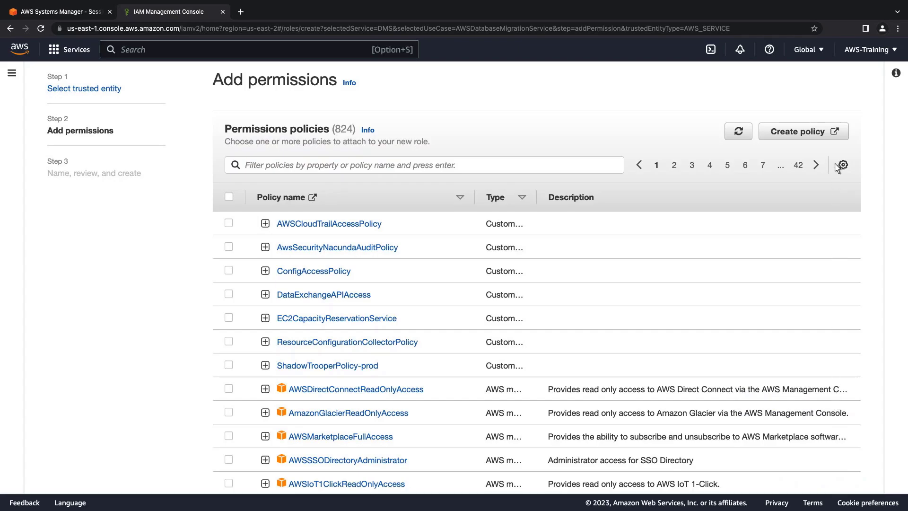
Start a new custom policy and scope it to the Kinesis service
left_click(798, 131)
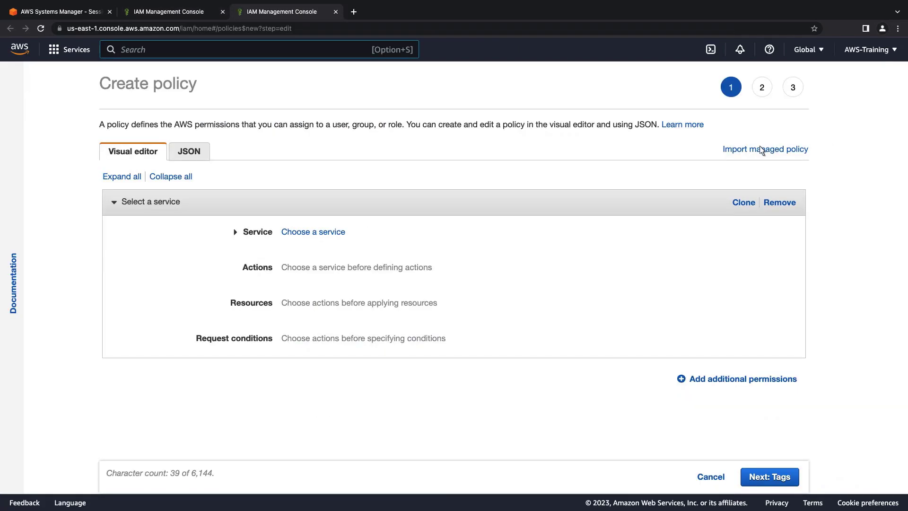
left_click(313, 232)
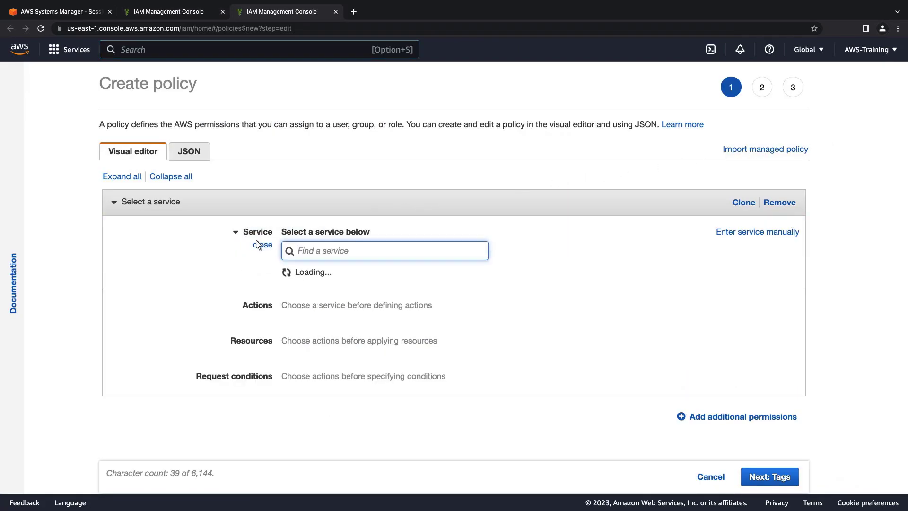
type("kines")
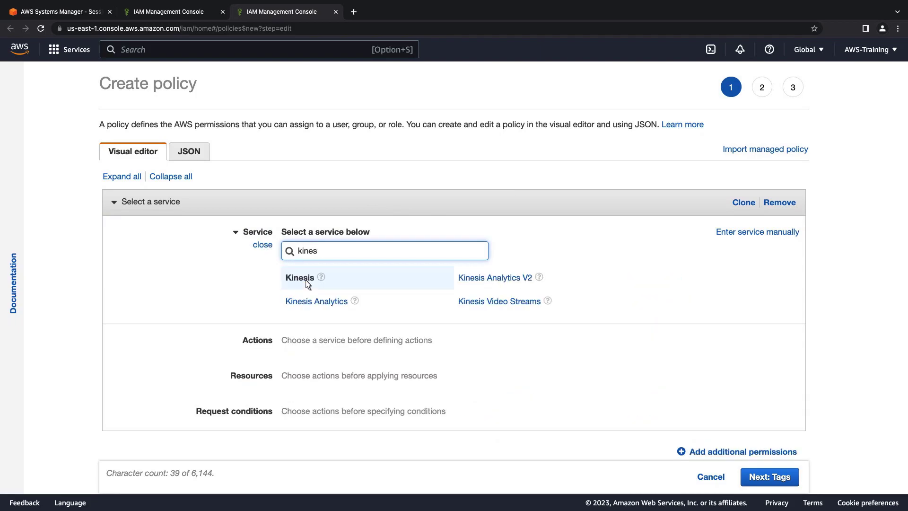
left_click(300, 277)
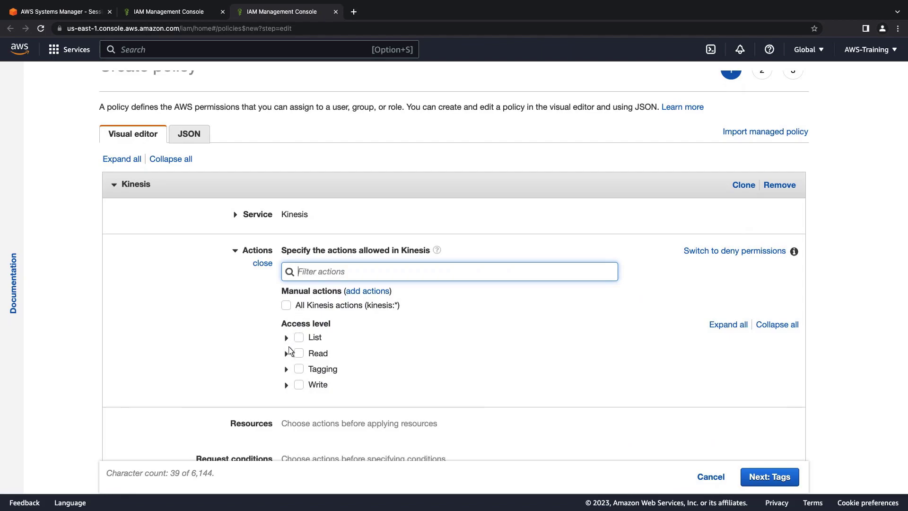
Allow Kinesis DescribeStream, PutRecord and PutRecords actions, then expand Resources
left_click(285, 353)
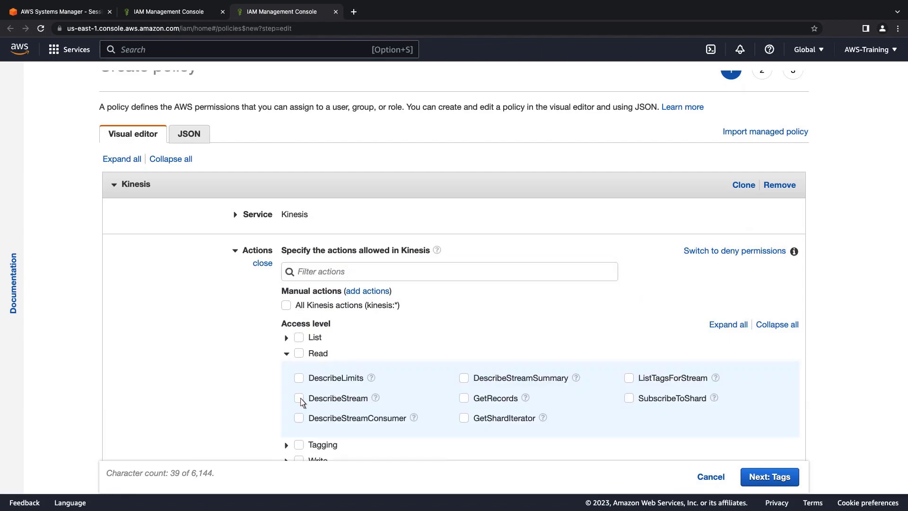
left_click(299, 399)
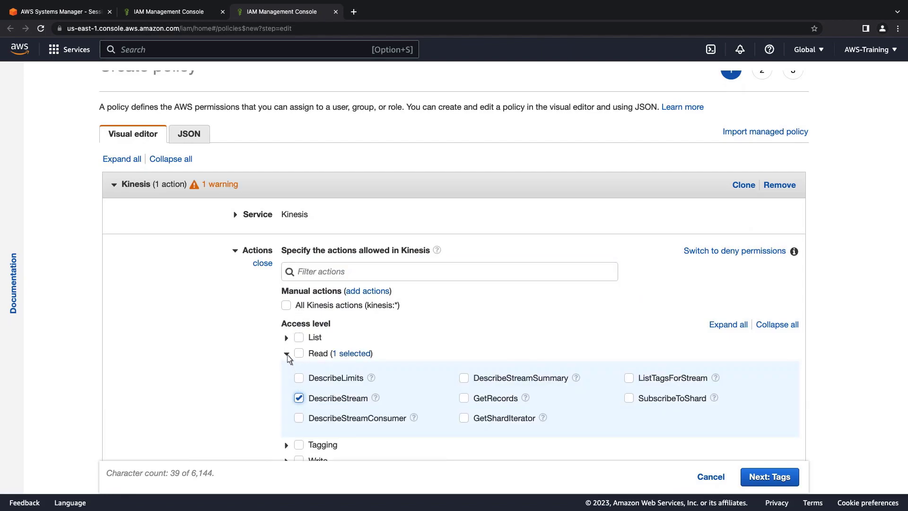
left_click(286, 352)
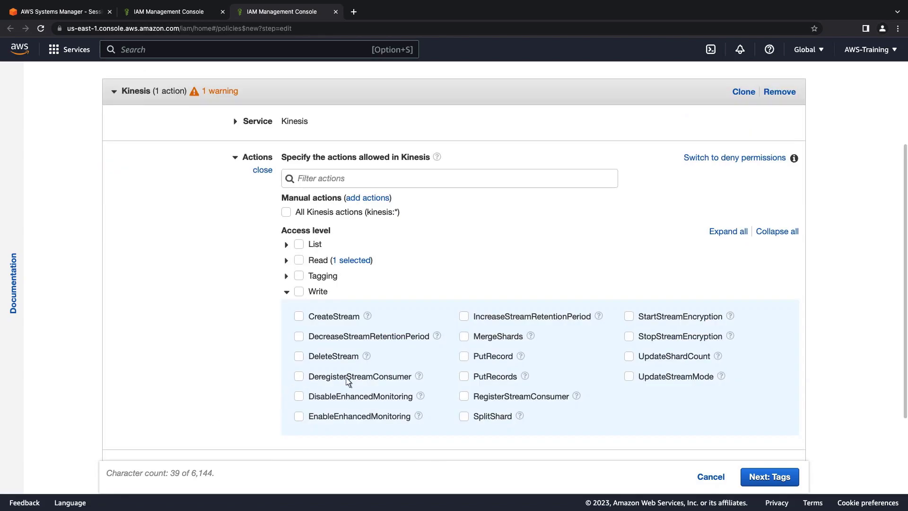
left_click(464, 356)
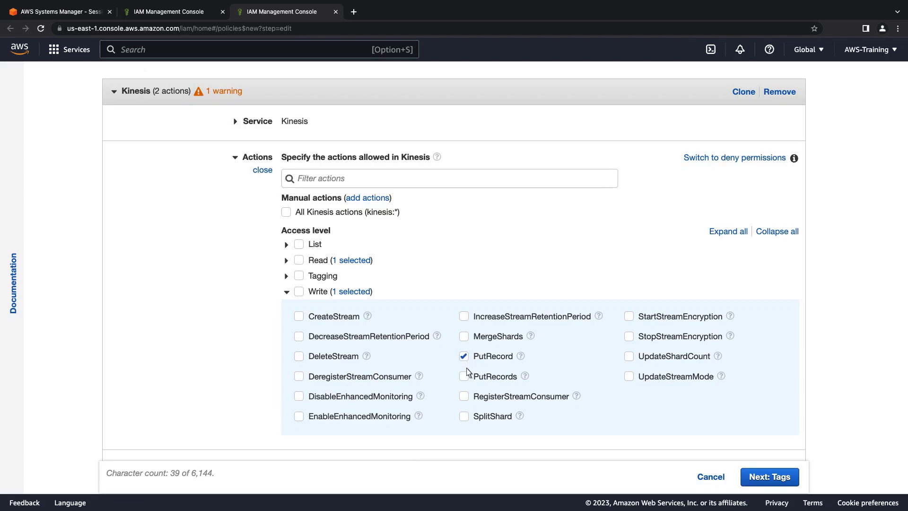
left_click(463, 376)
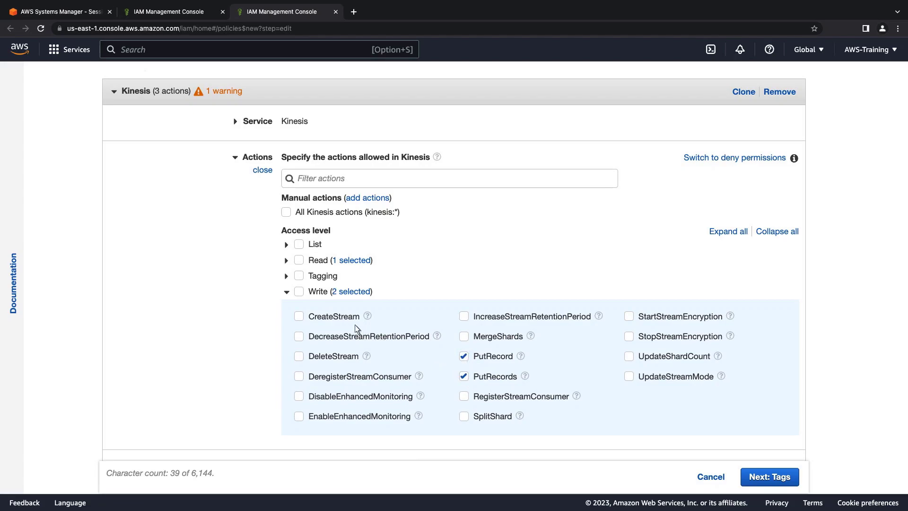
left_click(286, 292)
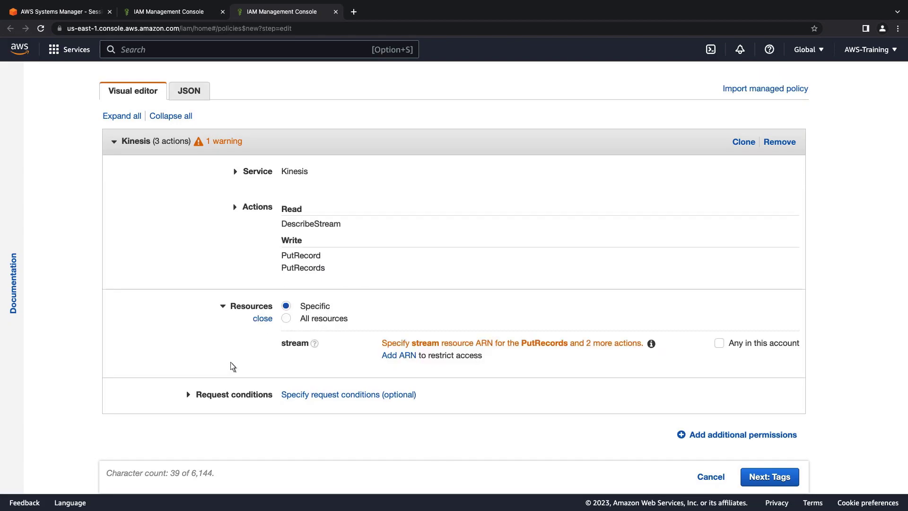
mouse_move(398, 355)
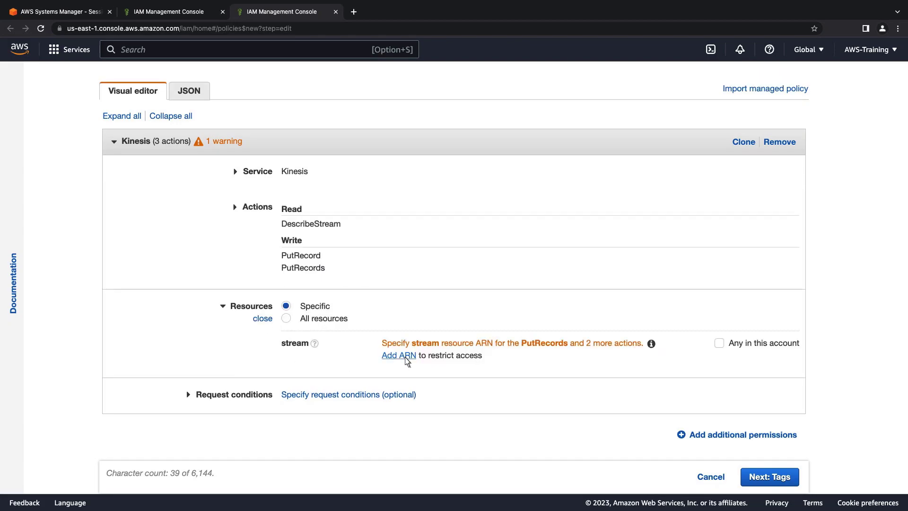
Restrict the policy to the kinesis-aurora stream ARN and proceed to review
left_click(398, 355)
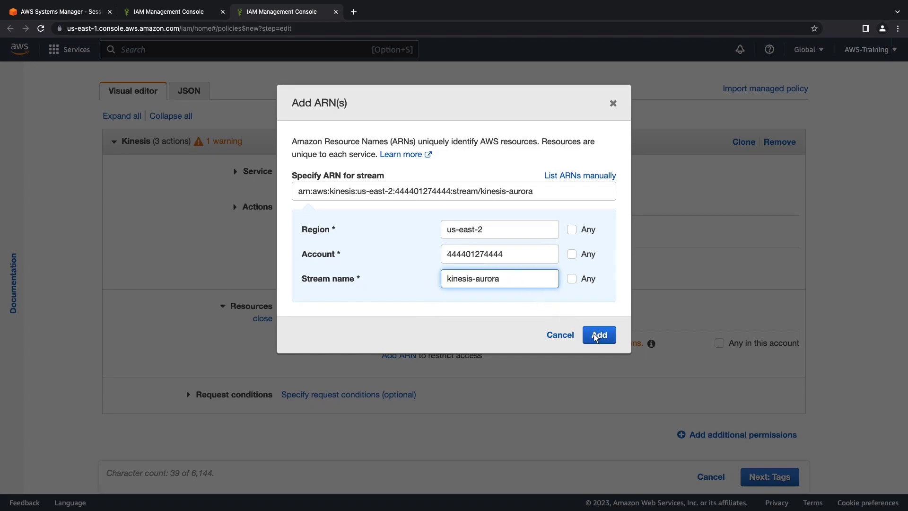
left_click(597, 334)
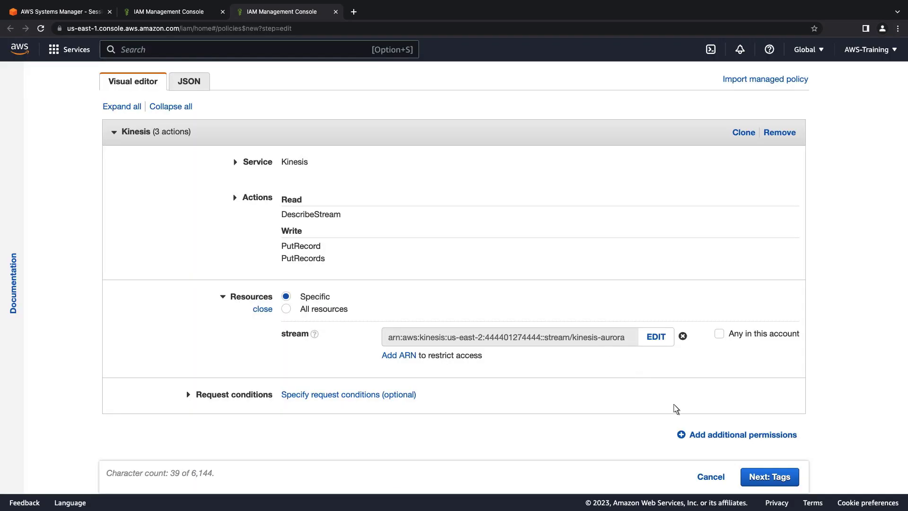
left_click(768, 477)
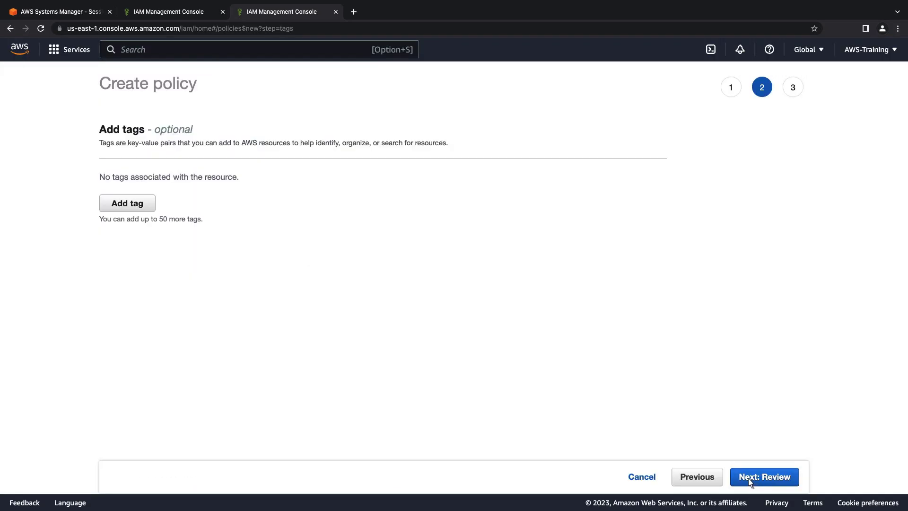
left_click(763, 477)
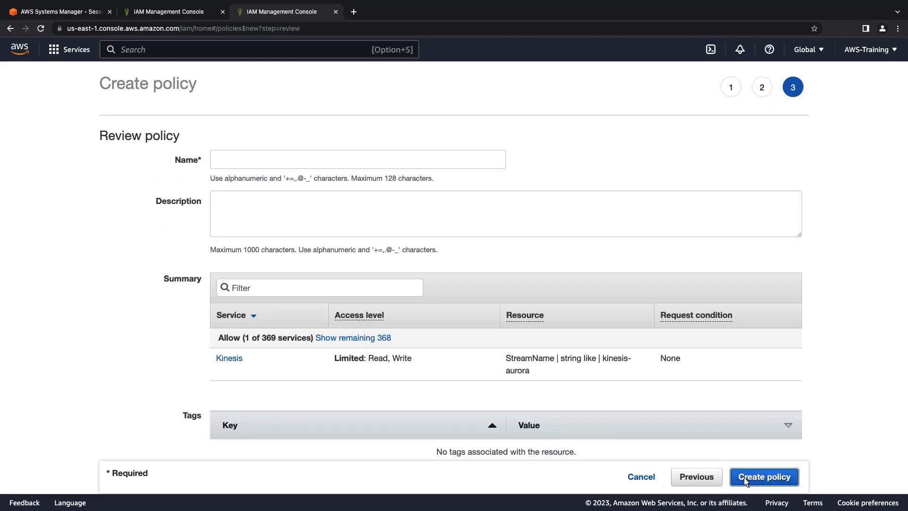
Name the policy dms-kinesis-policy and create it
type("d")
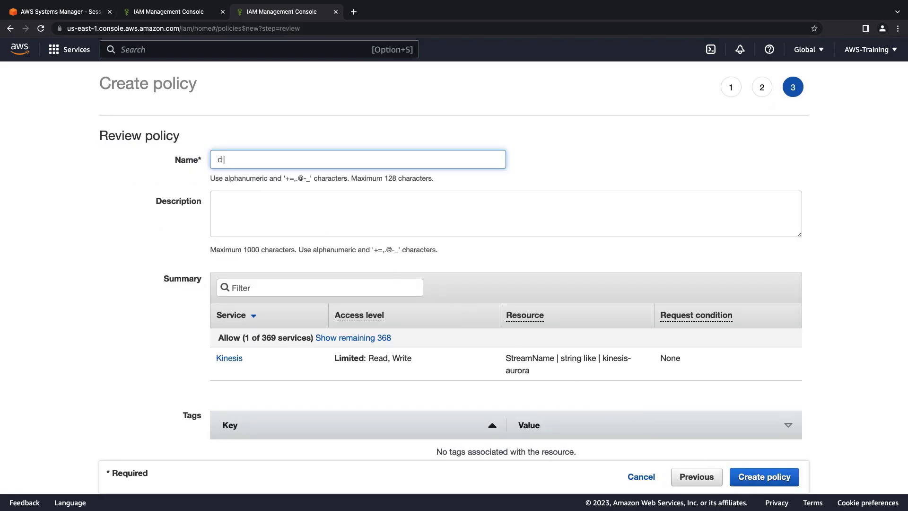
type("ms-kinesis-policy")
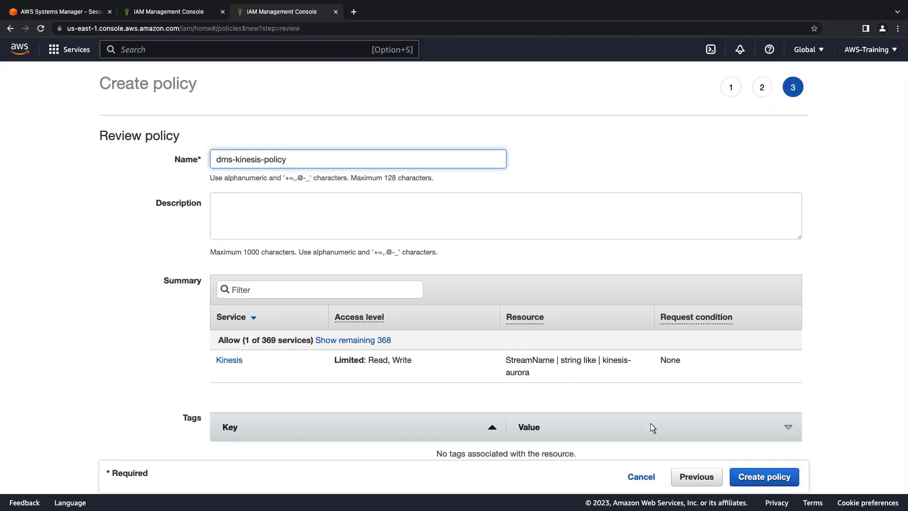
left_click(763, 477)
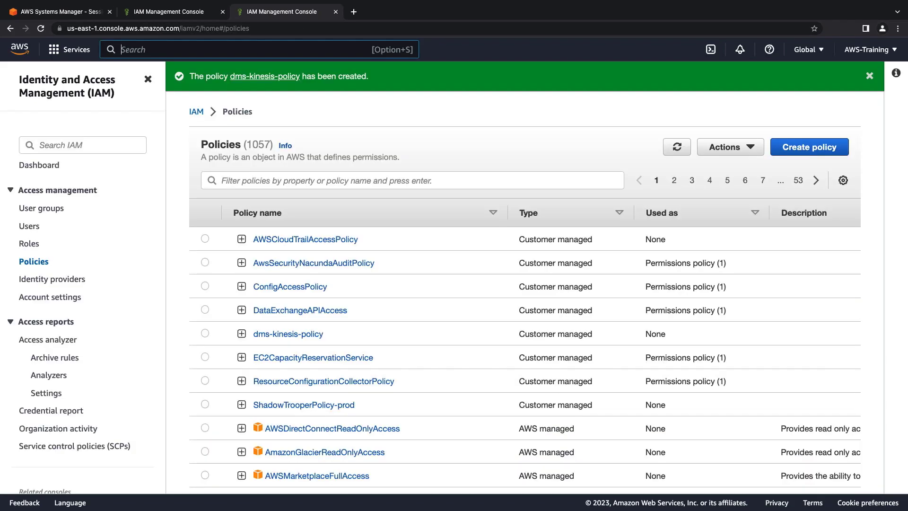
mouse_move(211, 32)
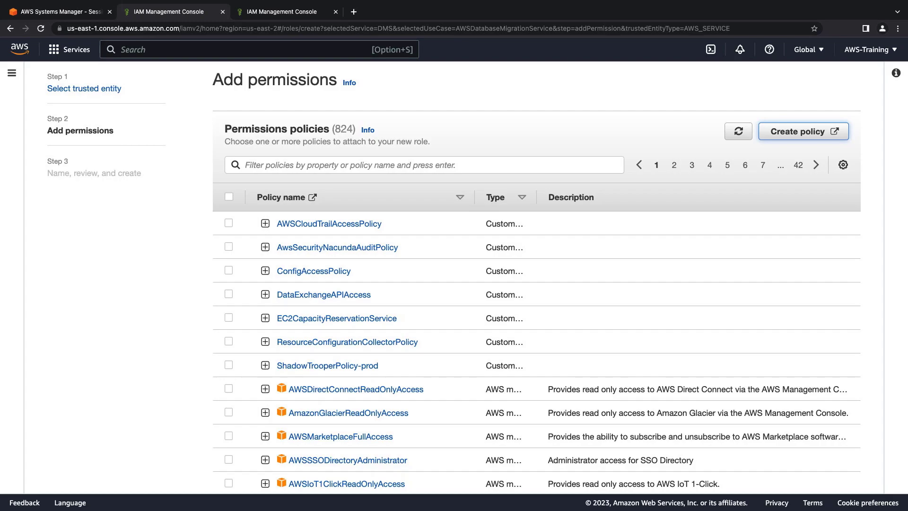
mouse_move(551, 95)
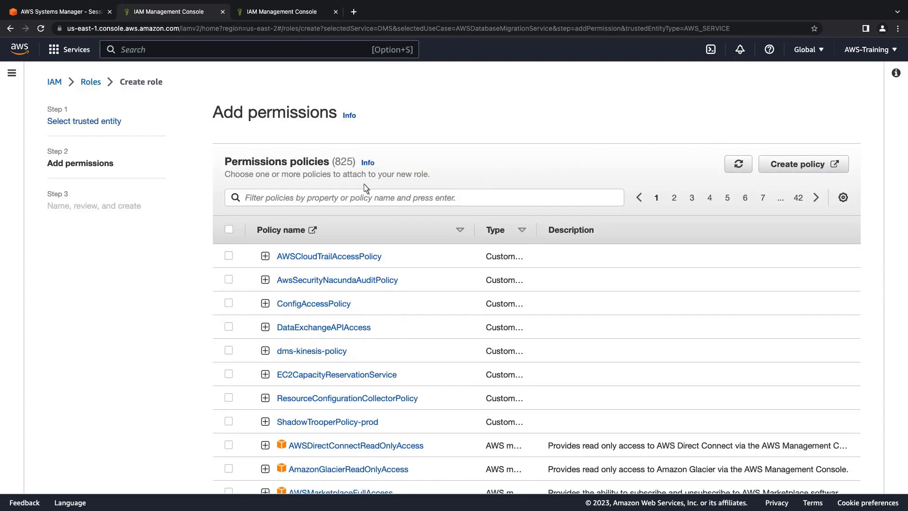
Filter policies by 'kinesis', attach dms-kinesis-policy to the role and continue to naming
type("kinesis")
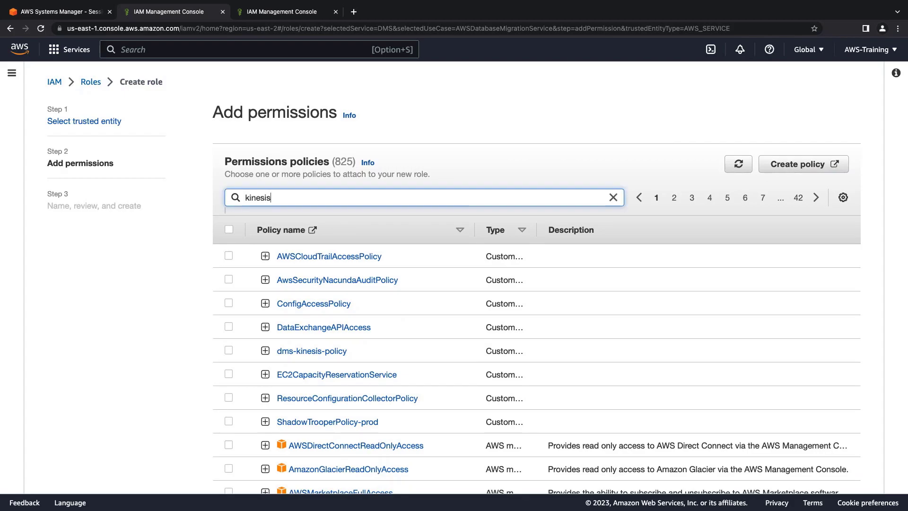
left_click(227, 279)
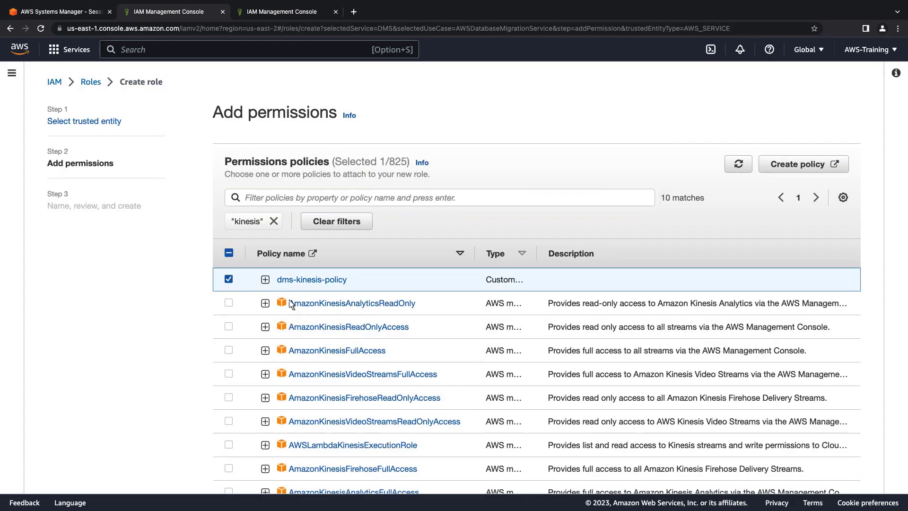
scroll("down", 3)
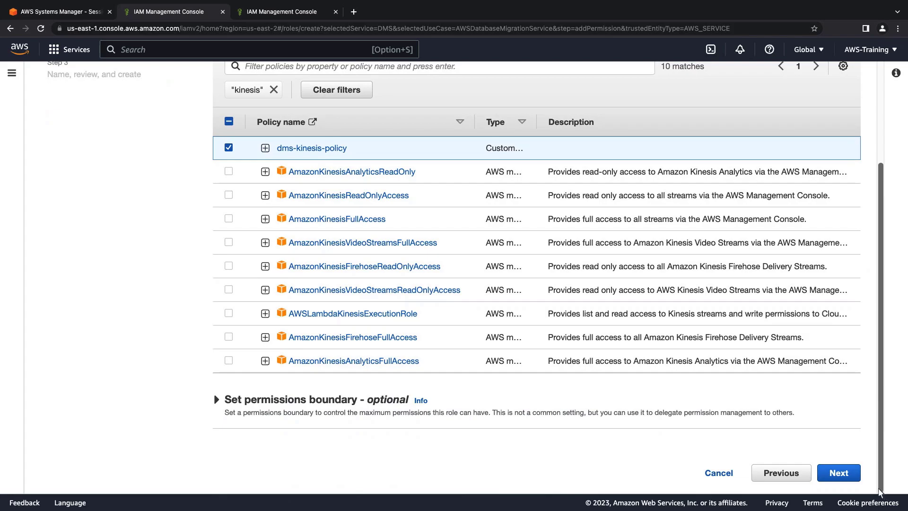
left_click(837, 472)
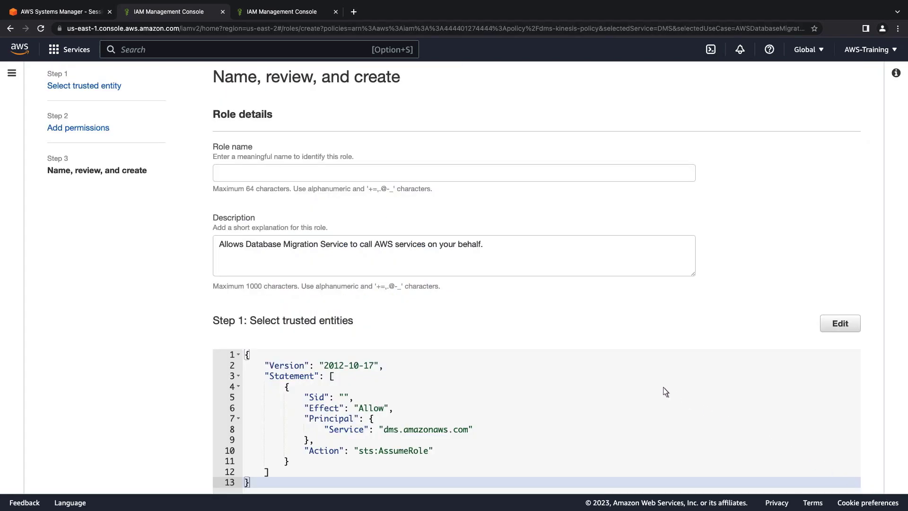
Name the role dms-kinesis-role, create it, and confirm its details in the filtered role list
type("dms-kinesis-r")
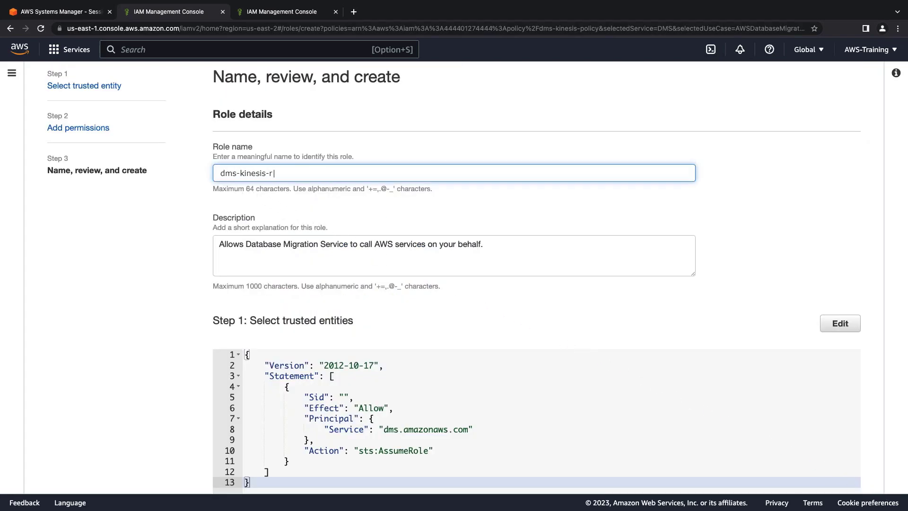
type("ole")
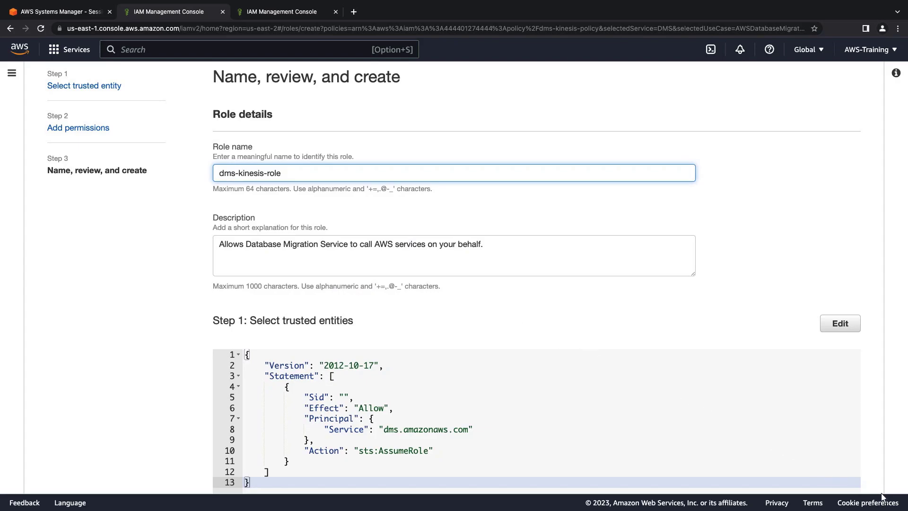
scroll("down", 3)
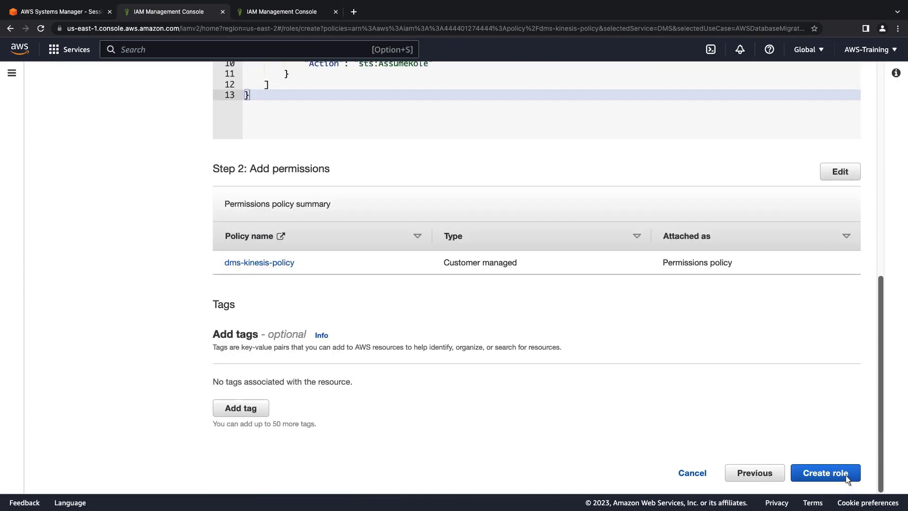
left_click(825, 473)
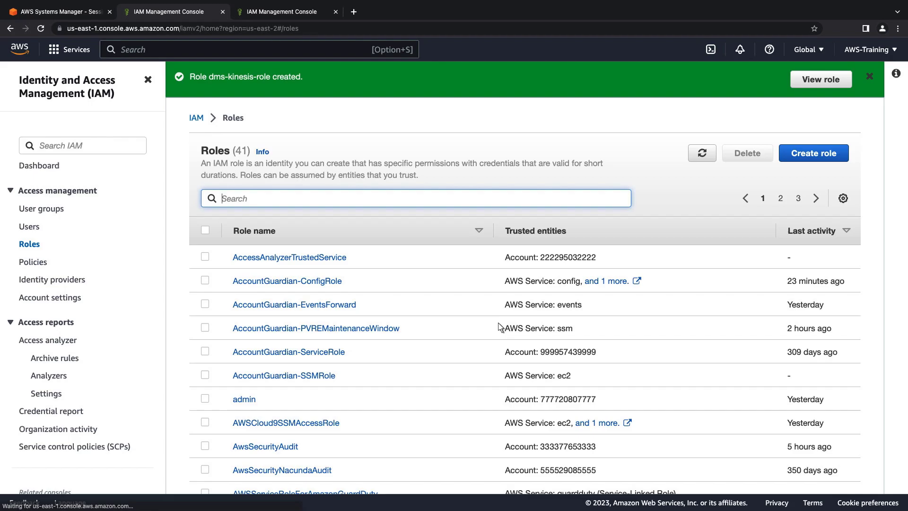
type("dms-")
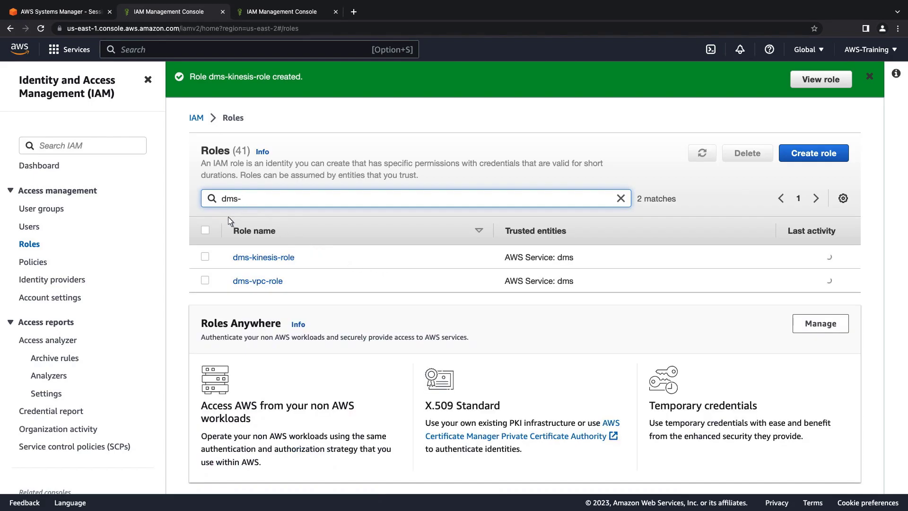
mouse_move(263, 258)
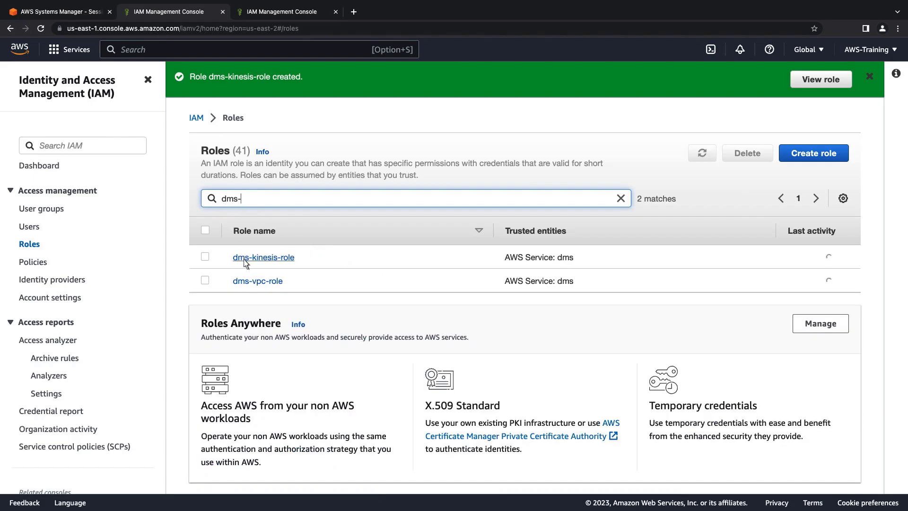
left_click(263, 257)
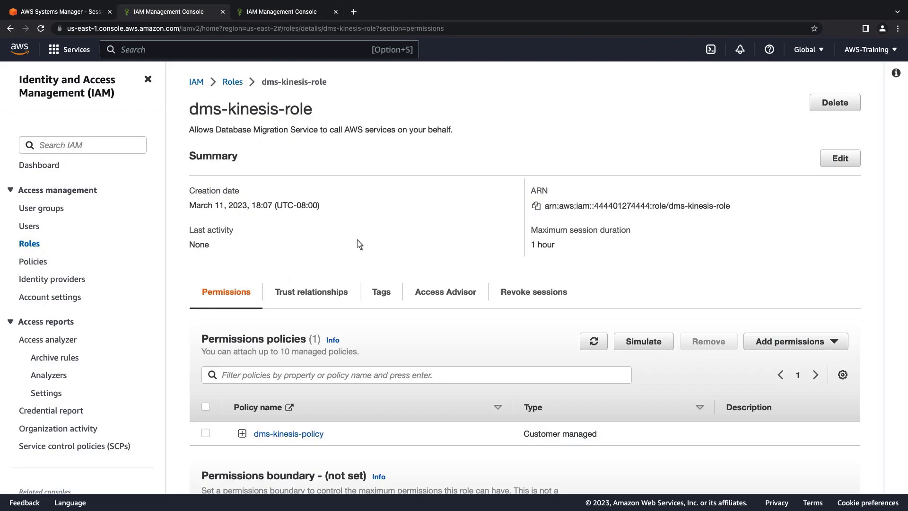
Switch to Database Migration Service and view its Replication instances
left_click(535, 206)
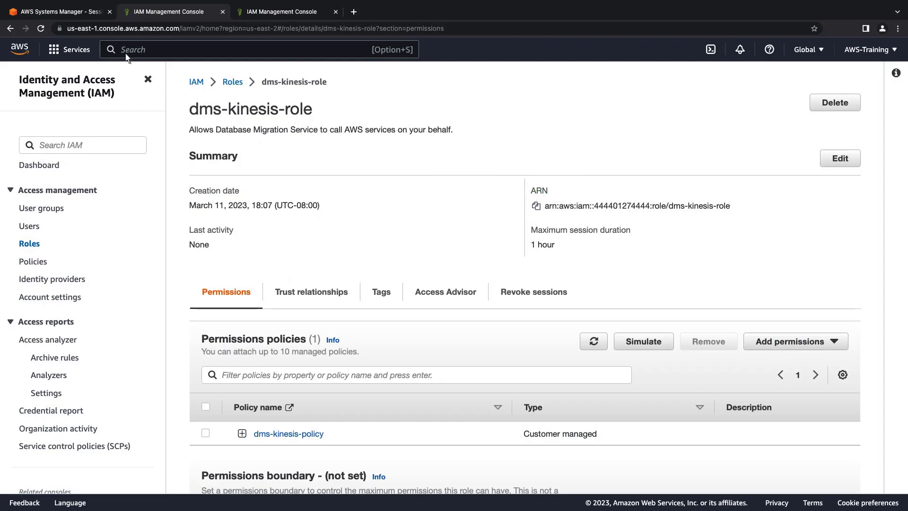
type("dms")
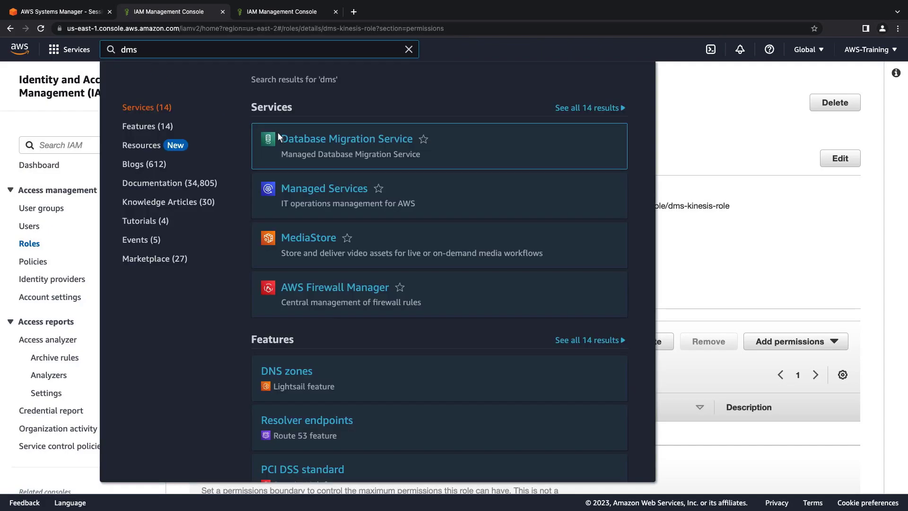
left_click(345, 138)
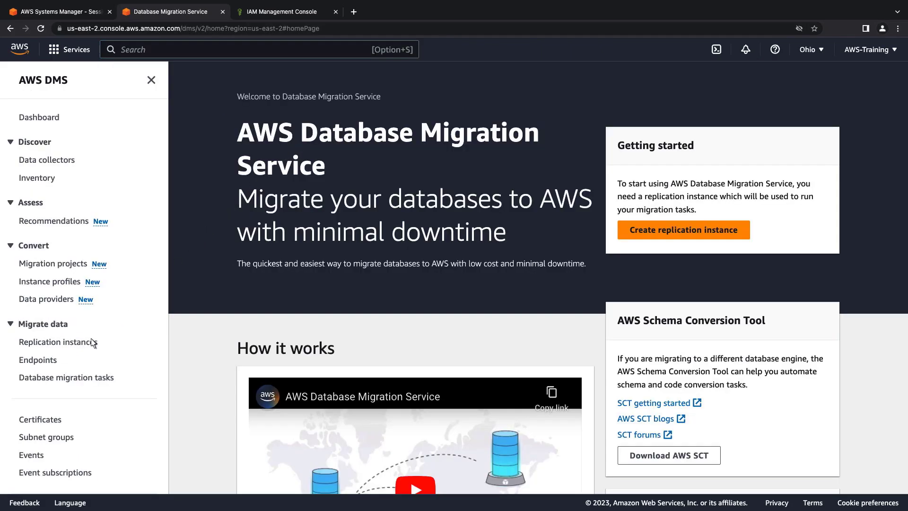
left_click(59, 341)
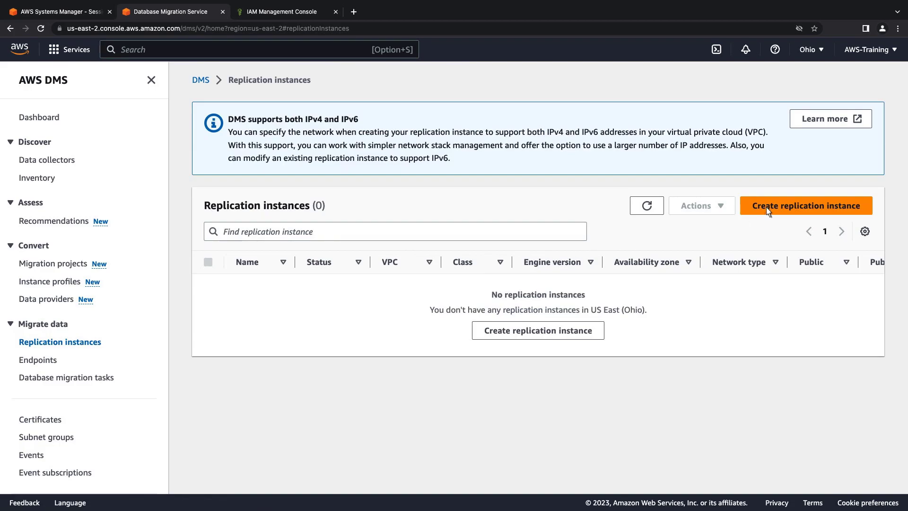
Start replication-instance-1 with the production Multi-AZ deployment option
left_click(805, 205)
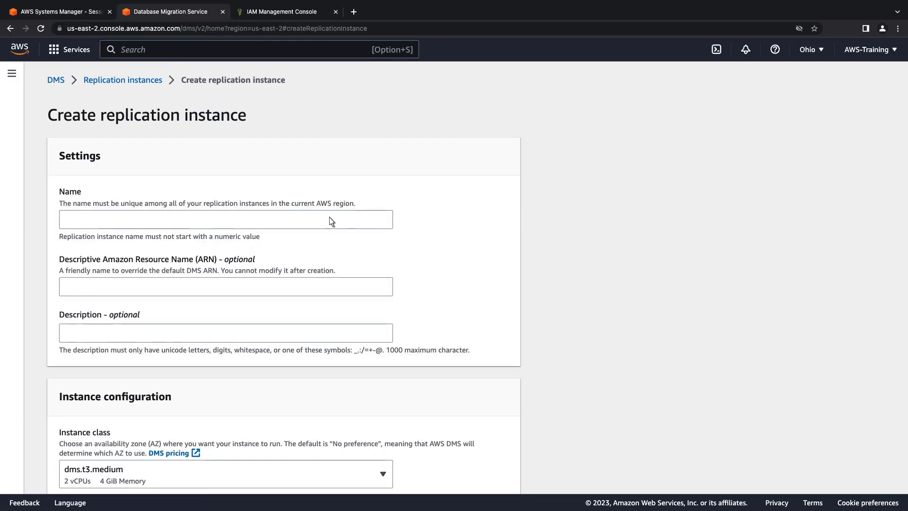
type("replication-instance-1")
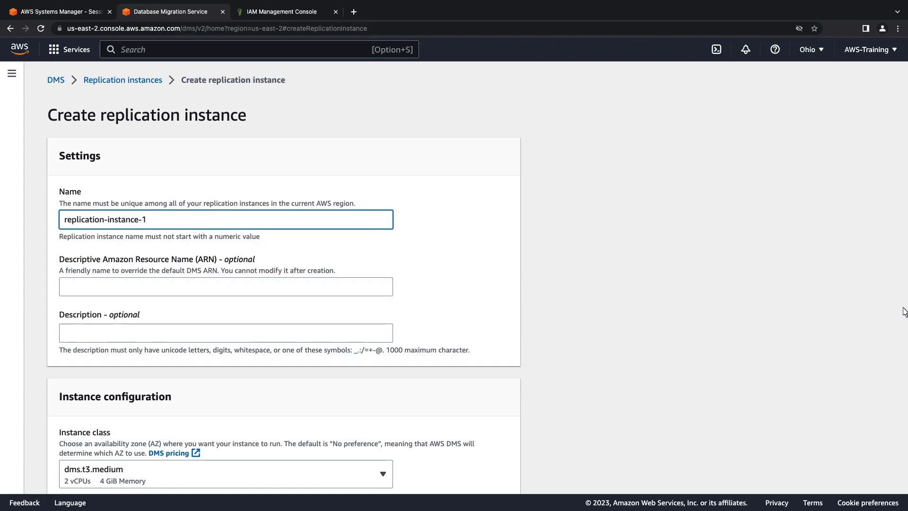
scroll("down", 3)
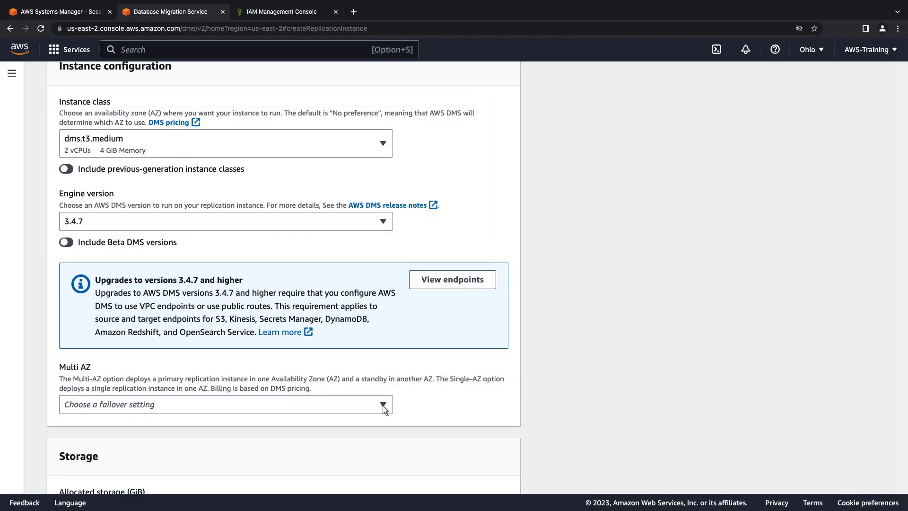
left_click(225, 404)
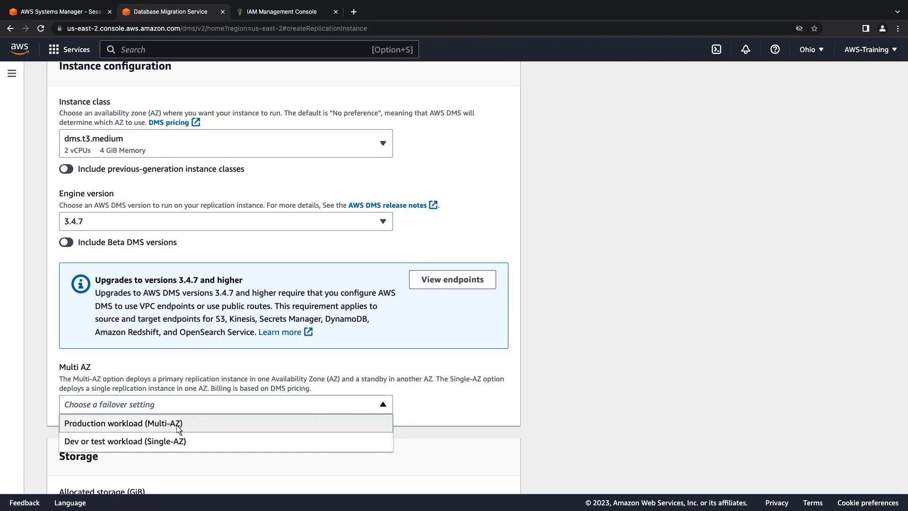
left_click(122, 423)
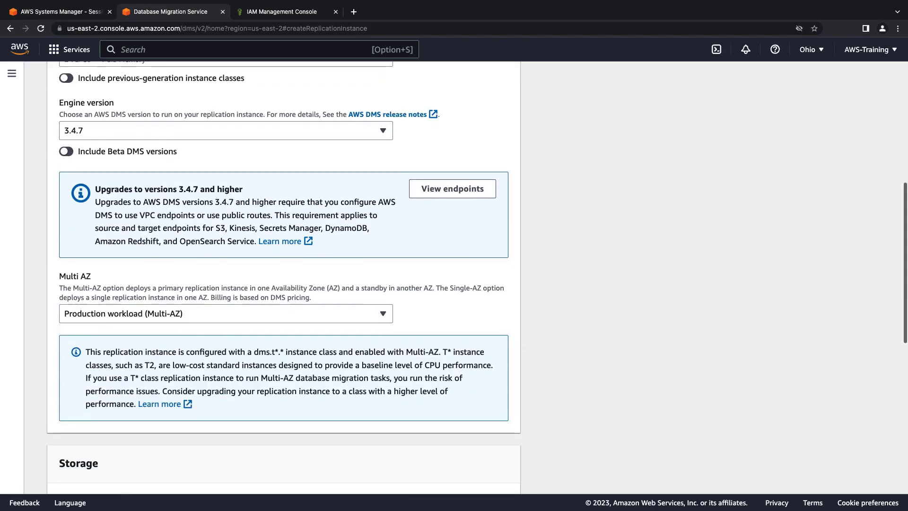
Place it in Default-VPC with dms-subnetgroup-replication and disable public accessibility
scroll("down", 3)
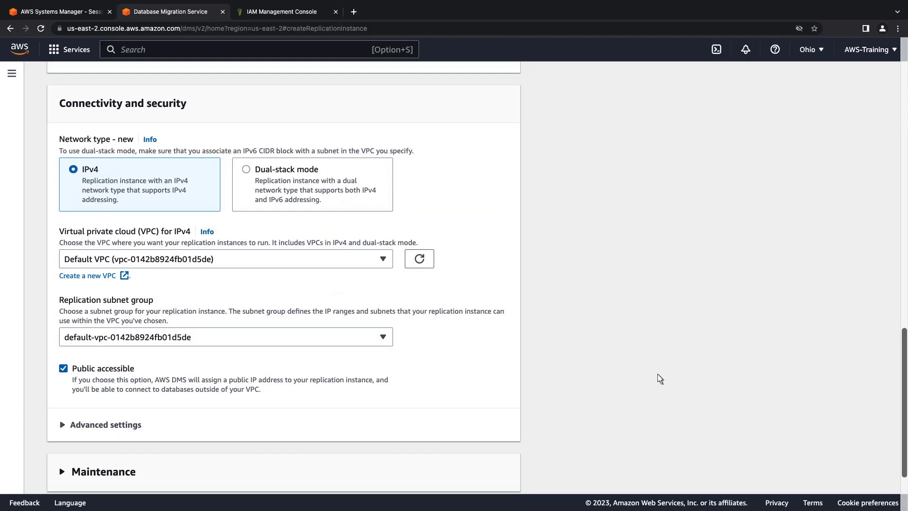
left_click(225, 258)
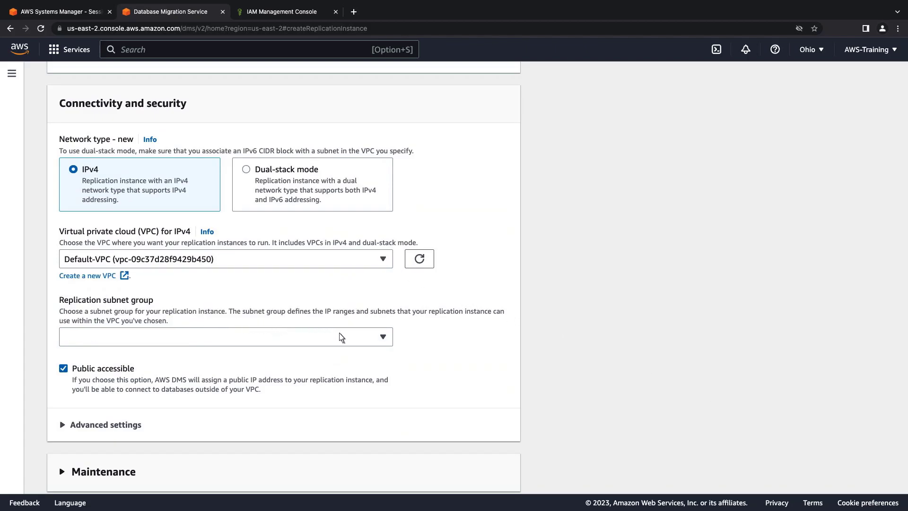
left_click(226, 337)
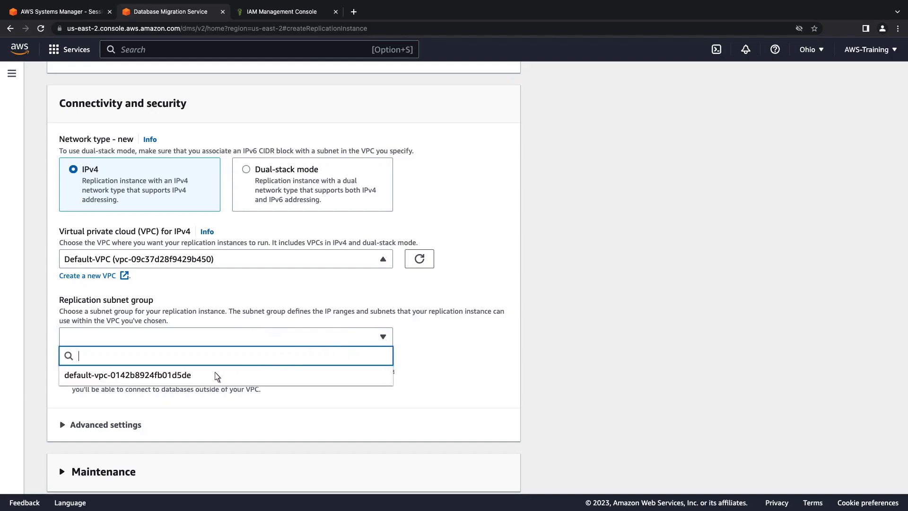
left_click(128, 375)
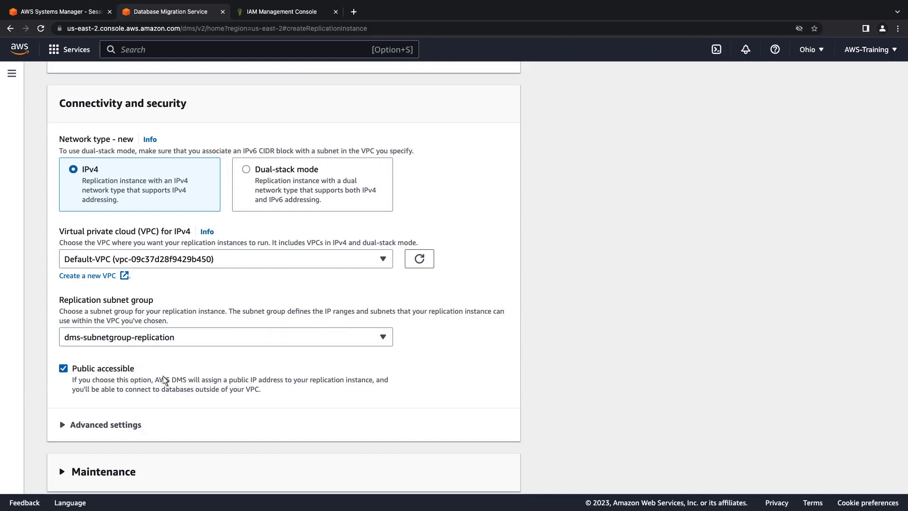
left_click(63, 368)
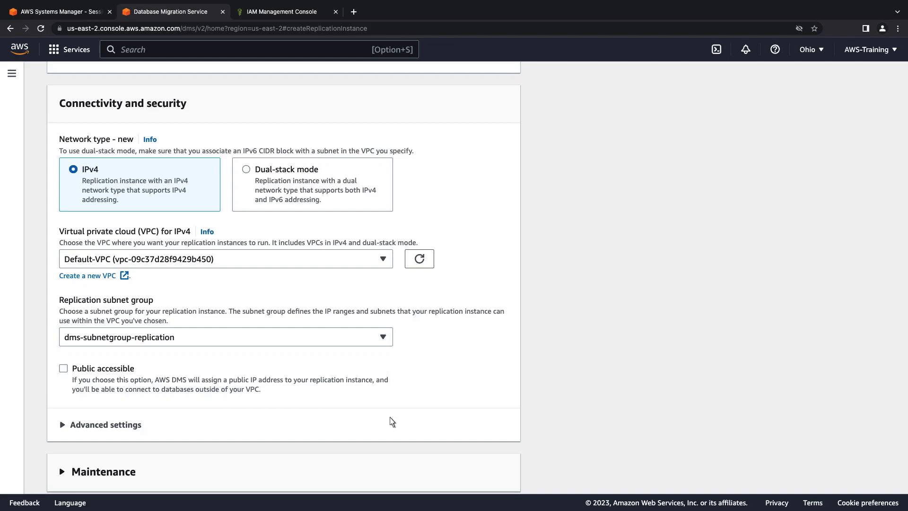
Review the advanced settings and create the replication instance
scroll("down", 3)
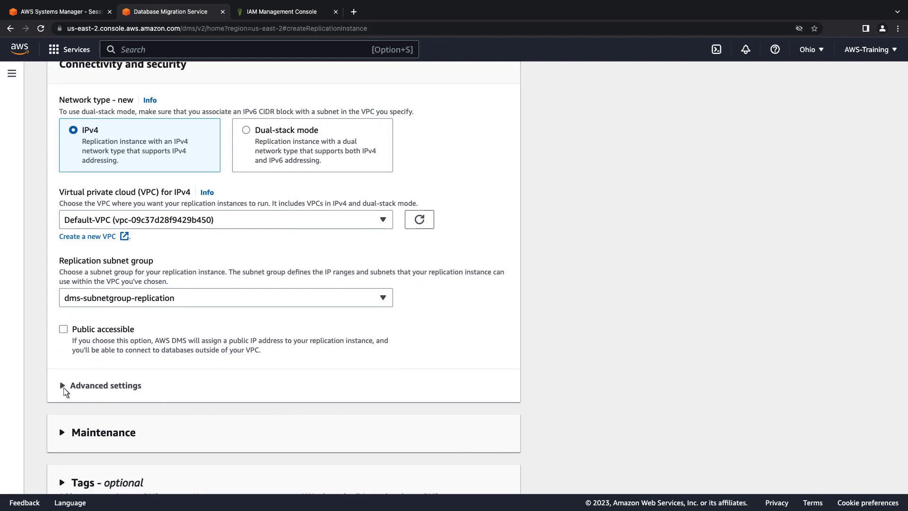
left_click(63, 385)
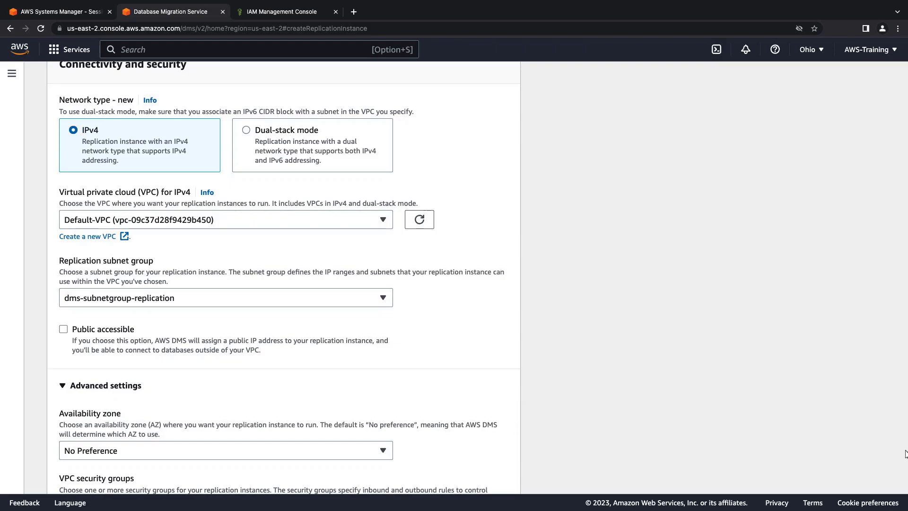
scroll("down", 3)
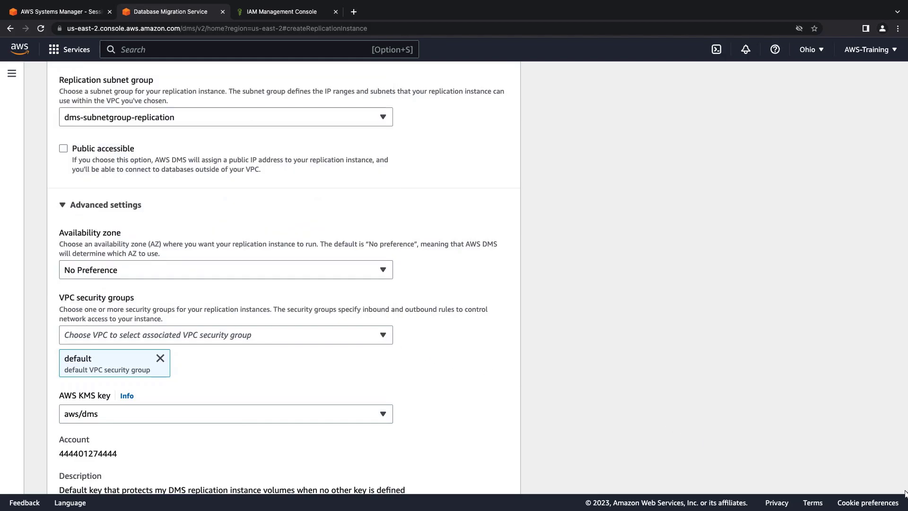
scroll("down", 3)
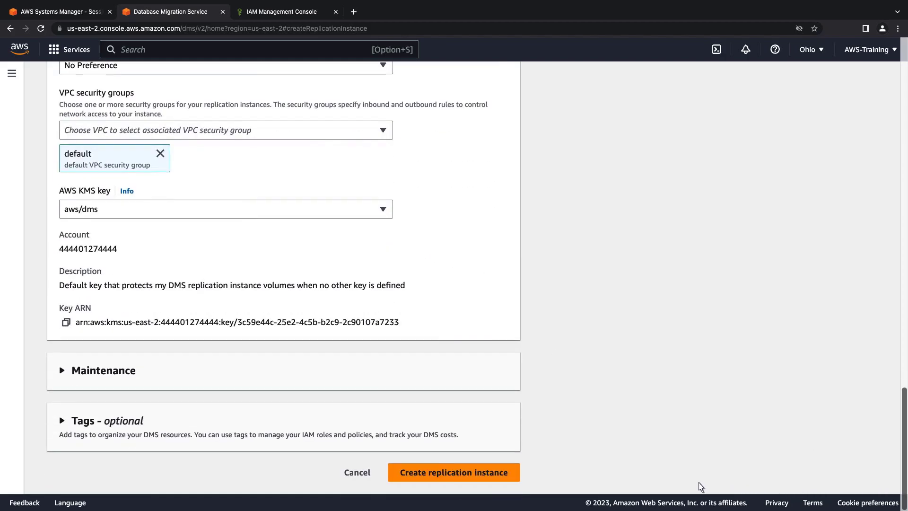
left_click(453, 471)
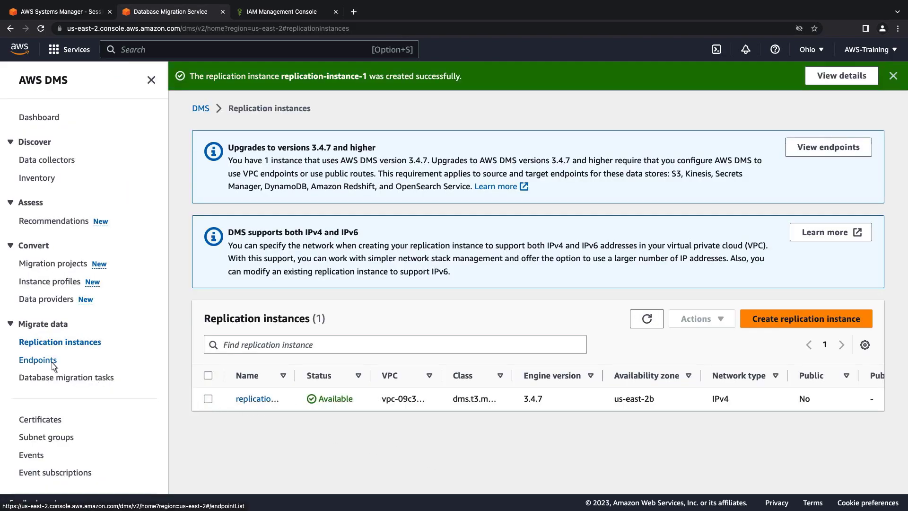
Go to the DMS Endpoints page to begin a new source endpoint
left_click(38, 359)
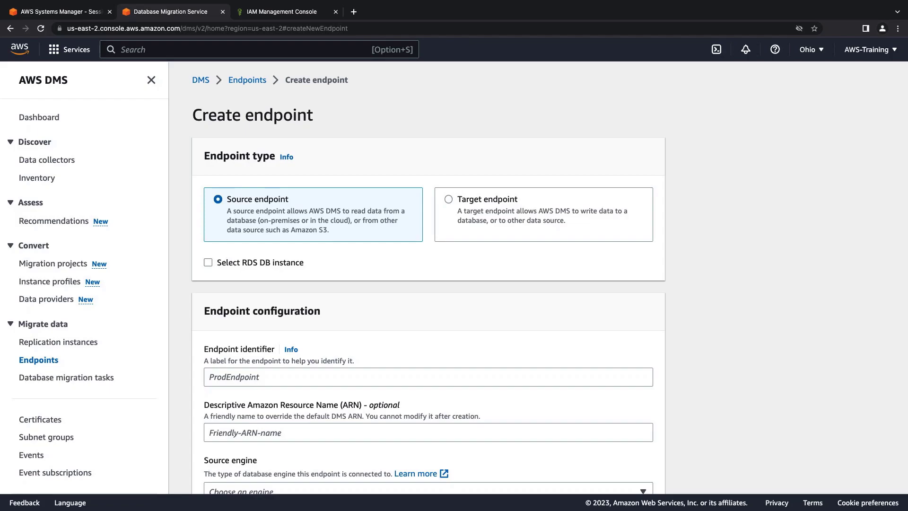
Select the RDS instance aurora-mysql-database-1-instance-1 as the source database
left_click(208, 262)
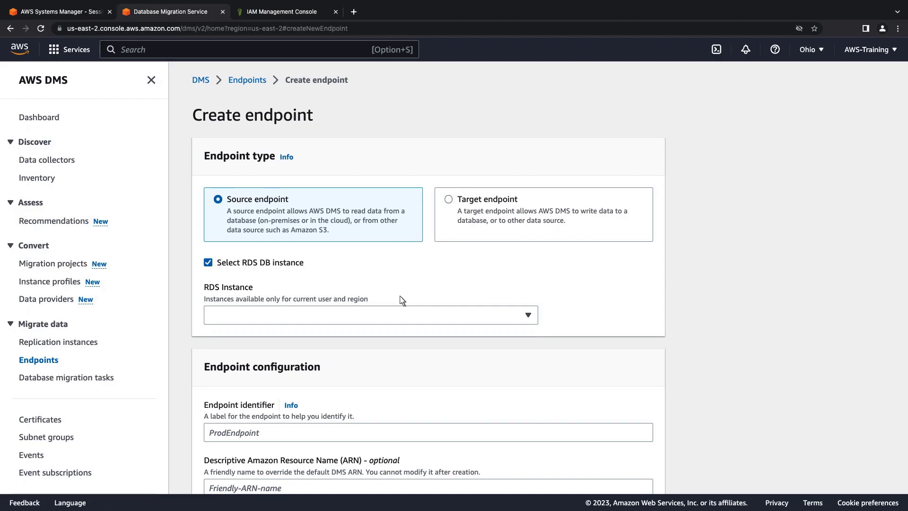
left_click(370, 314)
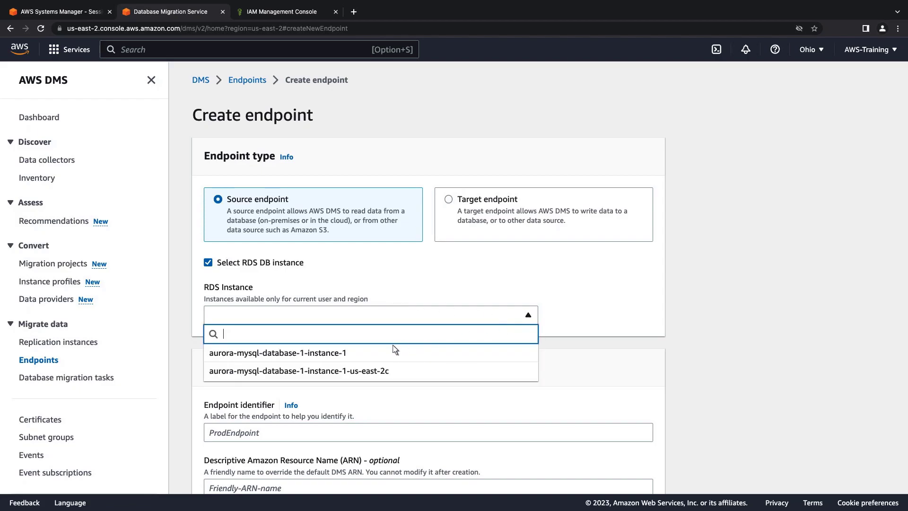
left_click(277, 353)
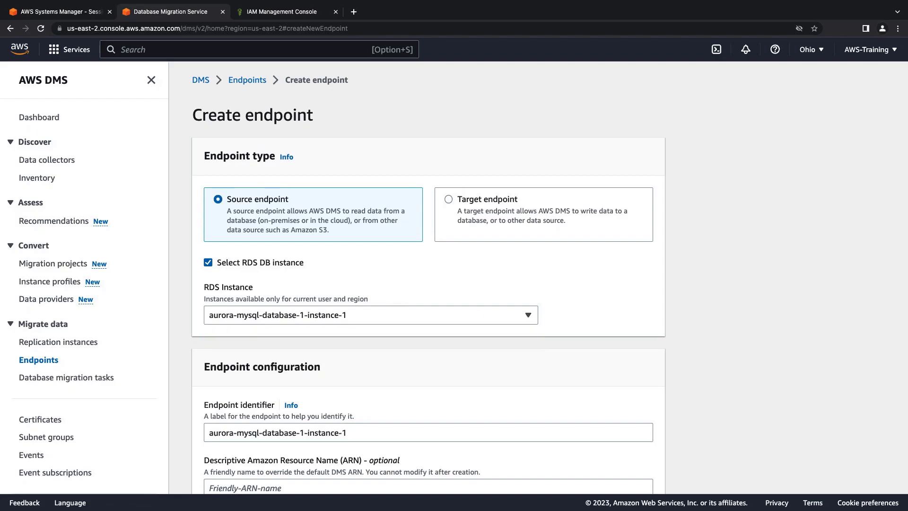
mouse_move(809, 372)
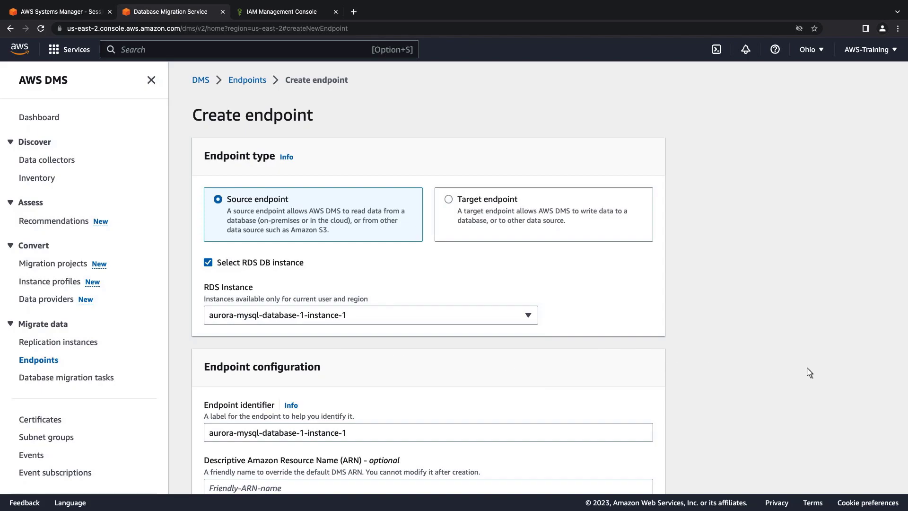
Choose manual access details: server name, port 3306, admin user and password
scroll("down", 3)
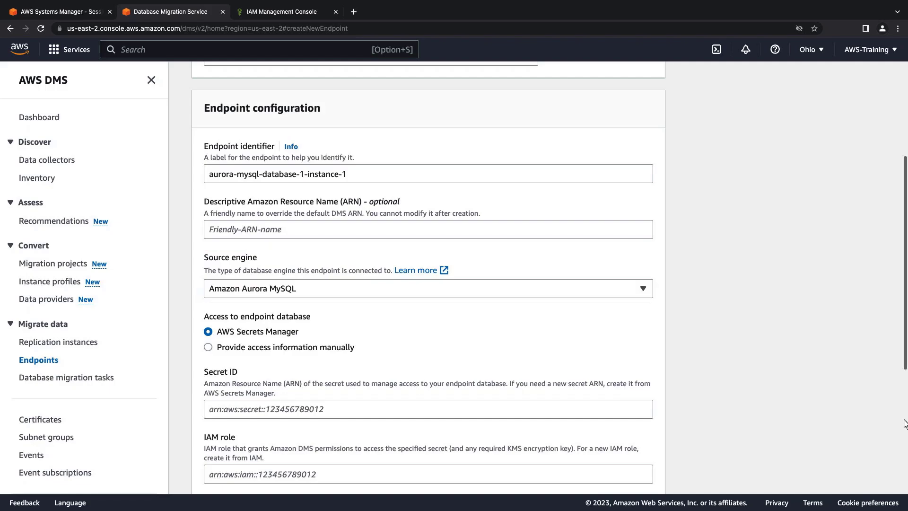
scroll("down", 3)
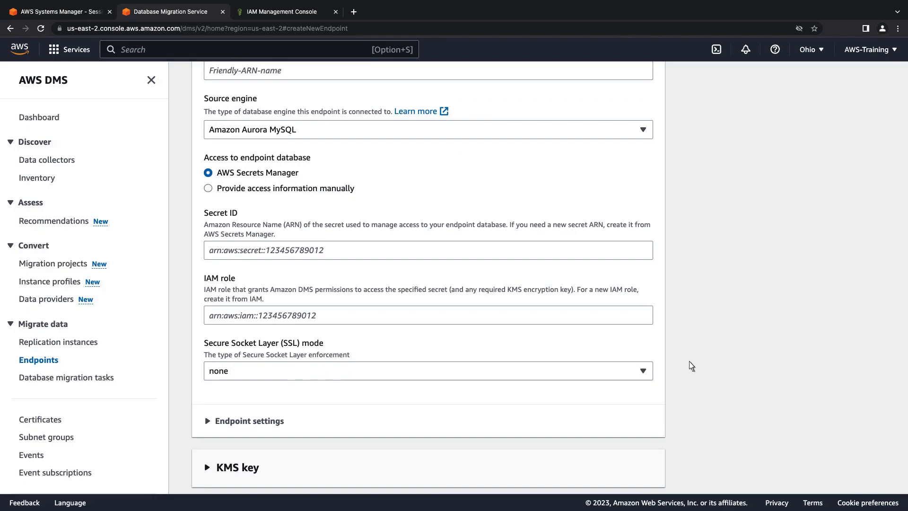
left_click(208, 188)
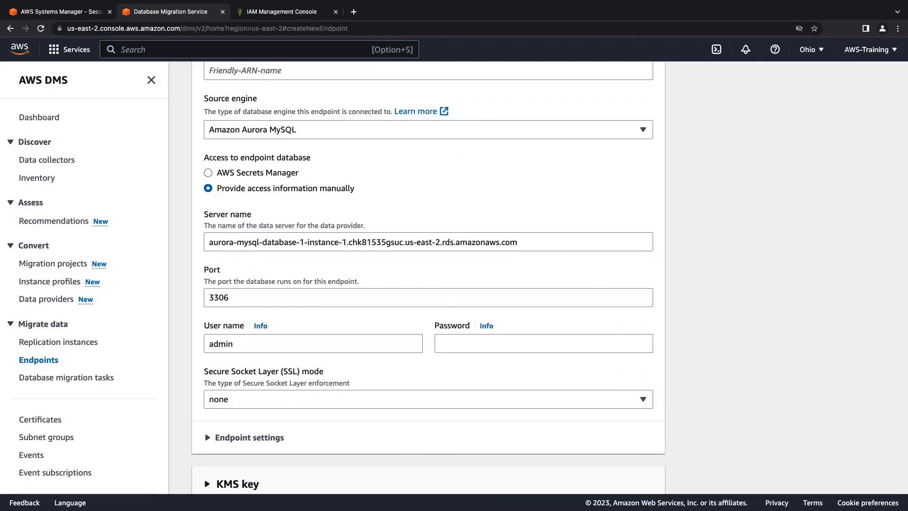
mouse_move(268, 233)
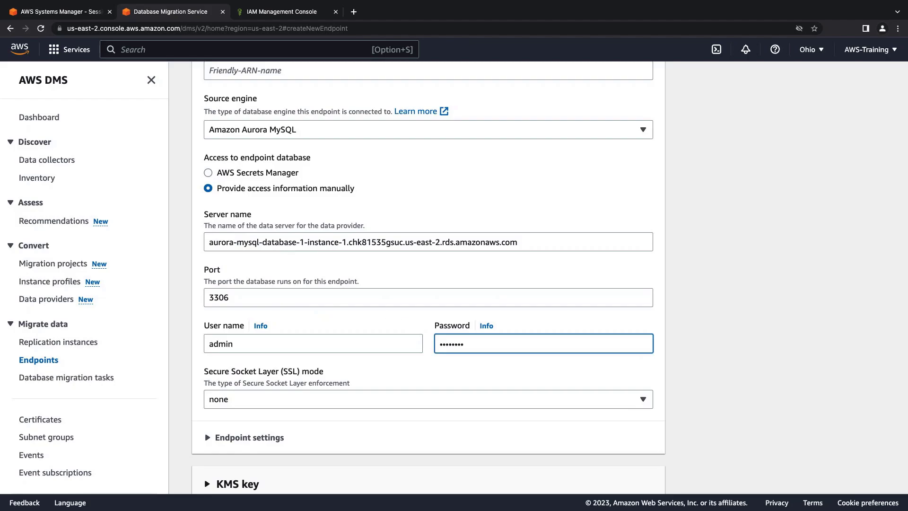
mouse_move(854, 478)
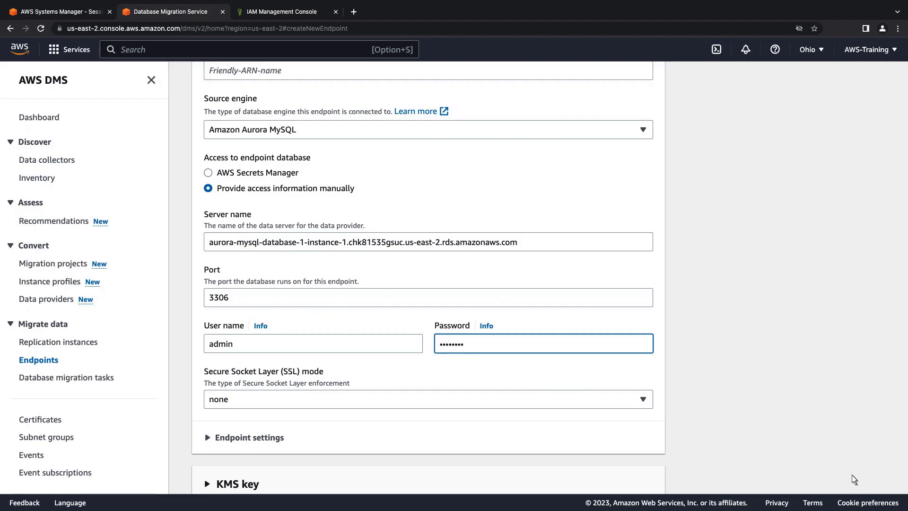
scroll("down", 3)
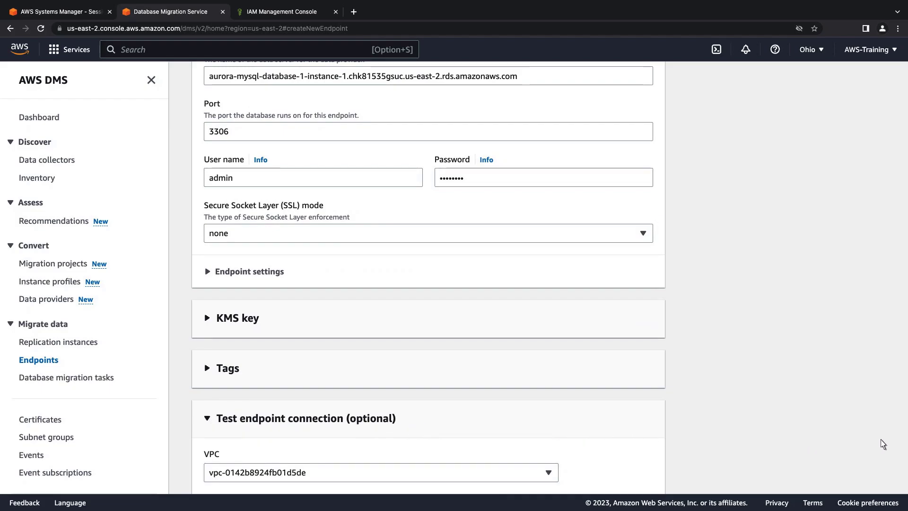
Test the connection from Default-VPC, confirm success, and create the source endpoint
scroll("down", 3)
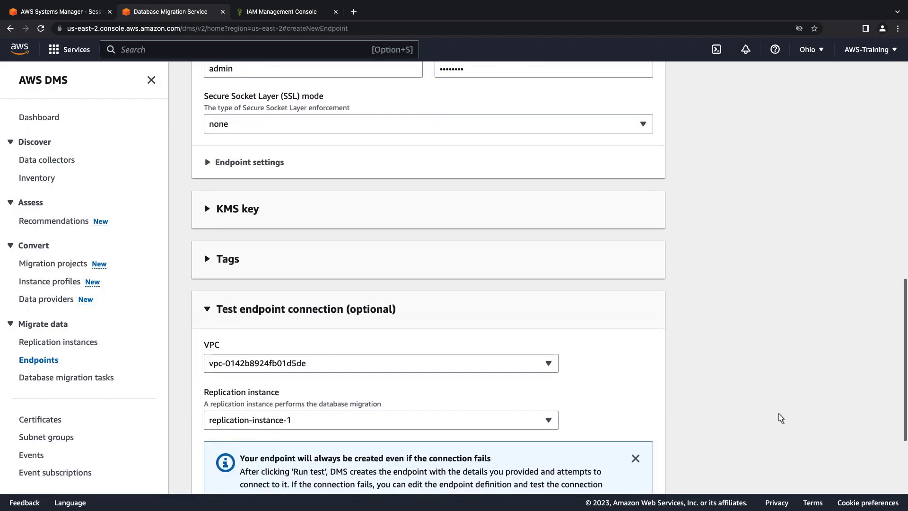
left_click(379, 363)
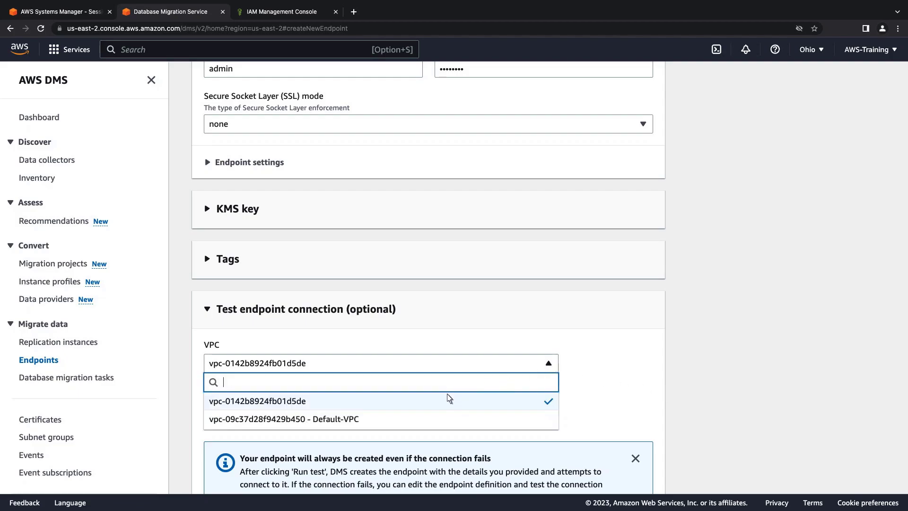
left_click(284, 419)
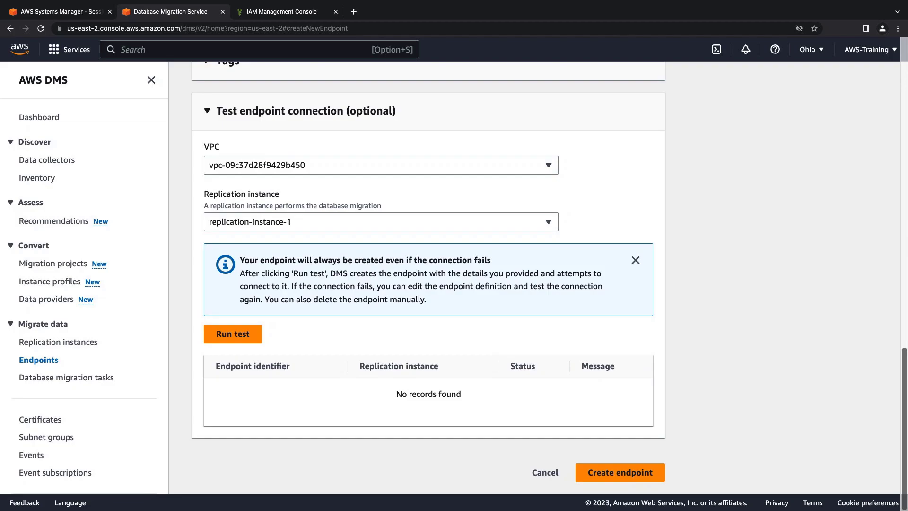
mouse_move(296, 352)
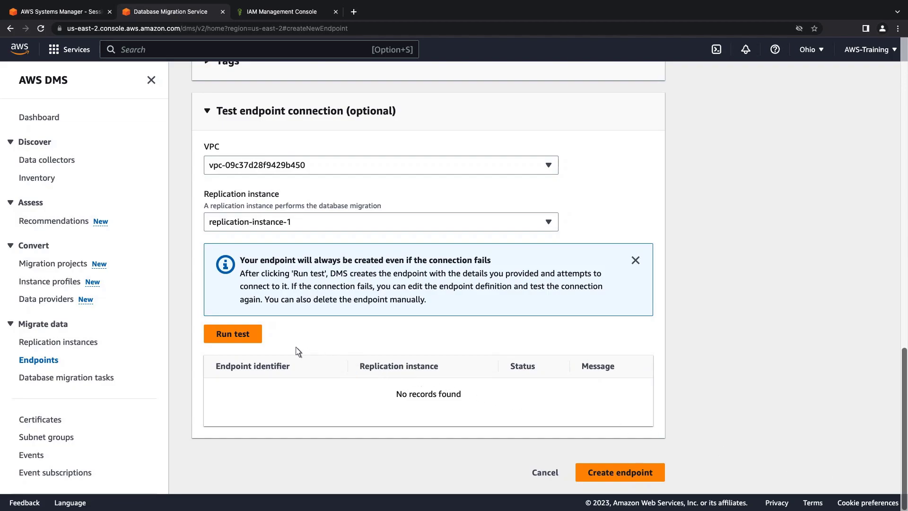
left_click(232, 334)
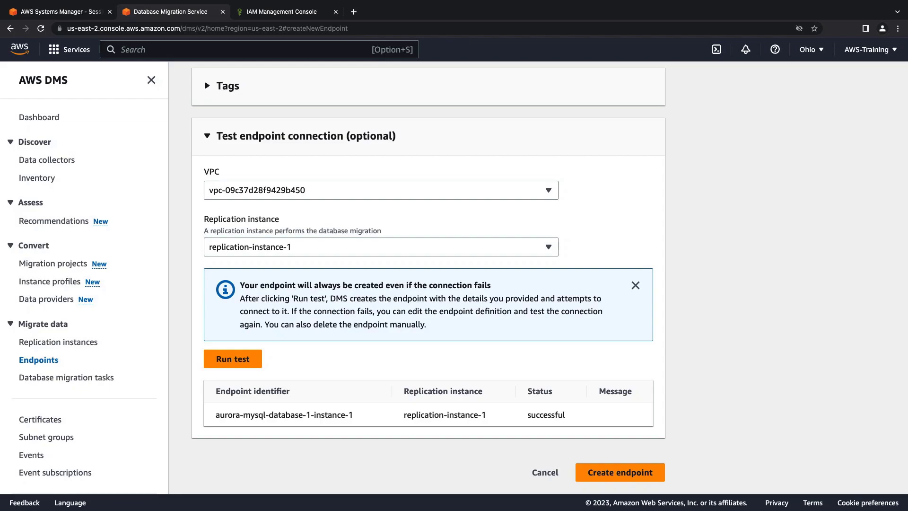
mouse_move(323, 368)
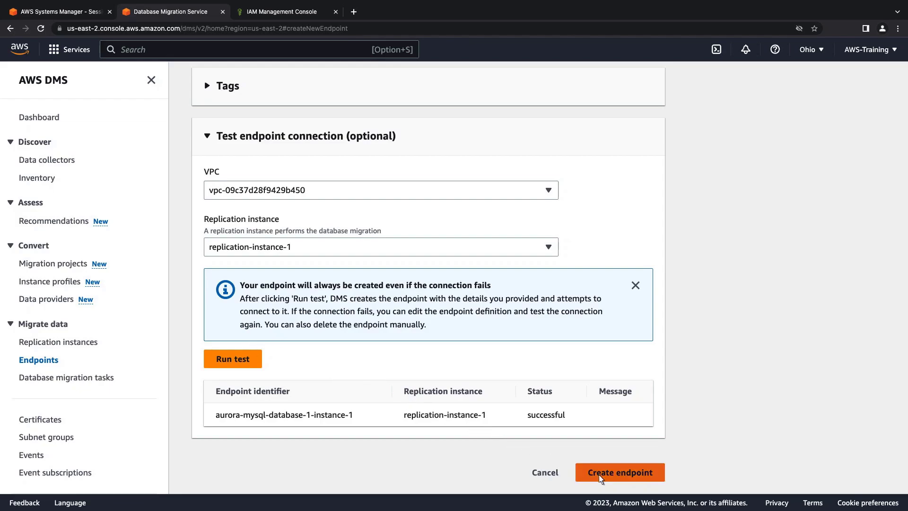
left_click(619, 472)
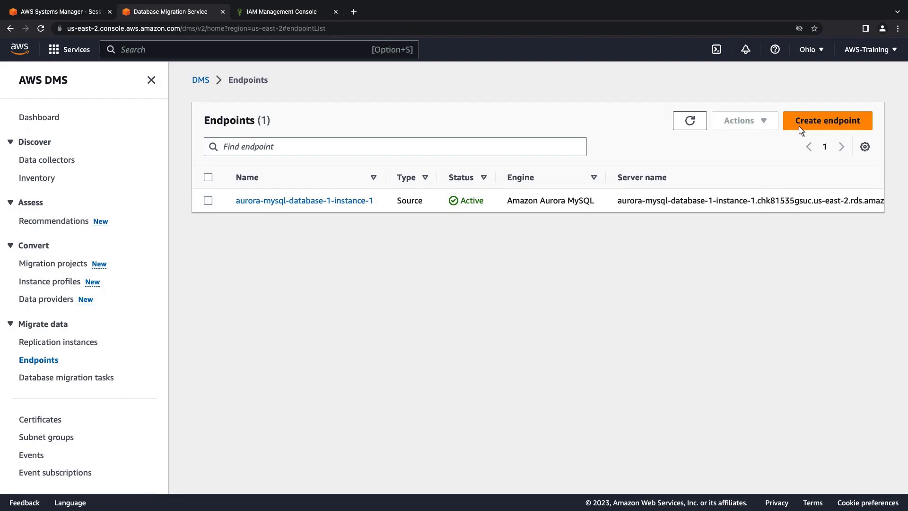
Begin a target endpoint with identifier kinesis-aurora-stream
left_click(826, 120)
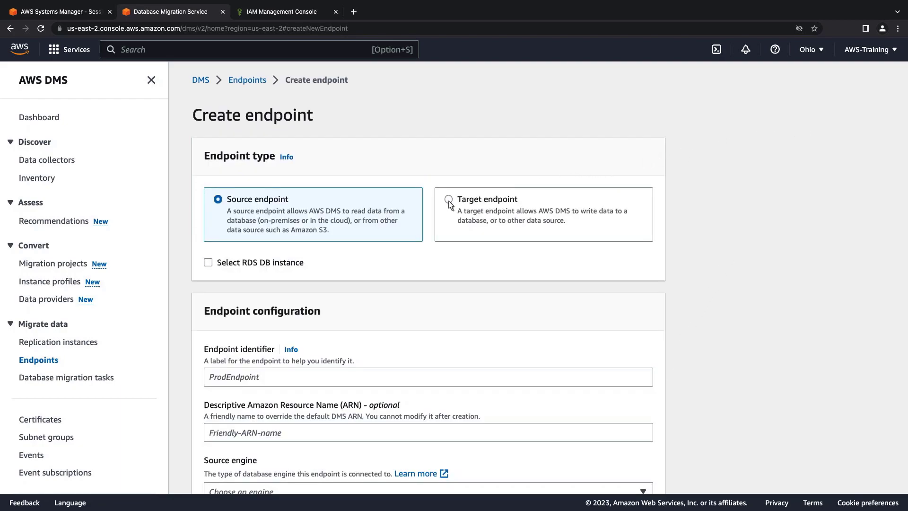
left_click(448, 197)
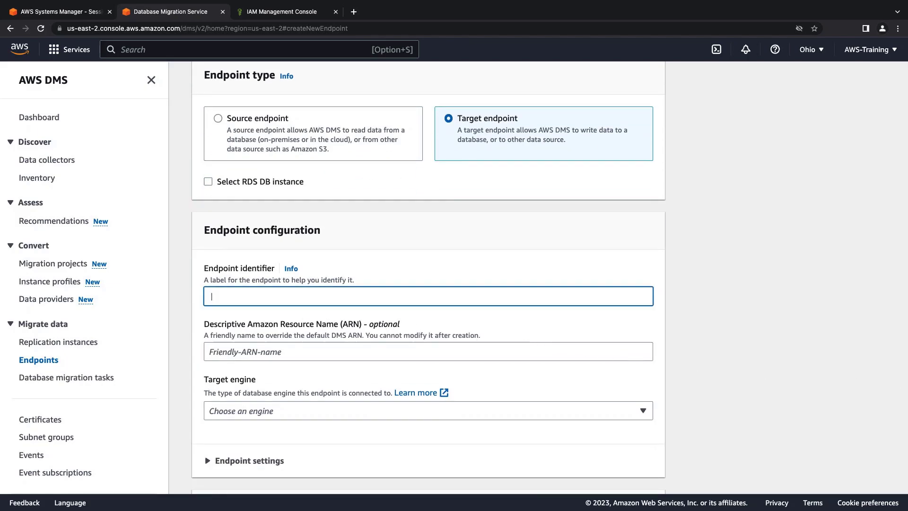
type("kinesis-aurora-stream")
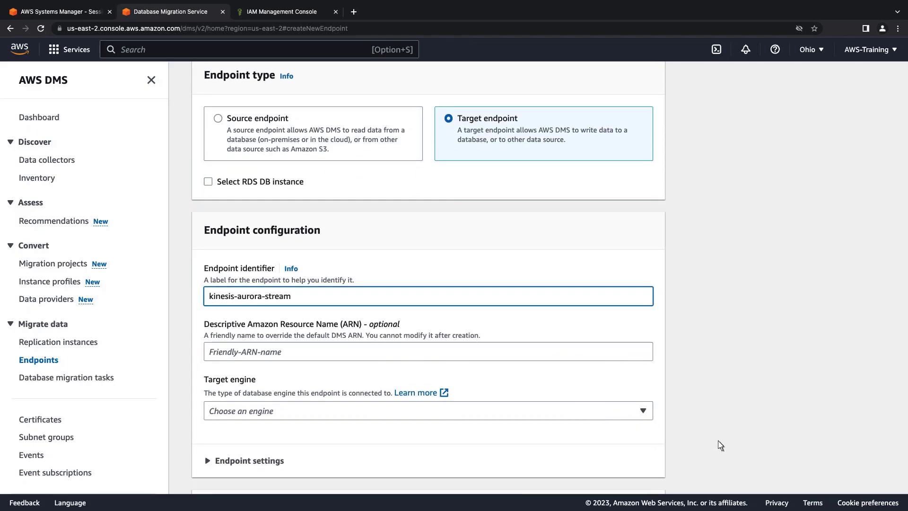
scroll("down", 3)
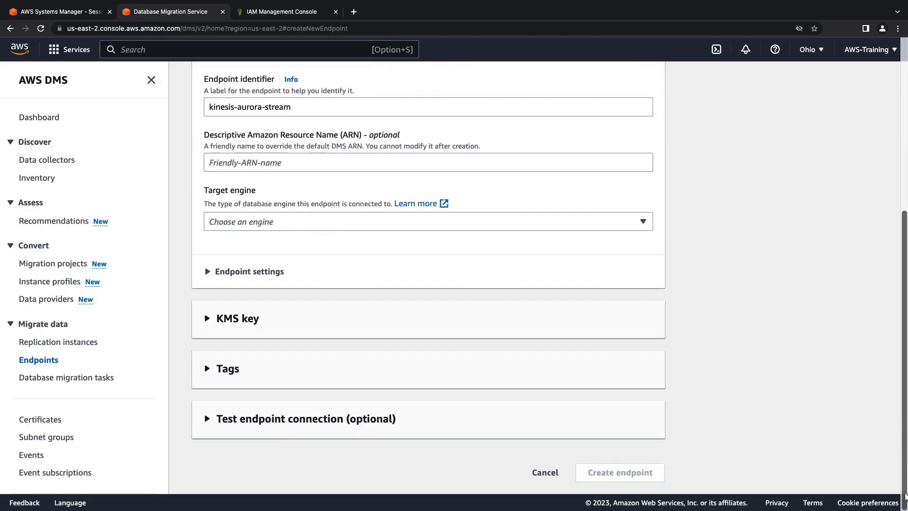
Set engine Amazon Kinesis with the dms-kinesis-role ARN as service access role, then return to IAM
left_click(427, 221)
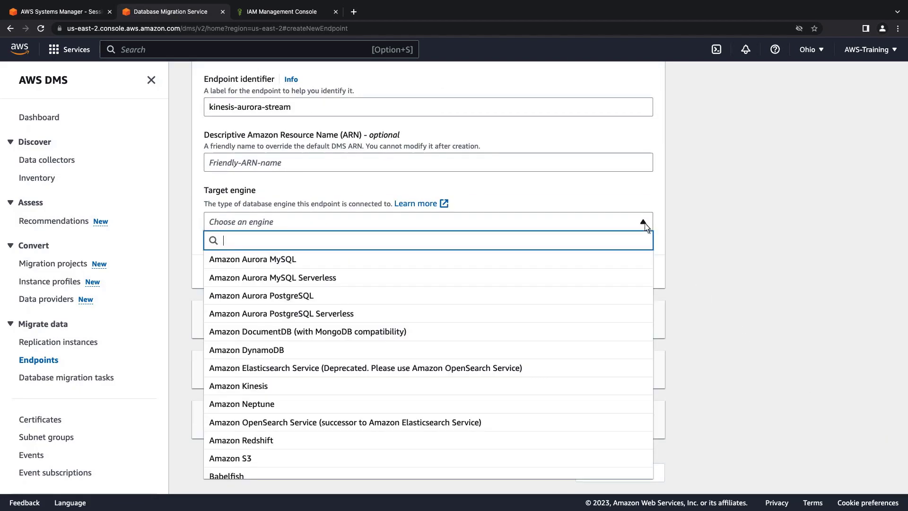
left_click(239, 386)
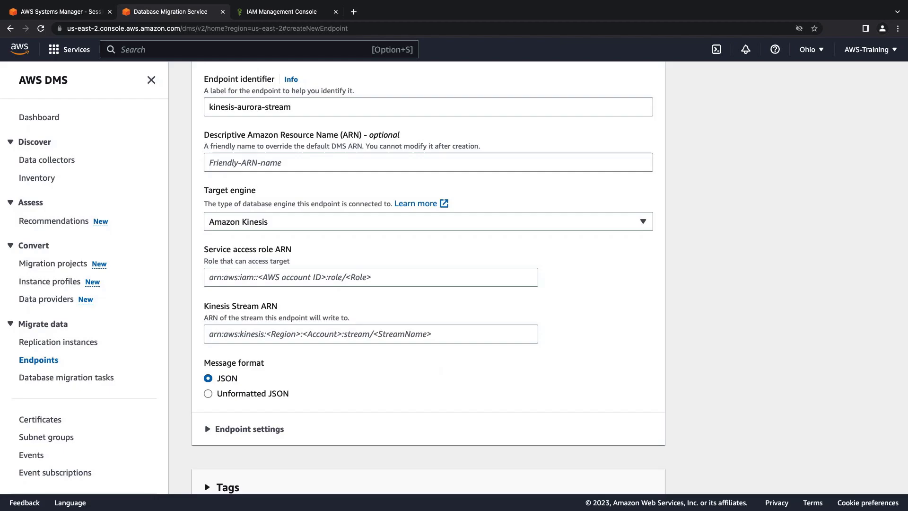
mouse_move(233, 324)
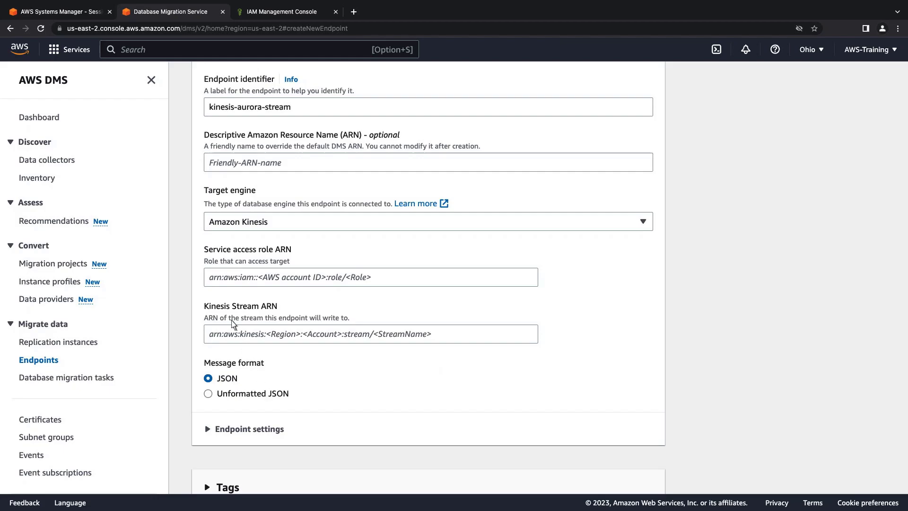
type("arn:aws:iam::444401274444:role/dms-kinesis-role")
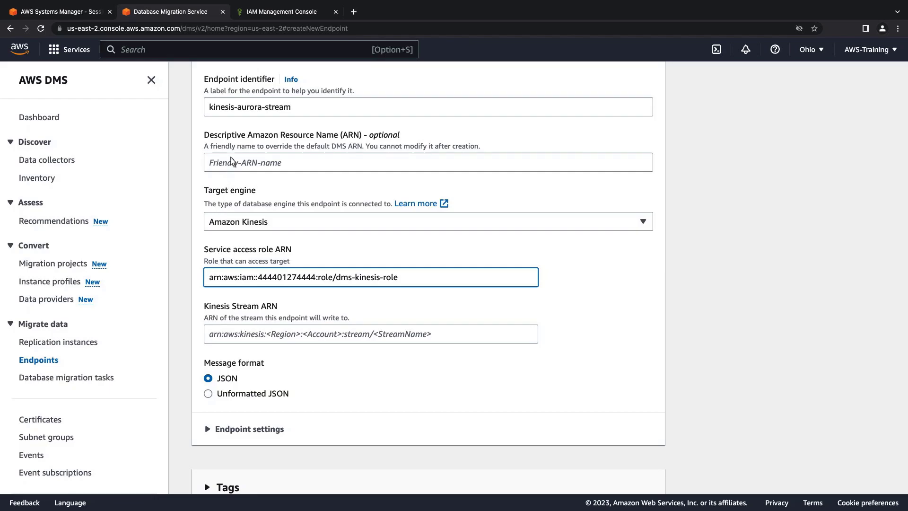
left_click(282, 11)
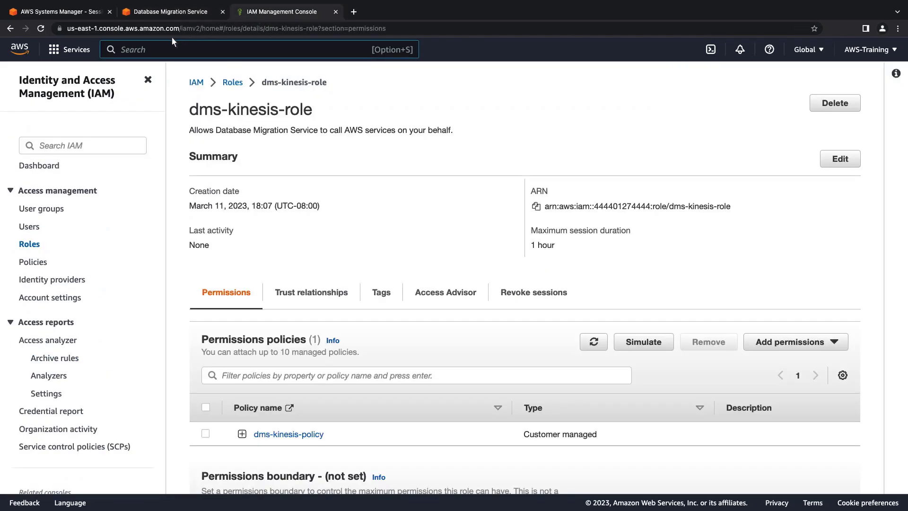
Copy the kinesis-aurora data stream ARN from Kinesis and return to the DMS endpoint form
type("kinesis")
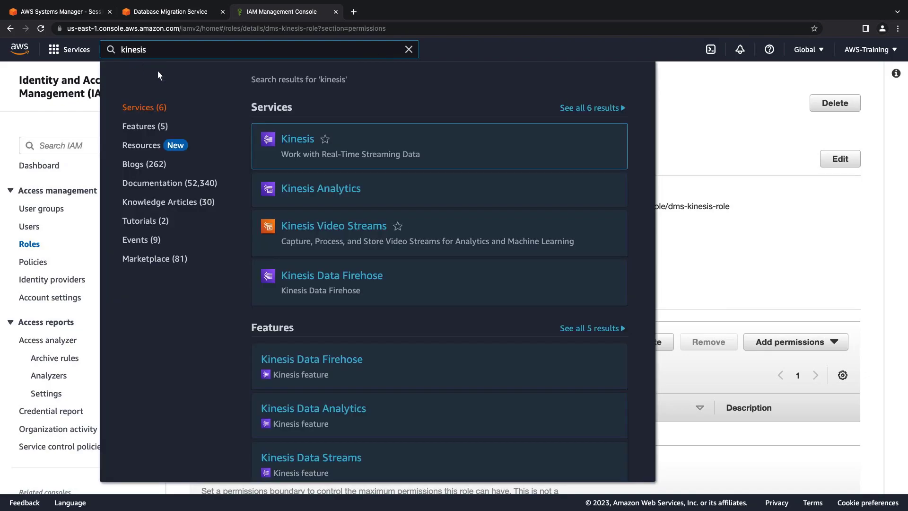
left_click(297, 138)
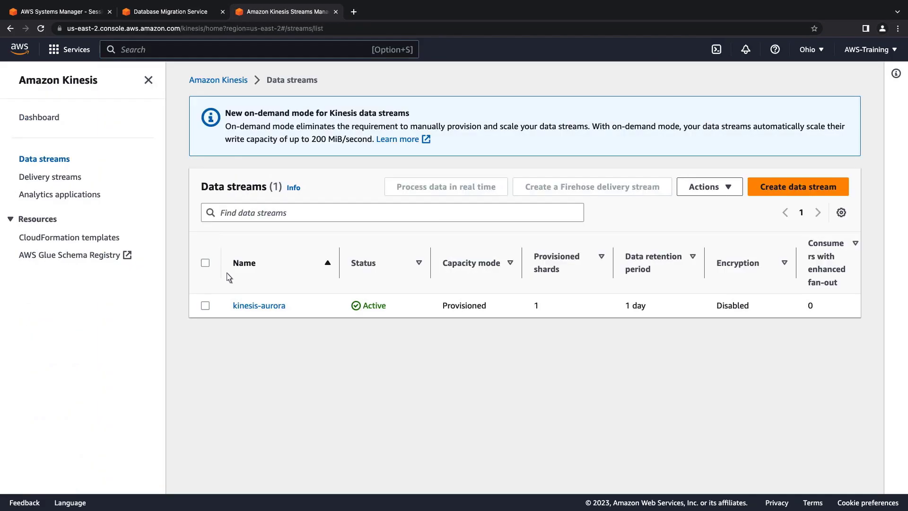
left_click(259, 305)
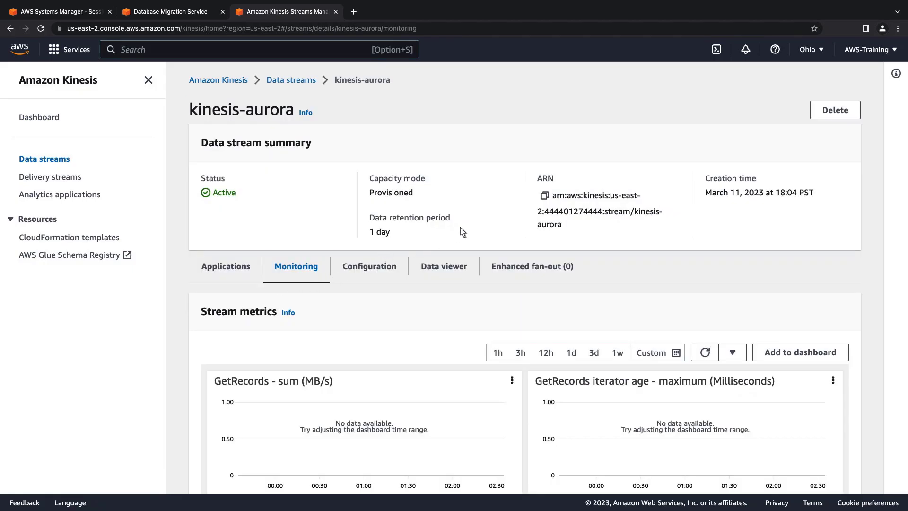
left_click(544, 195)
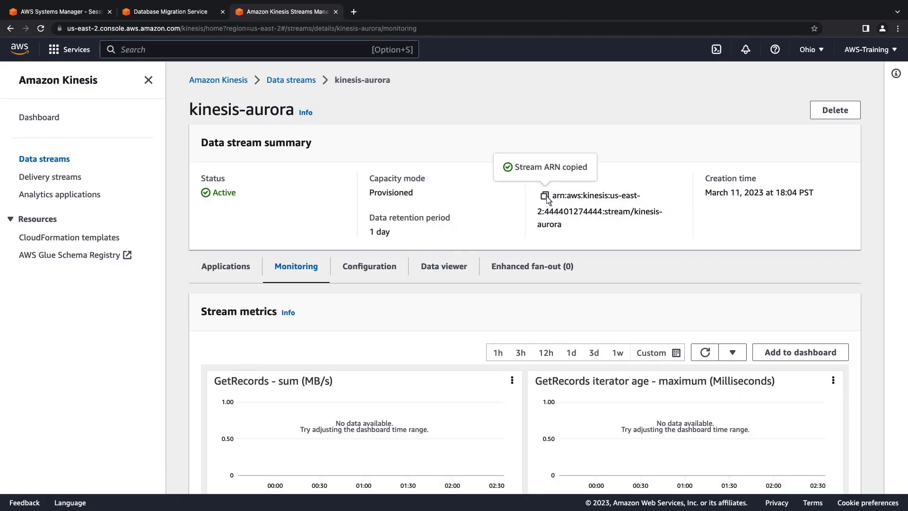
left_click(171, 11)
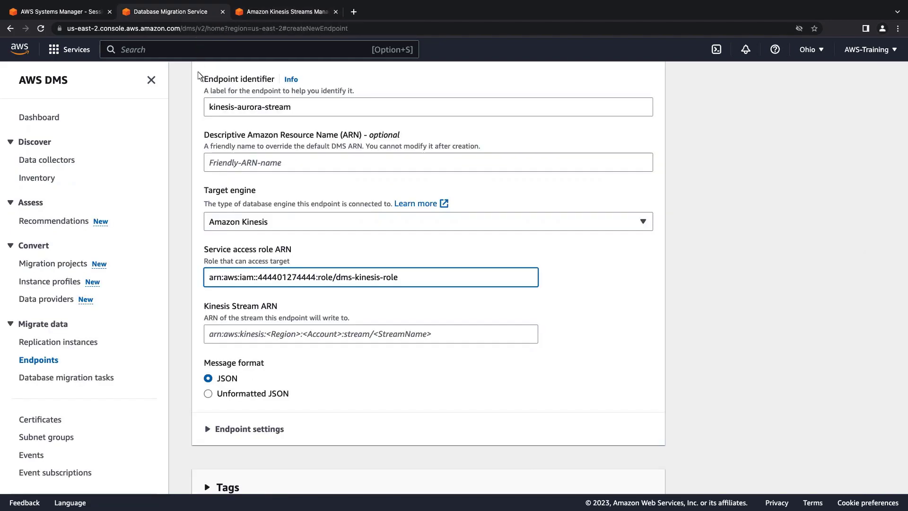
Paste the kinesis-aurora ARN, test the connection in the default VPC, and create the kinesis-aurora-stream endpoint
type("arn:aws:kinesis:us-east-2:444401274444:stream/kinesis-aurora")
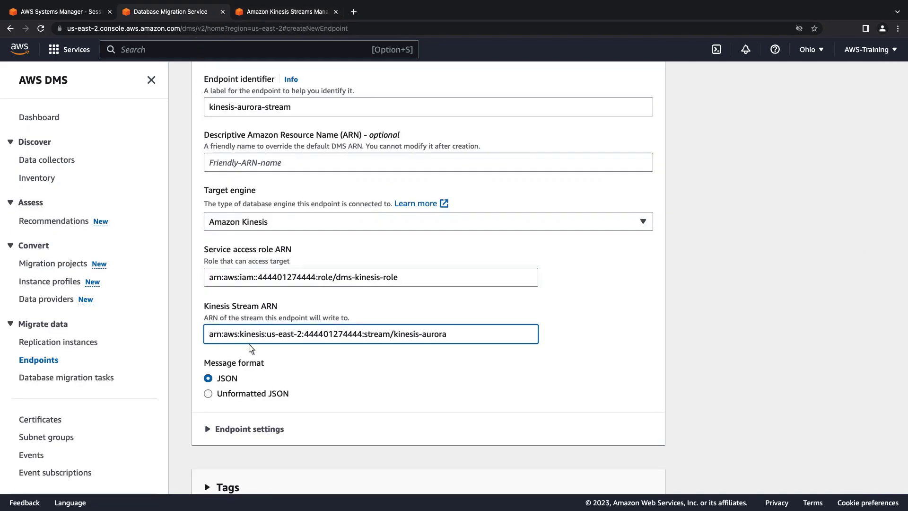
scroll("down", 3)
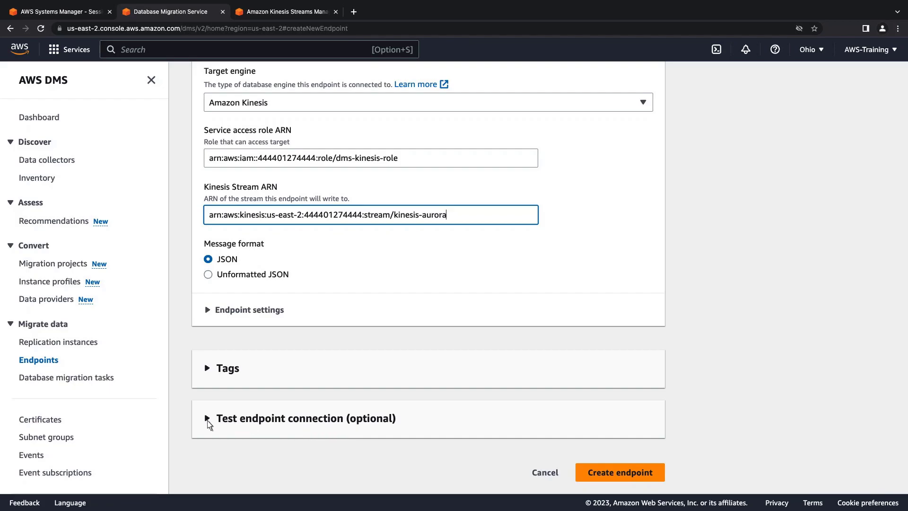
left_click(207, 418)
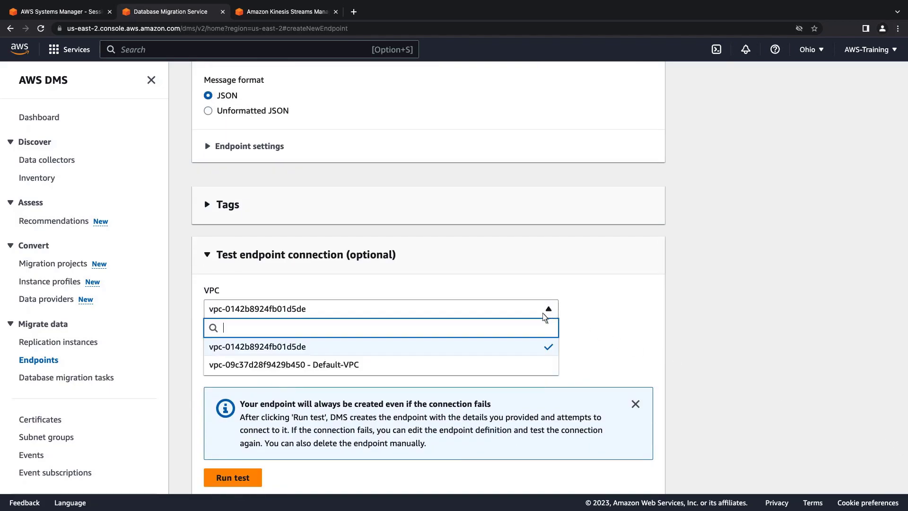
left_click(284, 364)
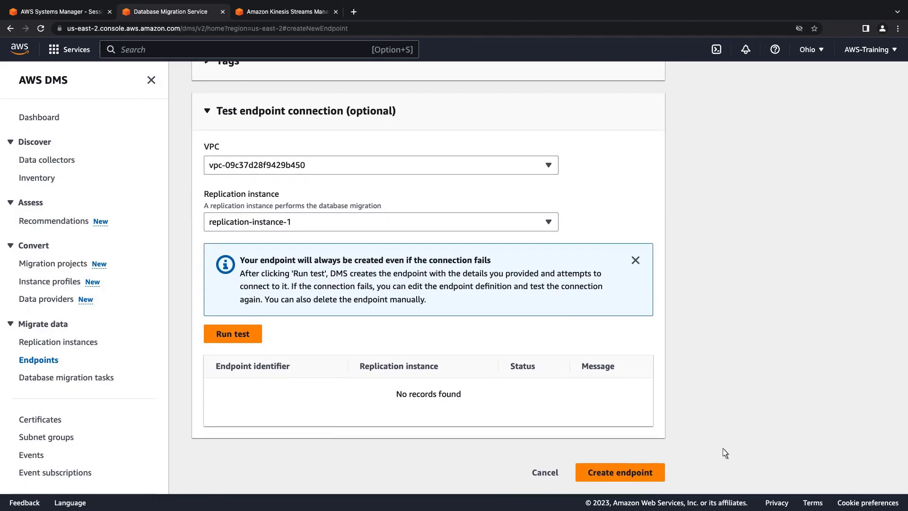
left_click(232, 334)
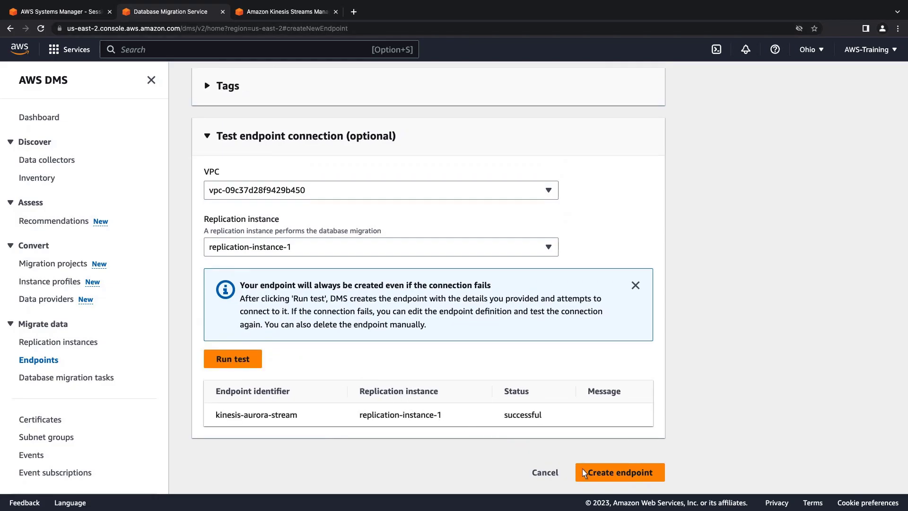
left_click(618, 472)
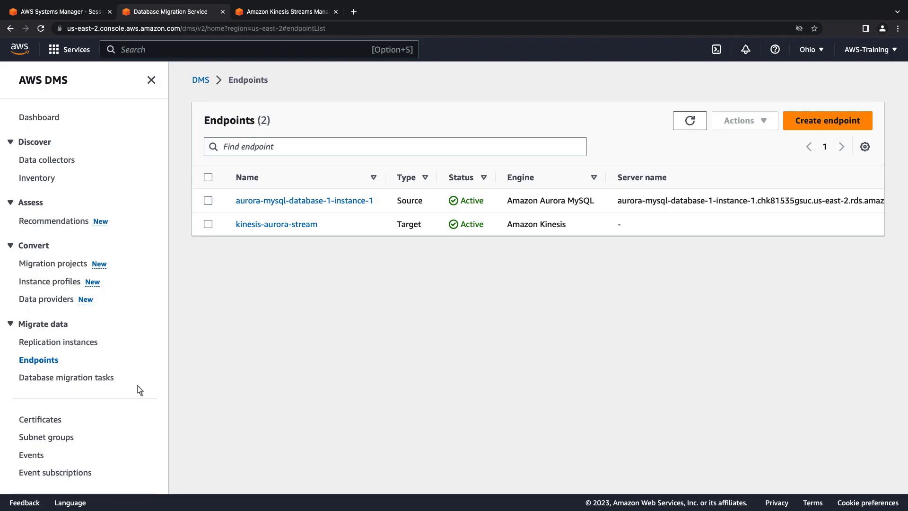
Start a new migration task named aurora-to-kinesis on the replication instance
left_click(67, 377)
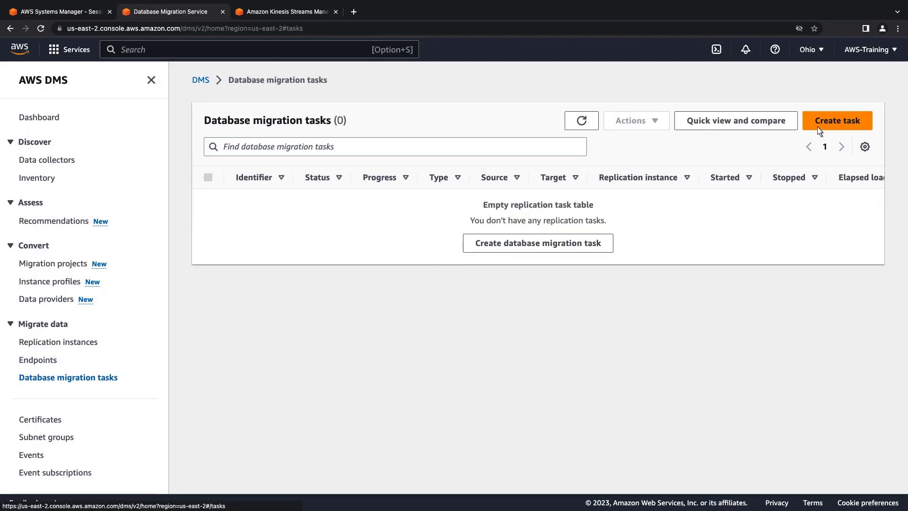
left_click(836, 120)
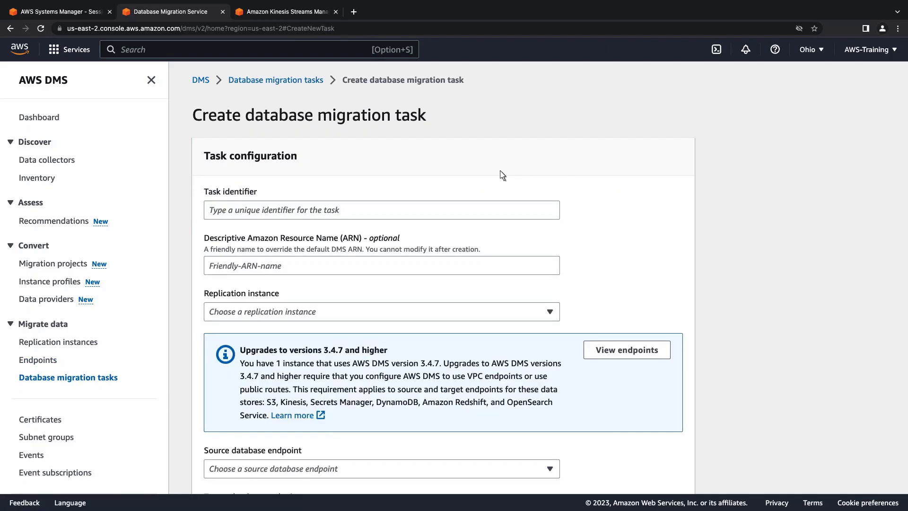
type("aurora-to-kinesis")
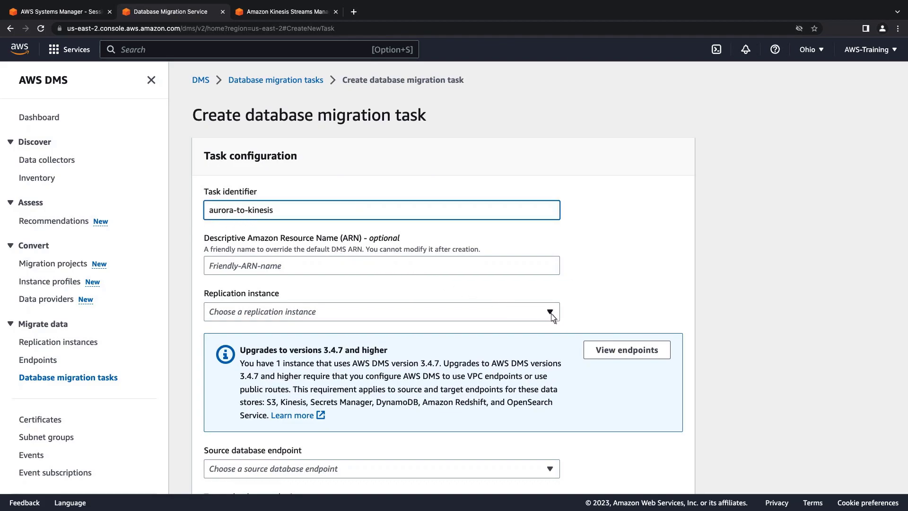
left_click(381, 311)
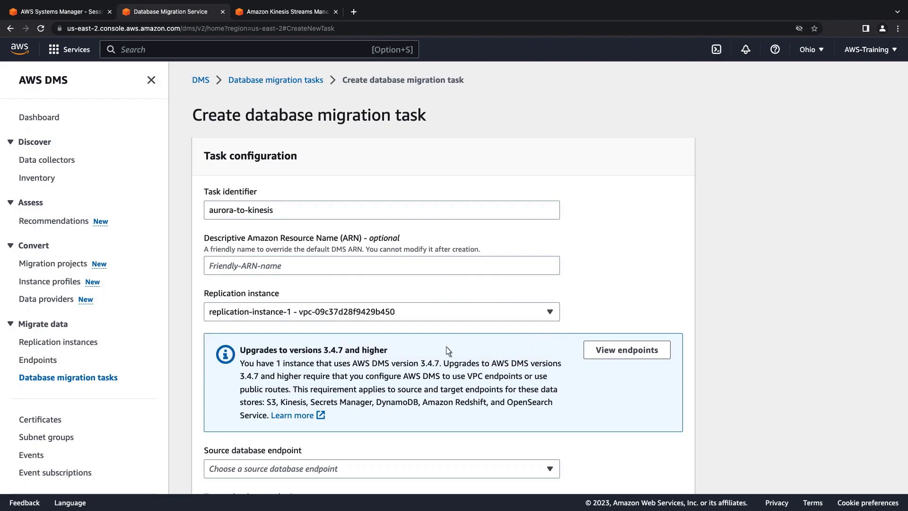
scroll("down", 3)
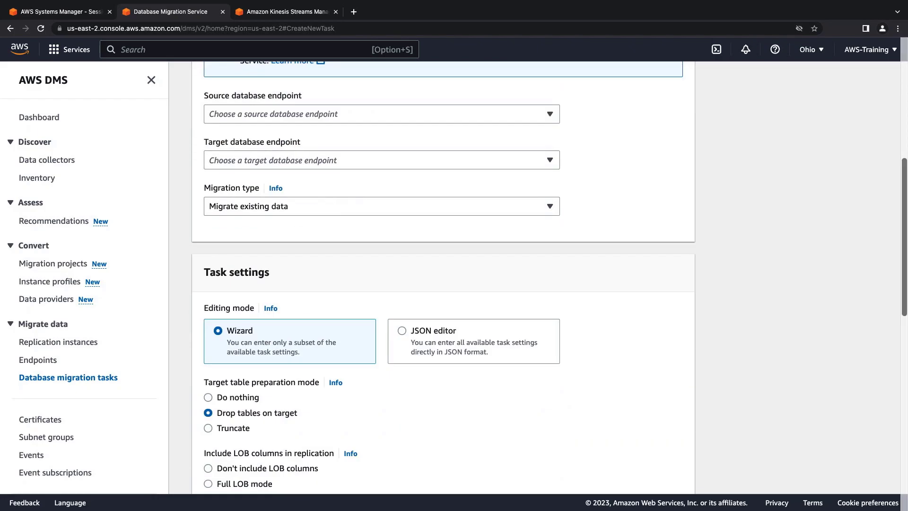
mouse_move(605, 148)
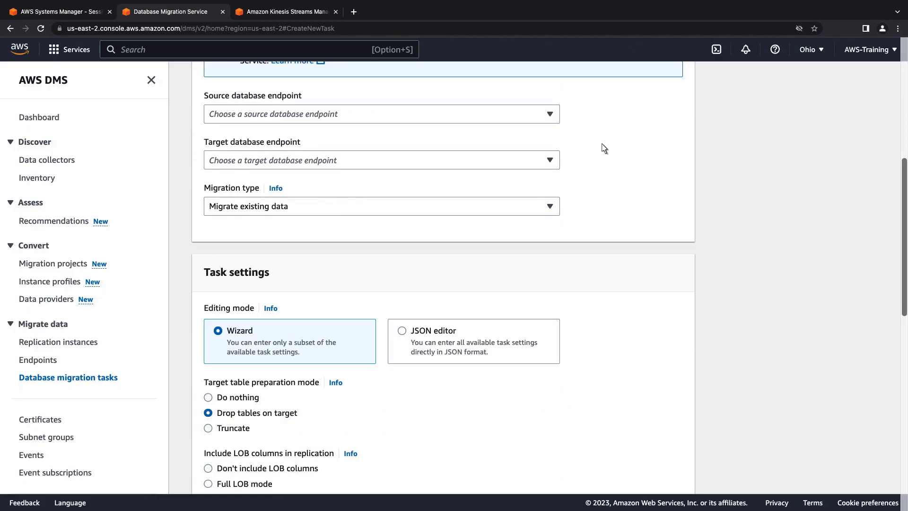
Source aurora-mysql-database-1-instance-1, target kinesis-aurora-stream, migrating existing data and ongoing changes
left_click(381, 114)
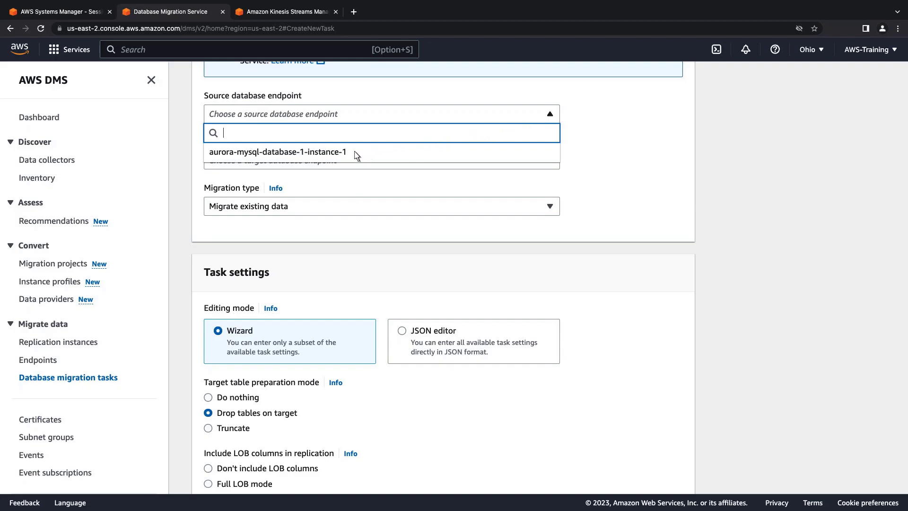
left_click(277, 152)
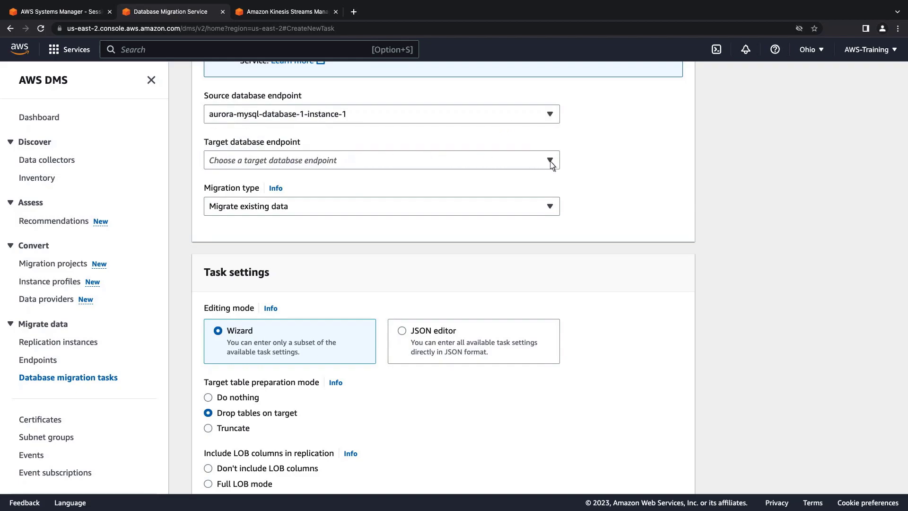
left_click(381, 160)
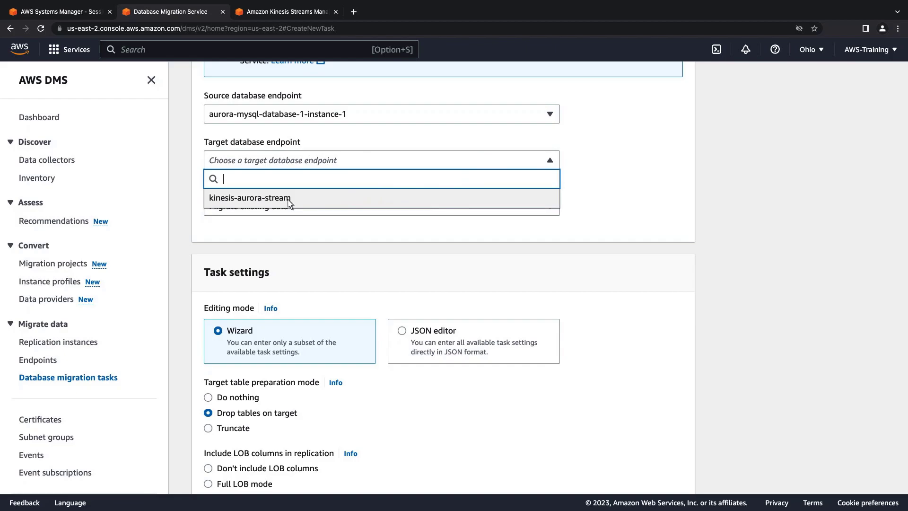
left_click(249, 198)
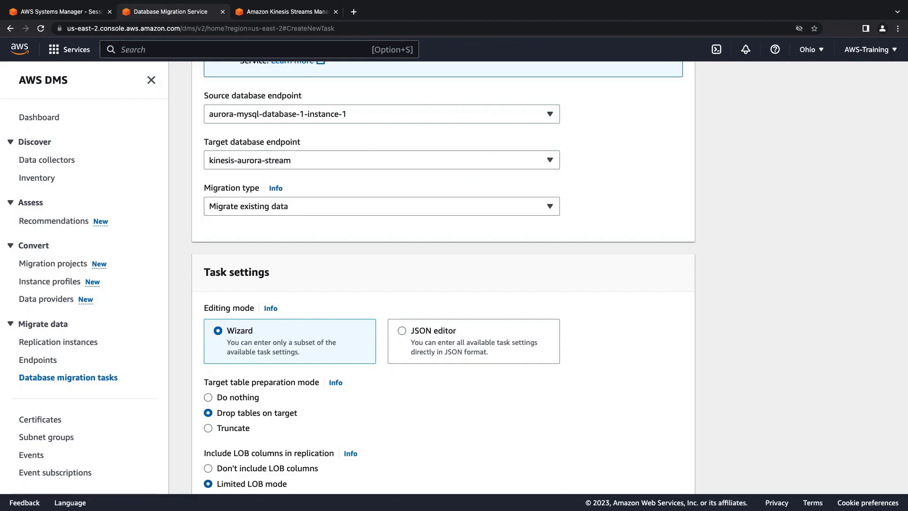
mouse_move(361, 205)
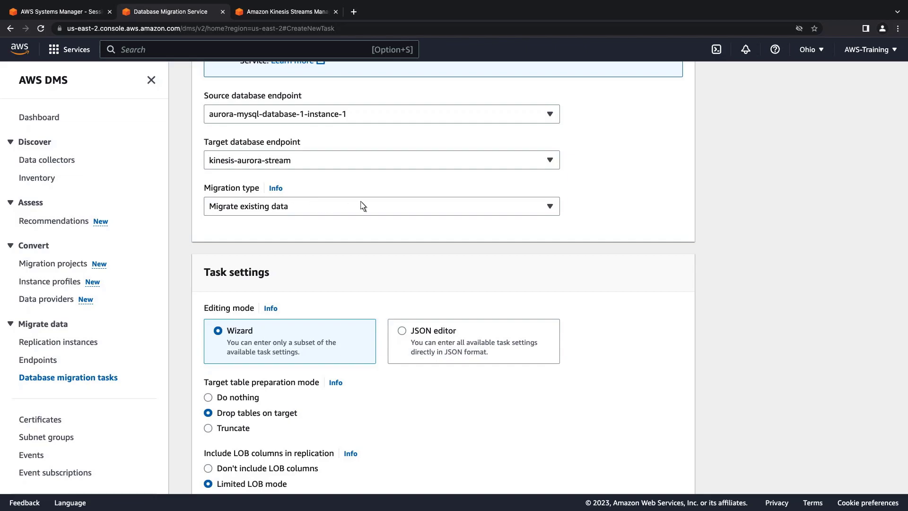
left_click(381, 206)
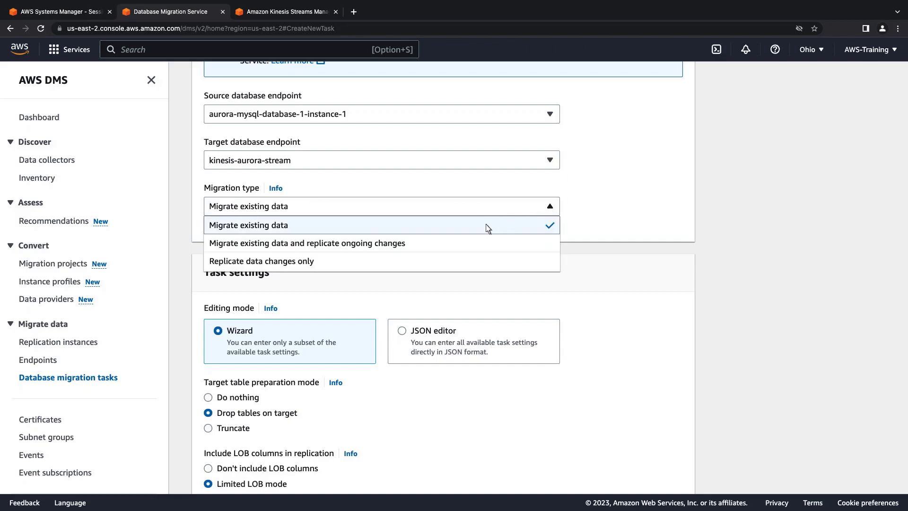
left_click(306, 243)
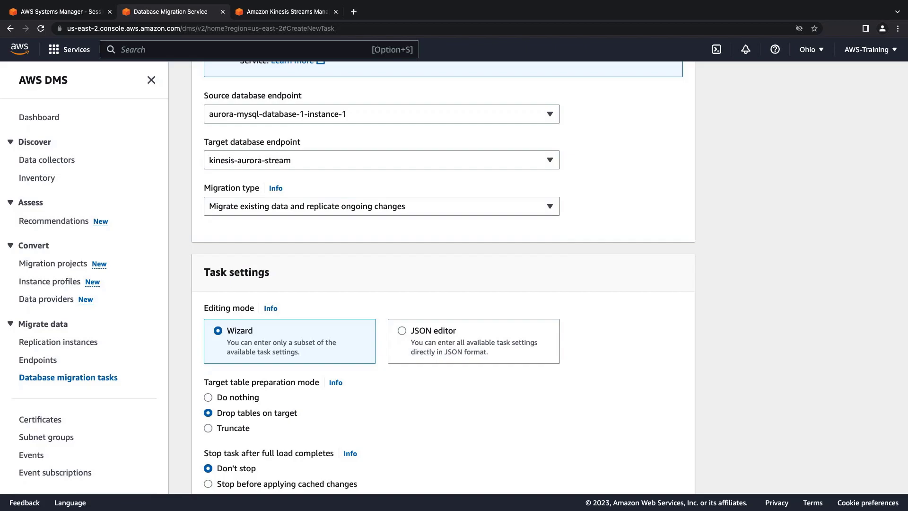
mouse_move(486, 282)
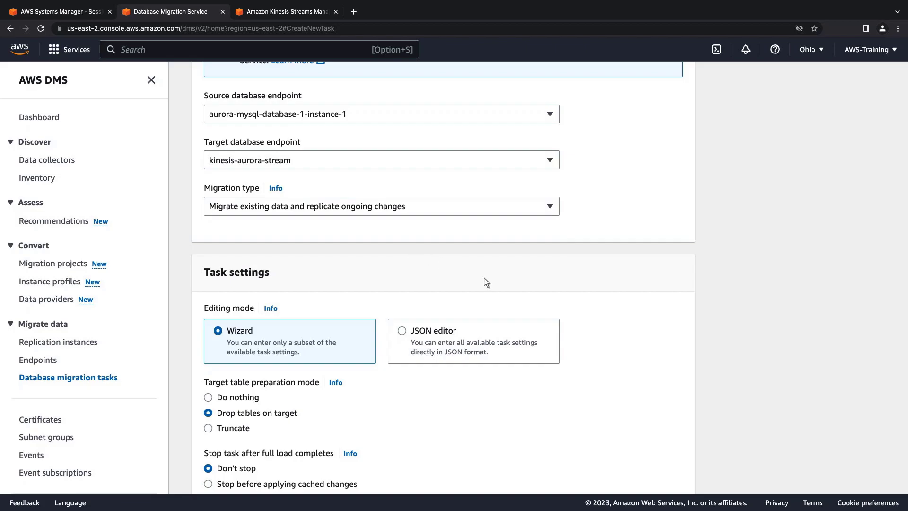
scroll("down", 3)
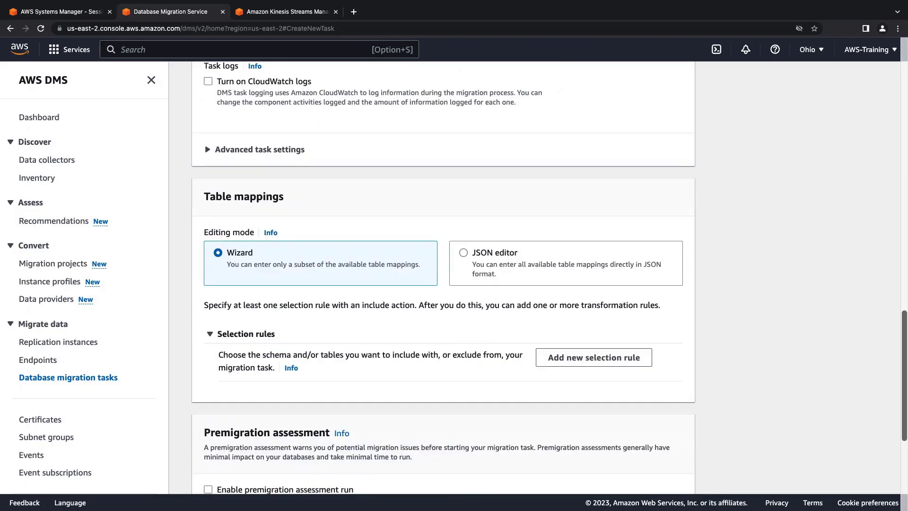
Add a selection rule for schema product_platform, table users, and create the aurora-to-kinesis task
scroll("down", 3)
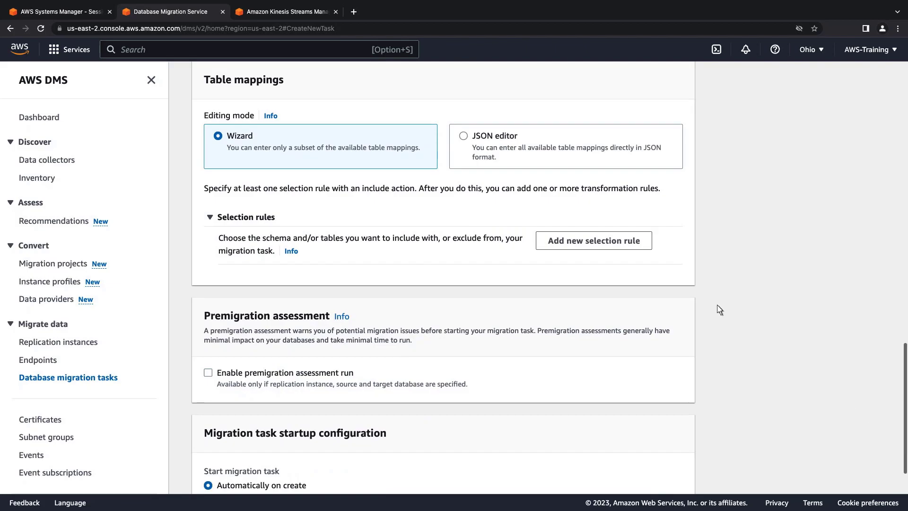
left_click(593, 240)
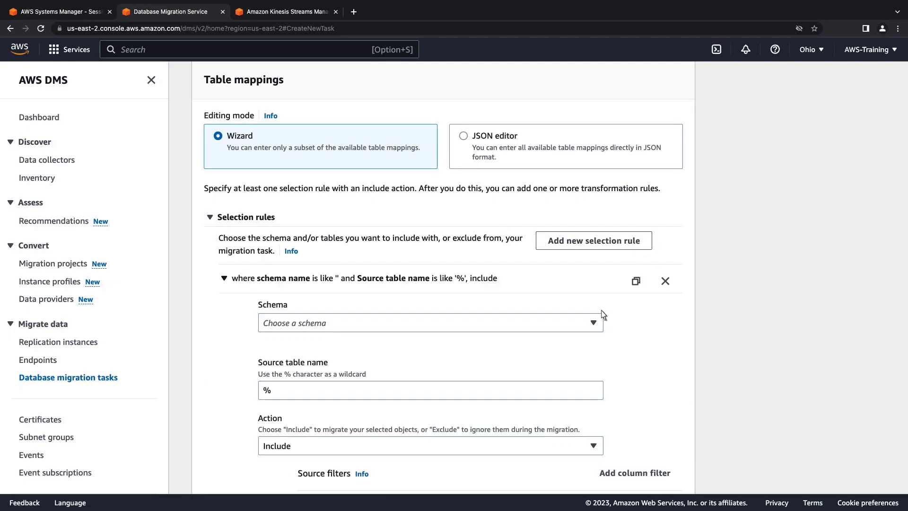
left_click(429, 322)
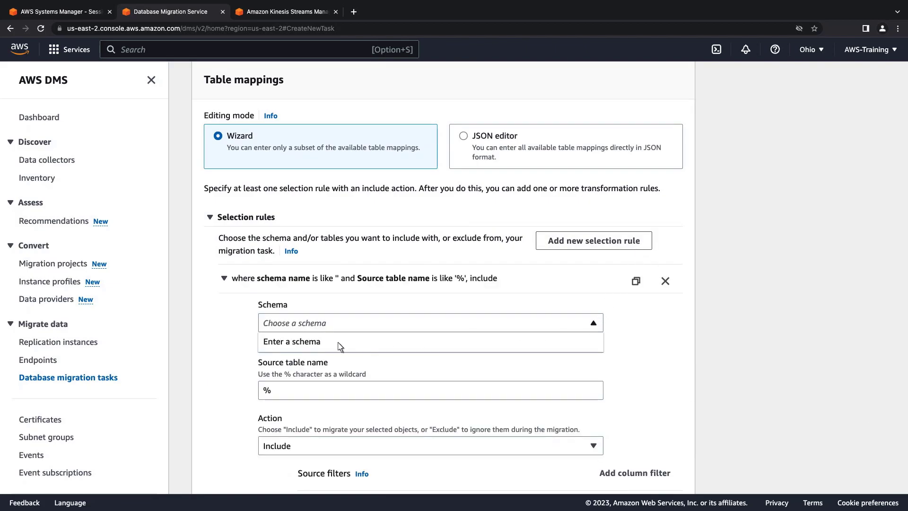
left_click(292, 342)
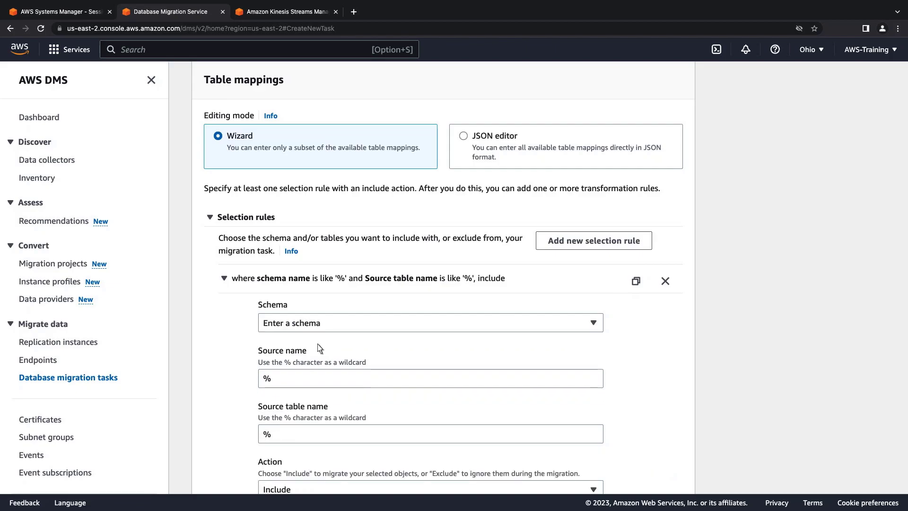
left_click(429, 378)
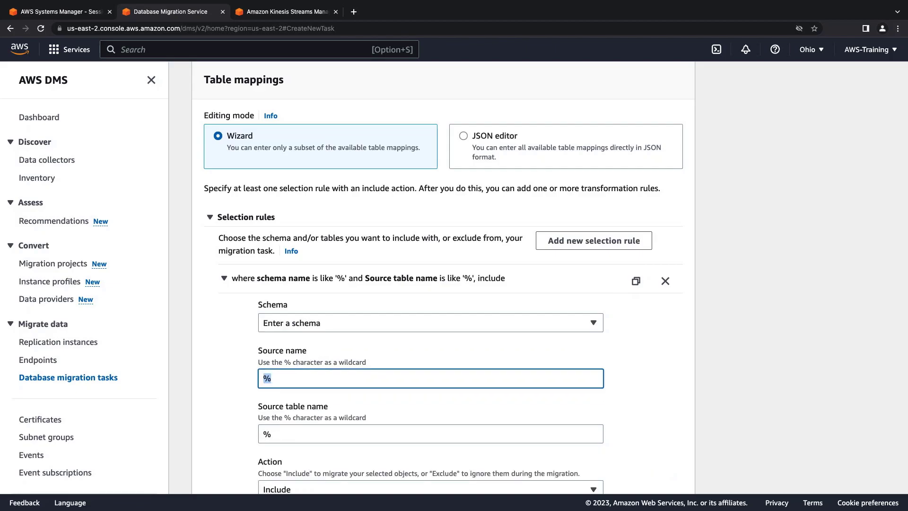
type("product_platform")
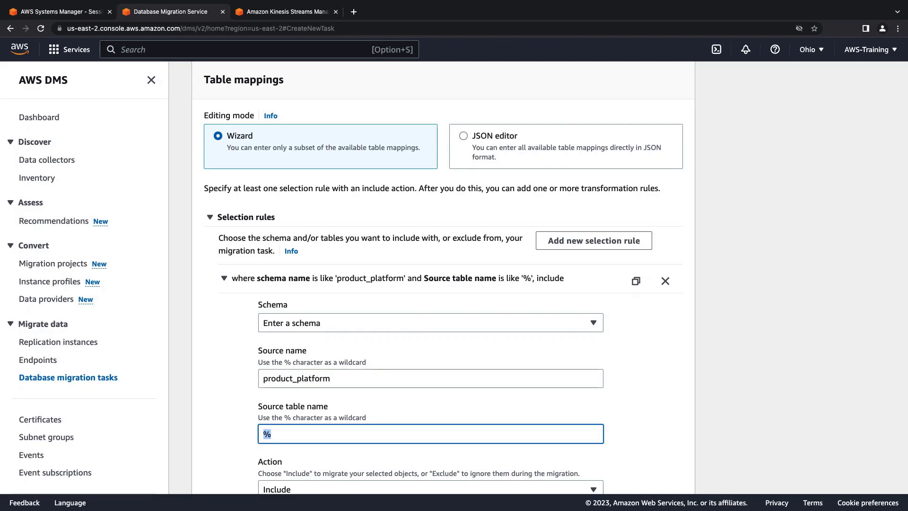
type("users")
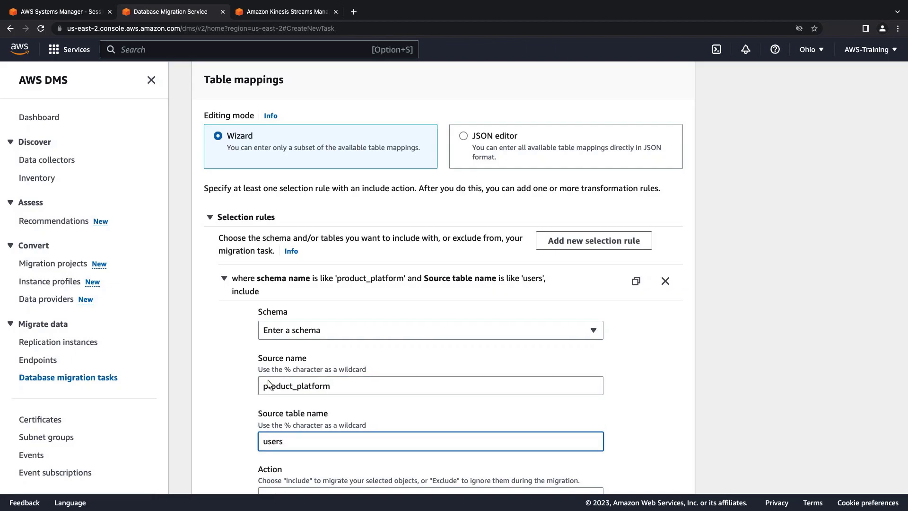
scroll("down", 3)
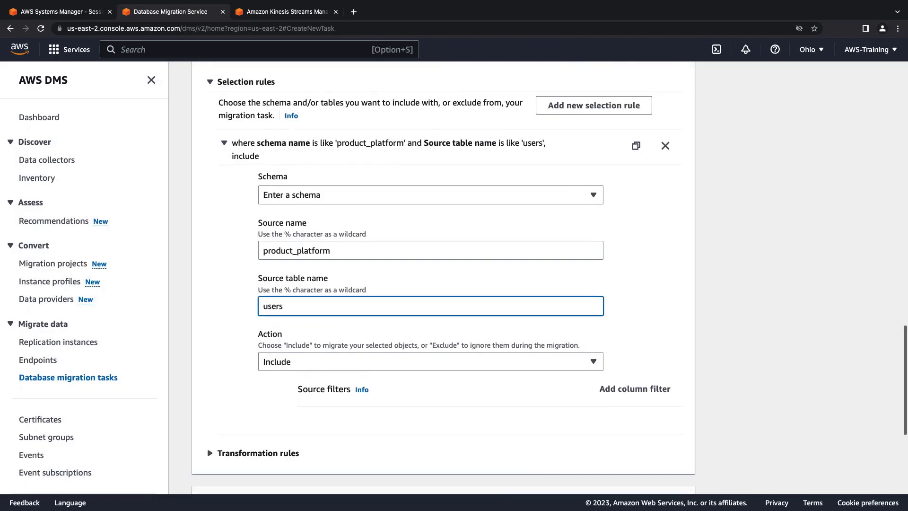
scroll("down", 3)
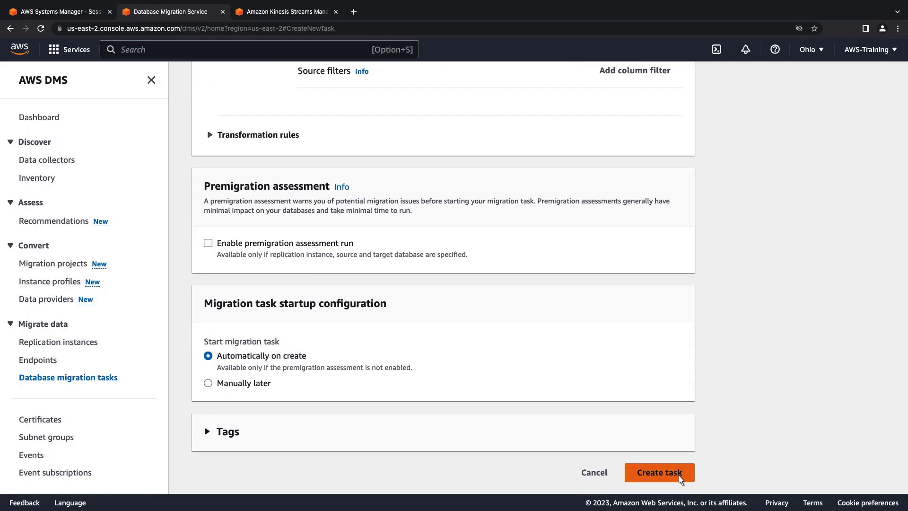
left_click(659, 472)
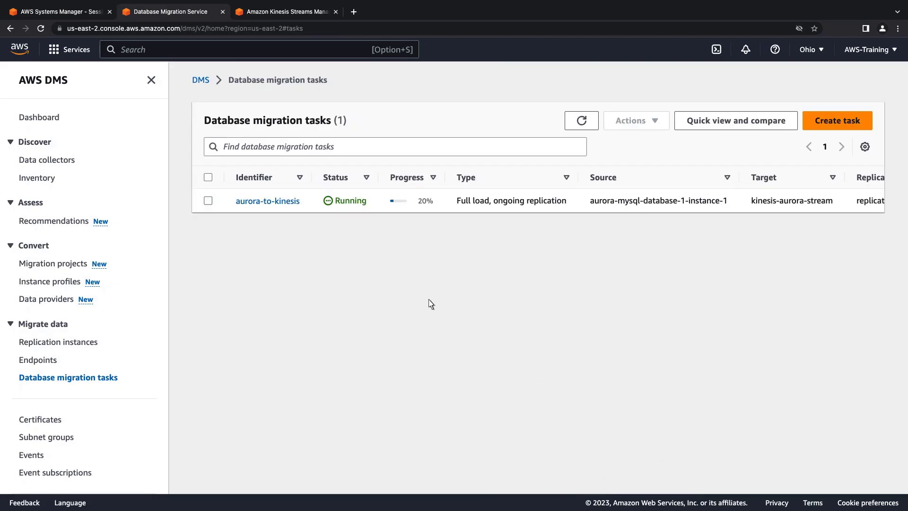
Review the aurora-to-kinesis task's table statistics showing the users table load completed
left_click(267, 201)
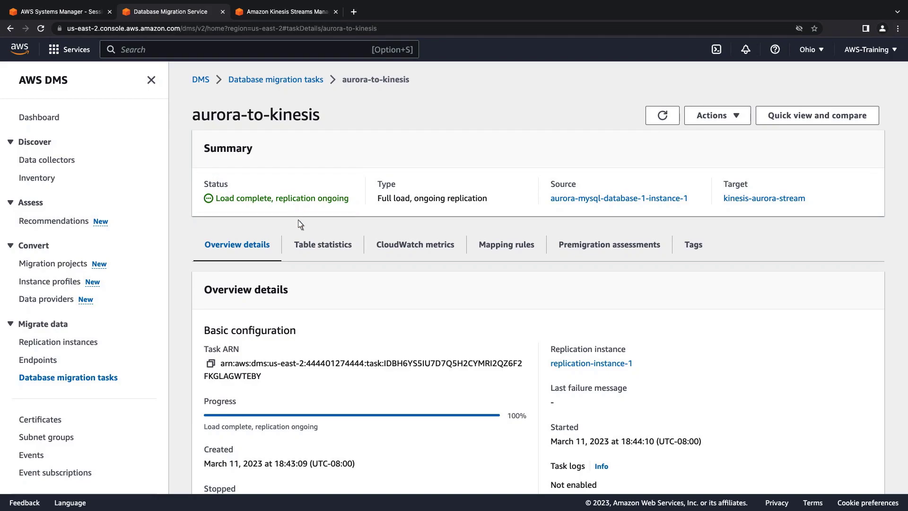
left_click(321, 244)
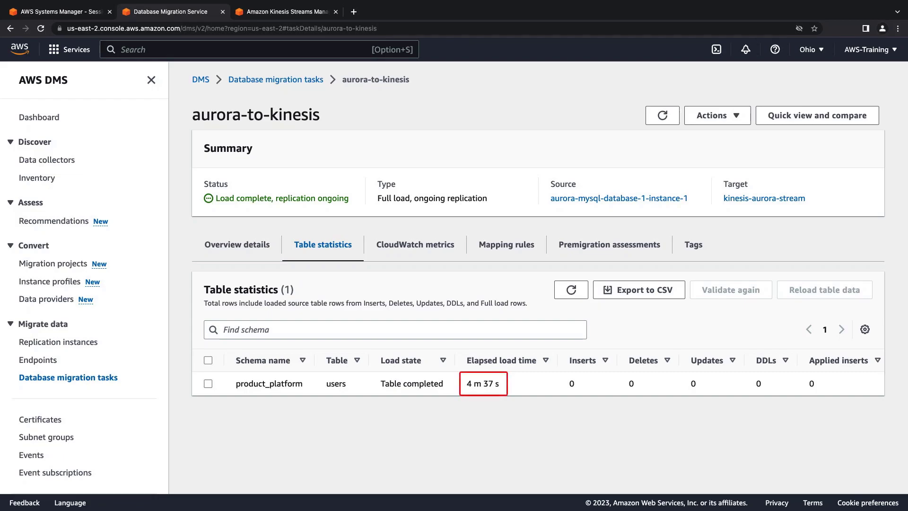
scroll("right", 3)
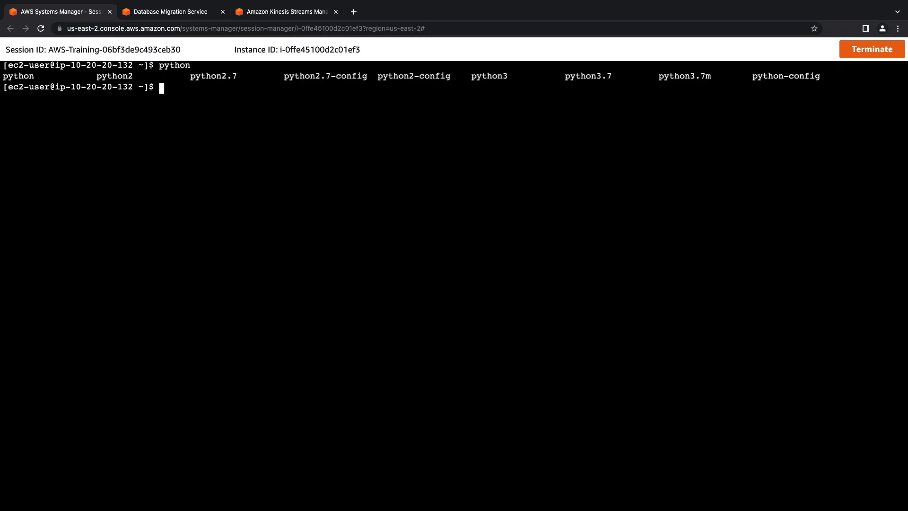
Run read-kinesis-first-10-records.py to print users load records, then clear the terminal
type("python...")
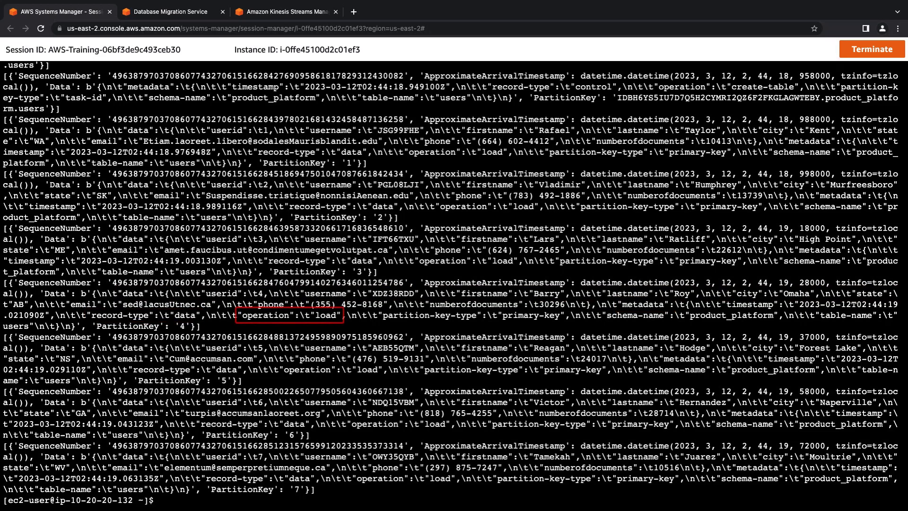
type("clear")
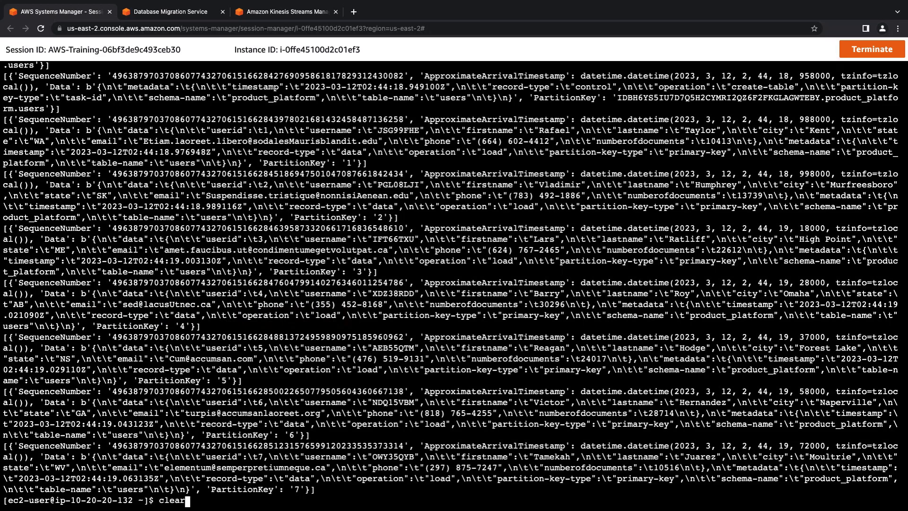
Duplicate the session tab and run read-kinesis-updates.py in the second session
right_click(58, 11)
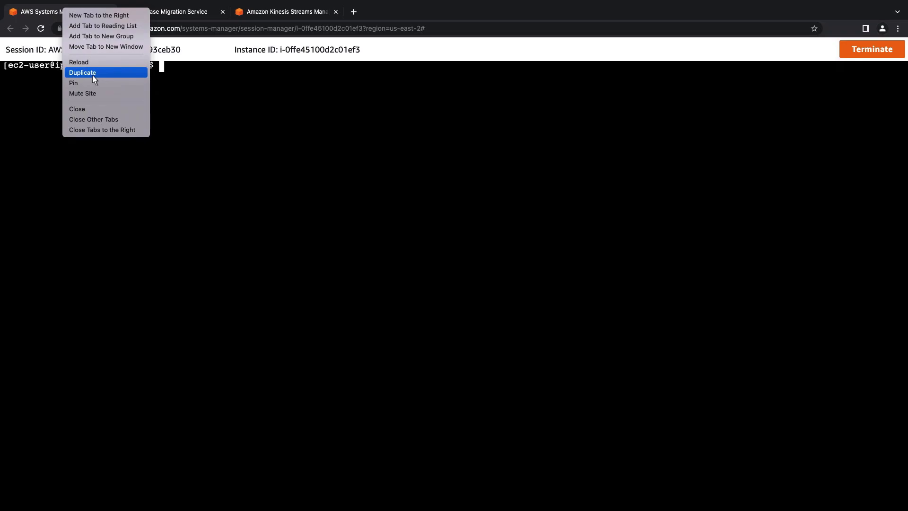
left_click(82, 73)
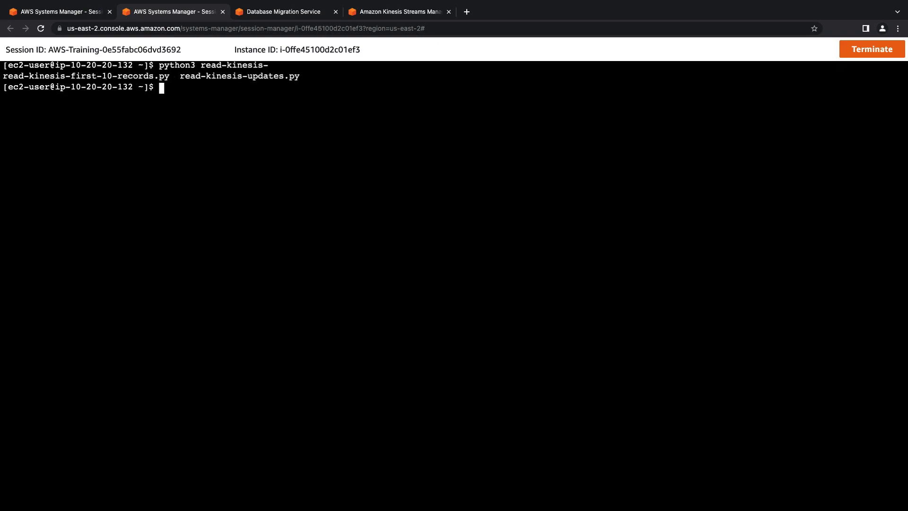
type("python3 read-kinesis-updates.py")
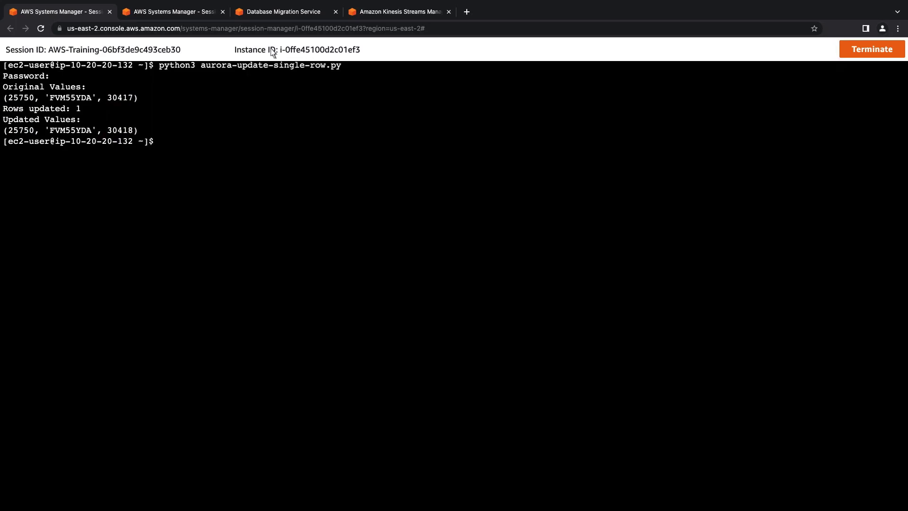
Return to the first session where aurora-update-single-row.py set user 25750 to 30418
left_click(171, 11)
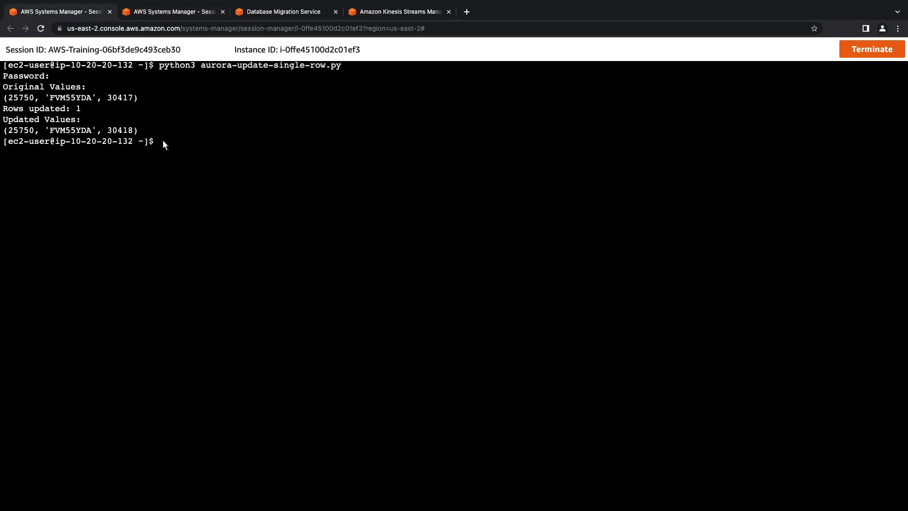
Run aurora-update-multiple-rows.py and watch the second session print the users update records
type("python3 aurora-update-multiple-rows.py")
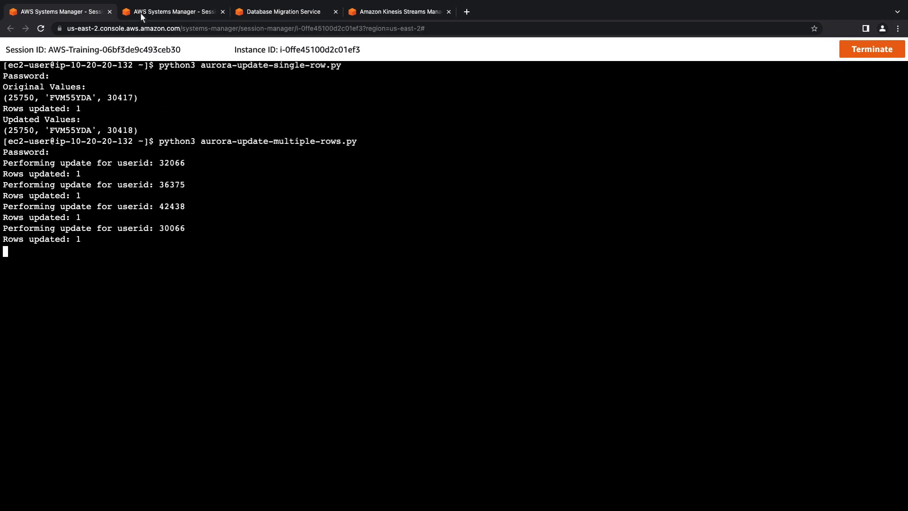
left_click(171, 11)
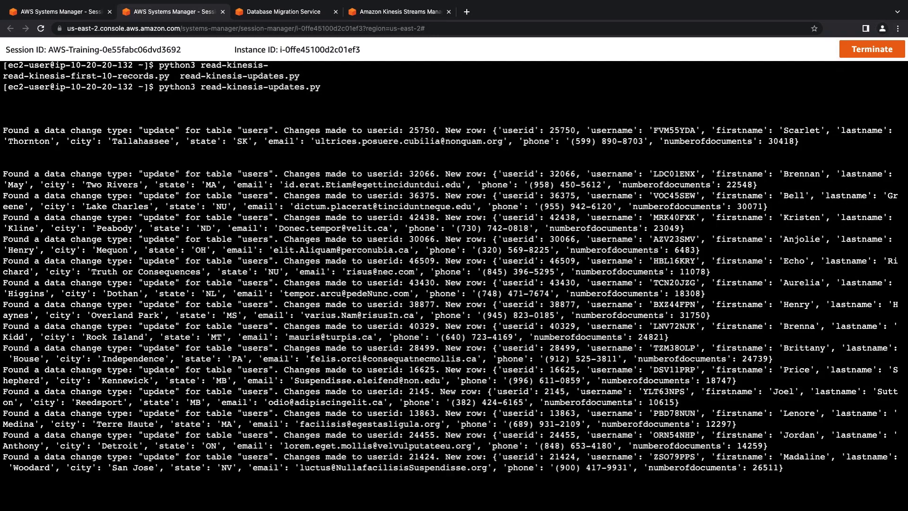
scroll("down", 3)
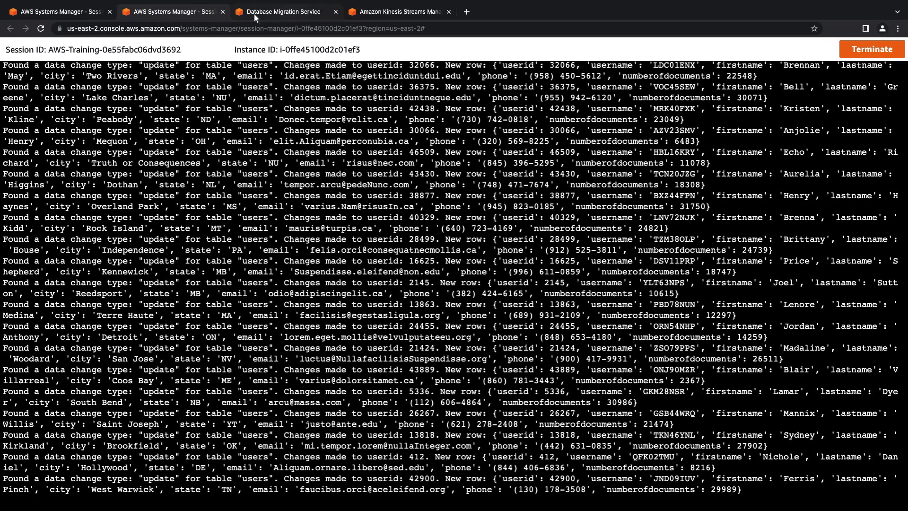
From the DMS tab, search for and open the AWS Glue console
left_click(284, 11)
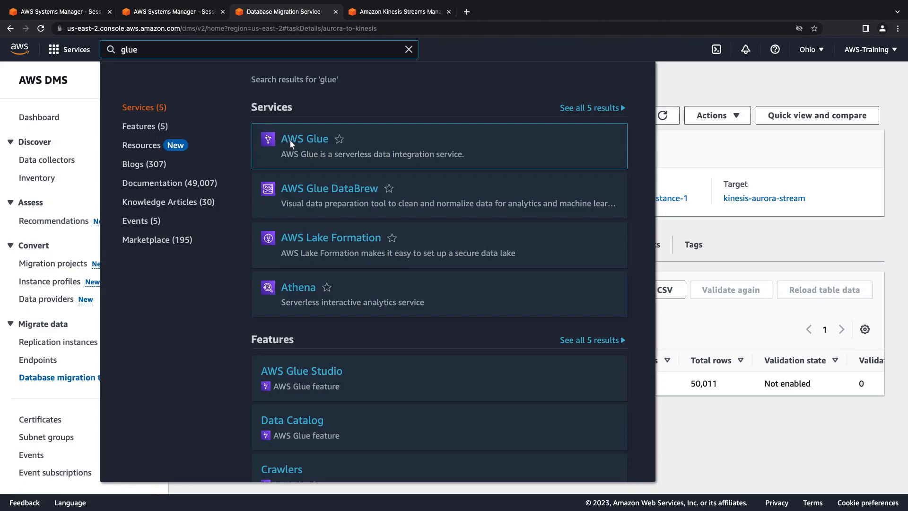
left_click(304, 138)
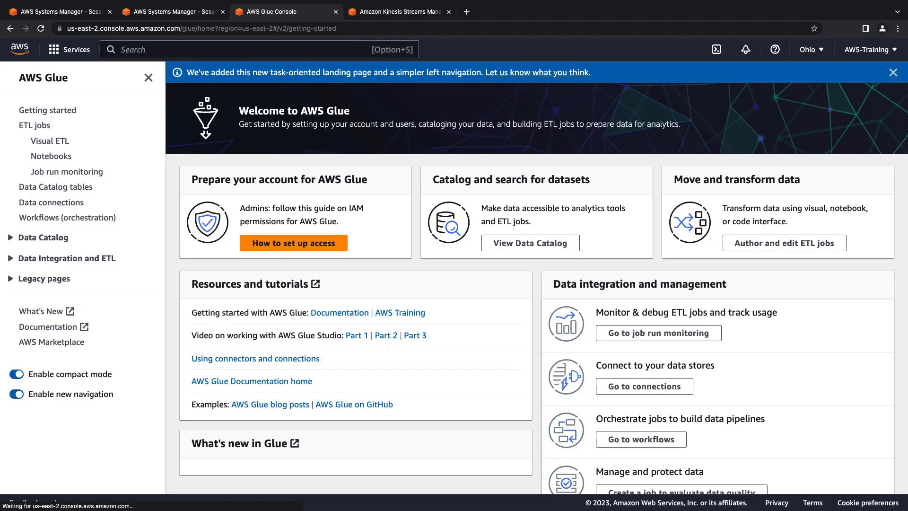
mouse_move(104, 146)
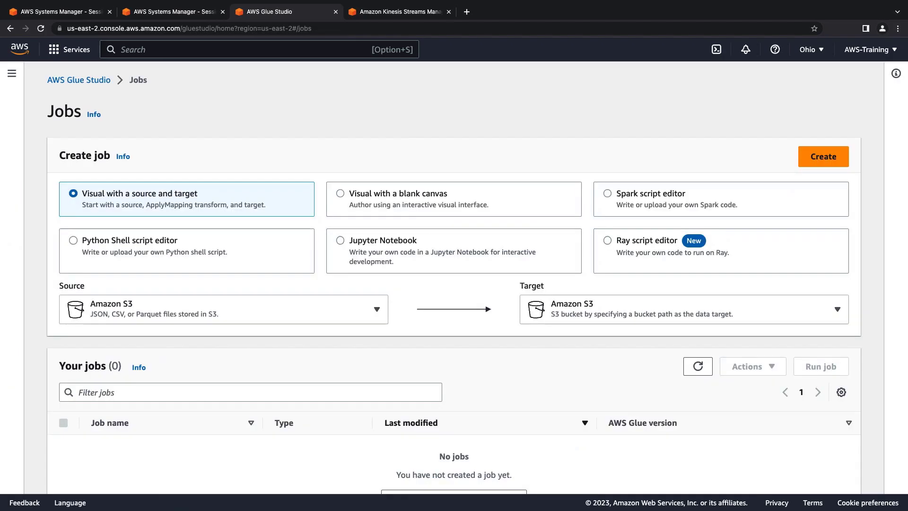
mouse_move(341, 198)
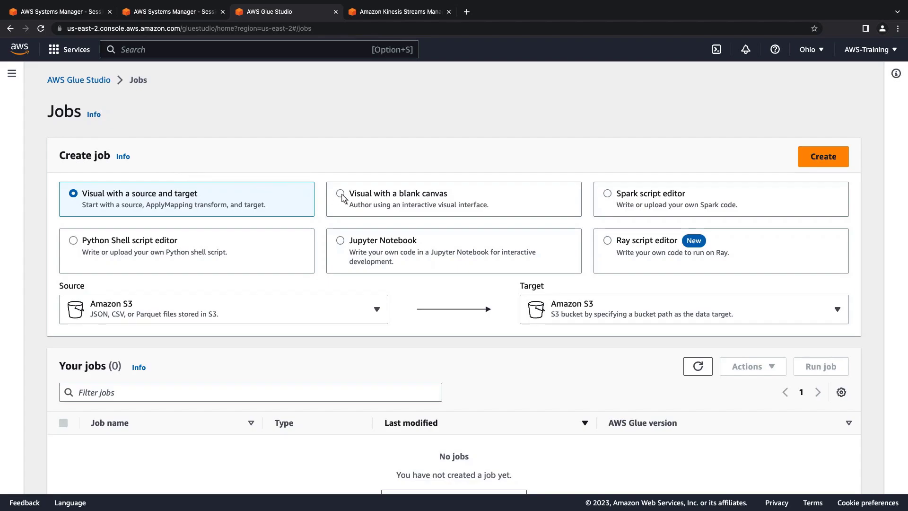
Create a blank-canvas visual job and name it kinesis-to-s3-transform
left_click(339, 193)
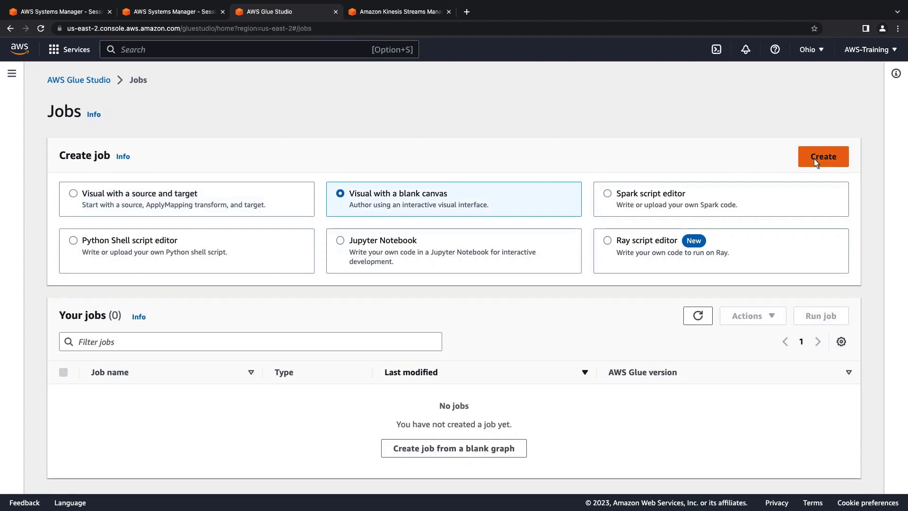
left_click(822, 156)
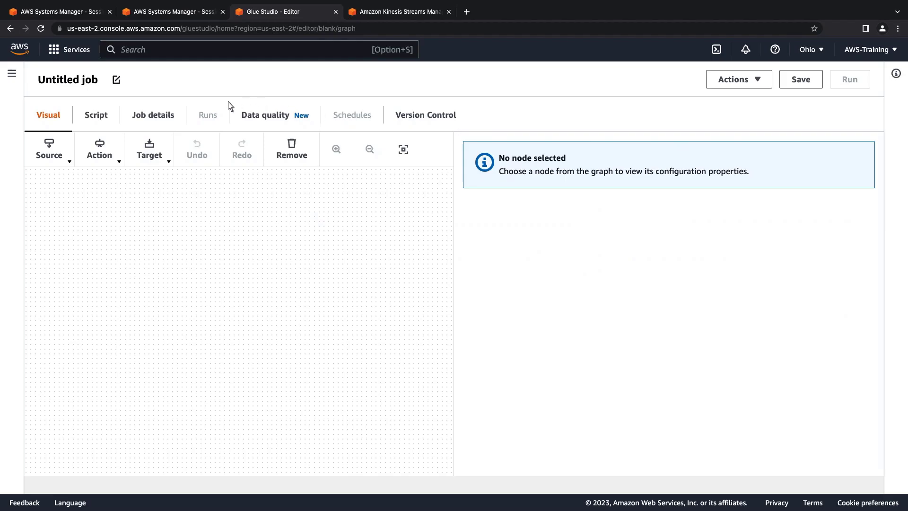
type("kinesis-to-s3-transform")
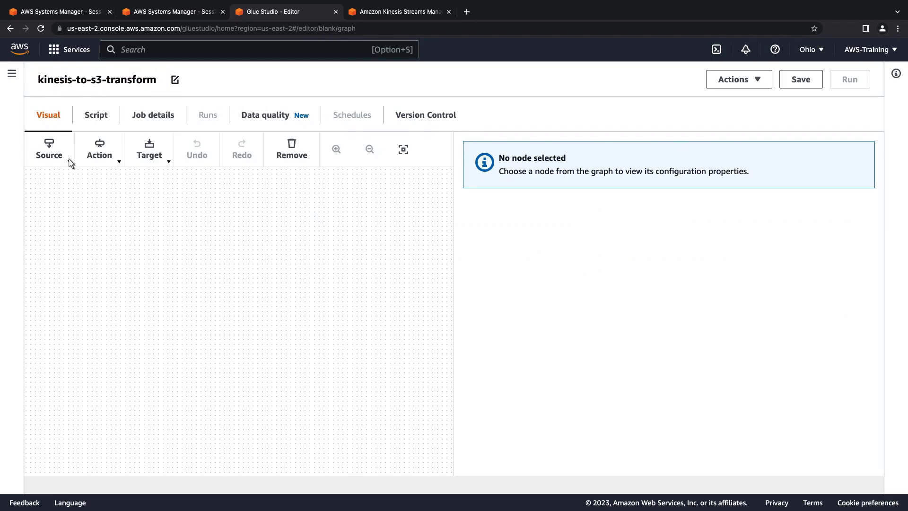
Add an Amazon Kinesis source reading stream kinesis-aurora with window size 60
left_click(48, 149)
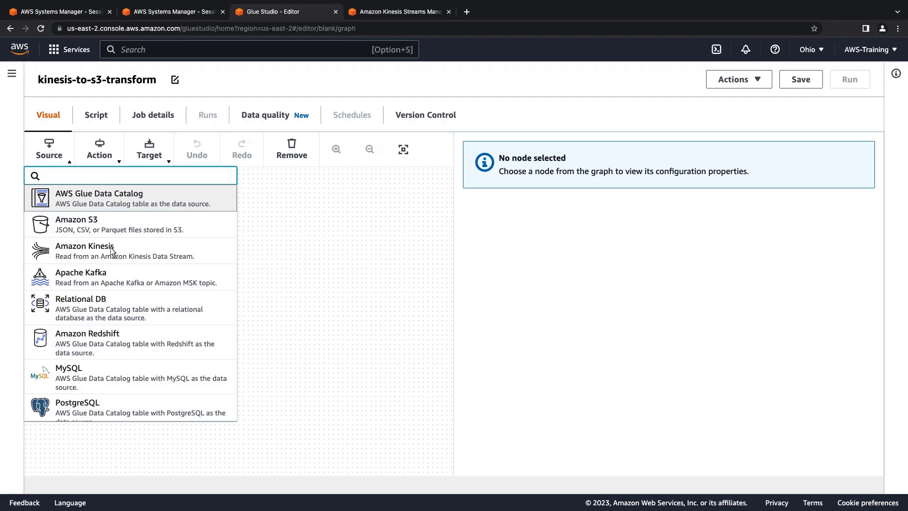
left_click(85, 250)
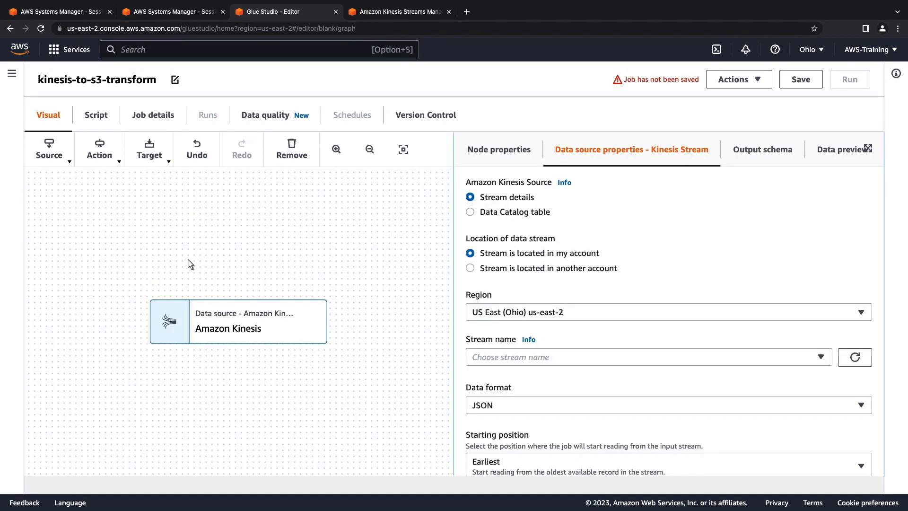
left_click(643, 356)
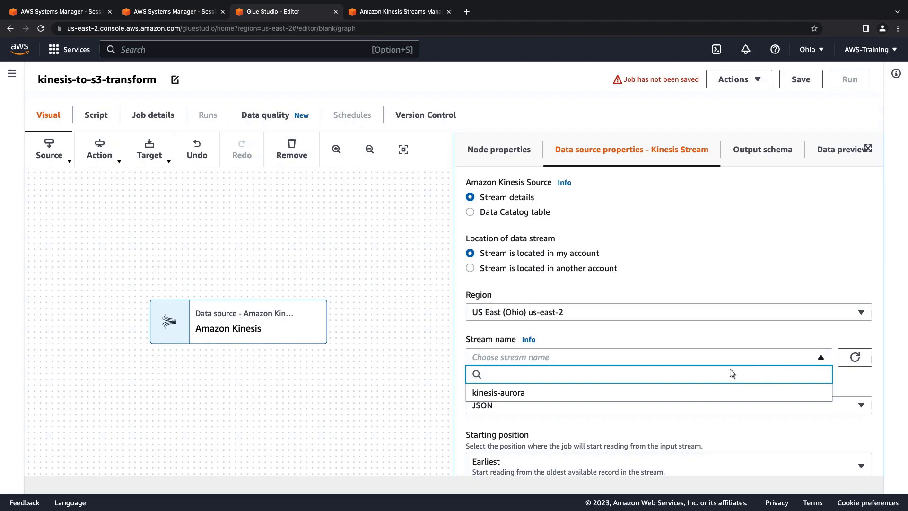
left_click(498, 391)
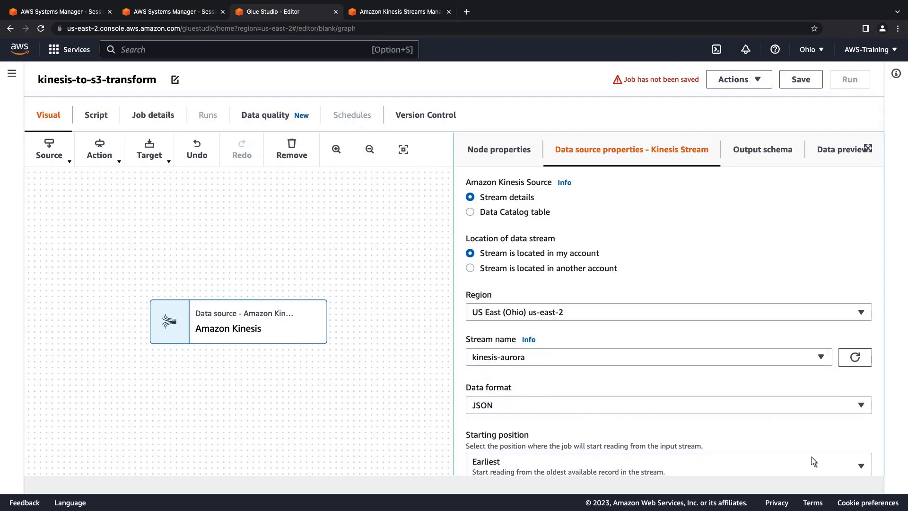
scroll("down", 3)
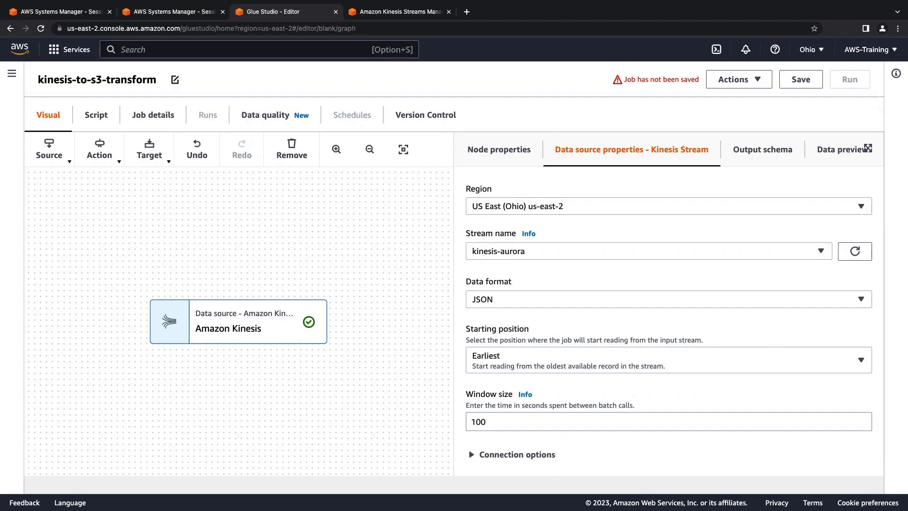
mouse_move(545, 436)
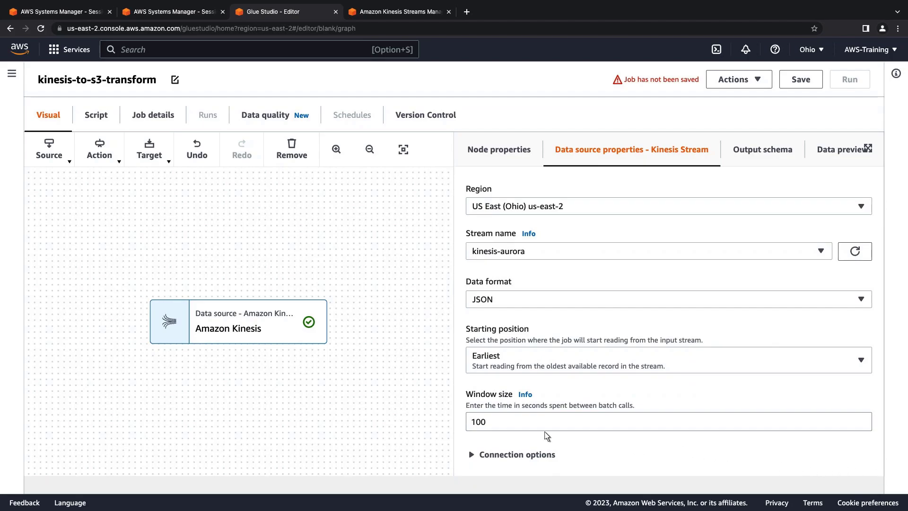
type("60")
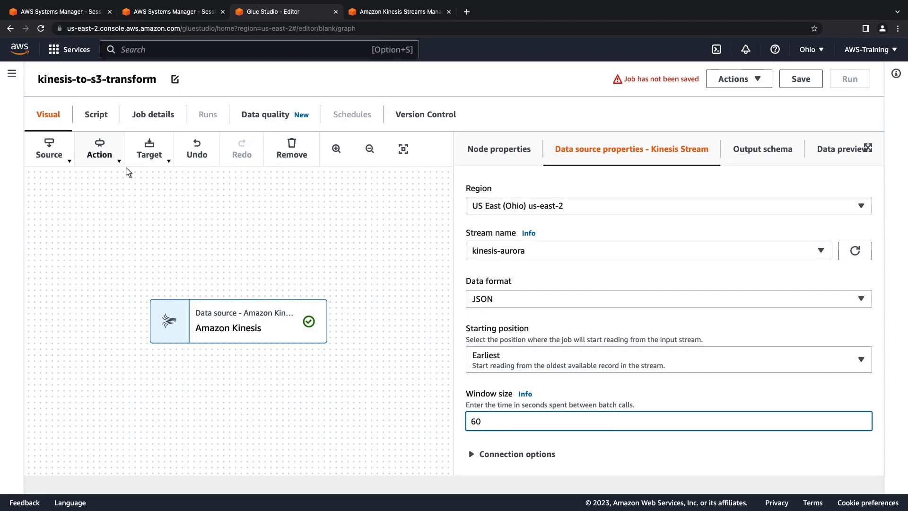
Add a Flatten transform after the Kinesis source
left_click(100, 148)
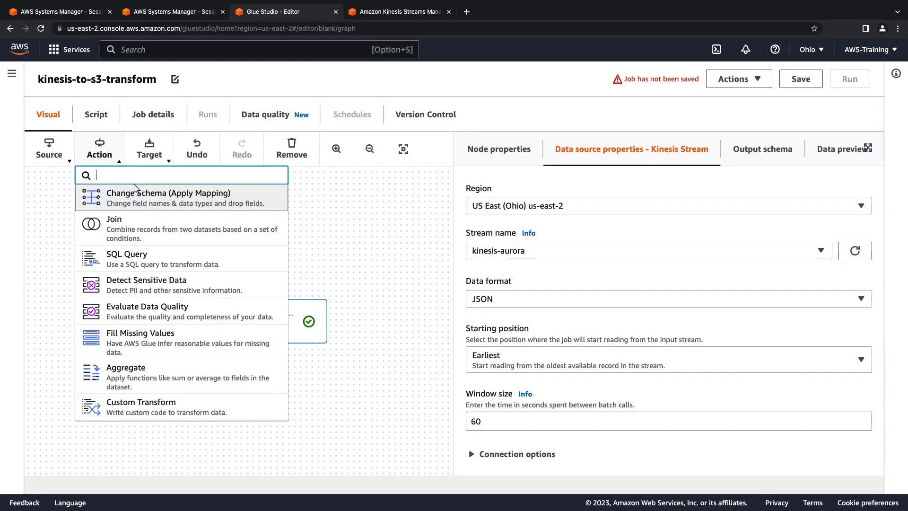
scroll("down", 3)
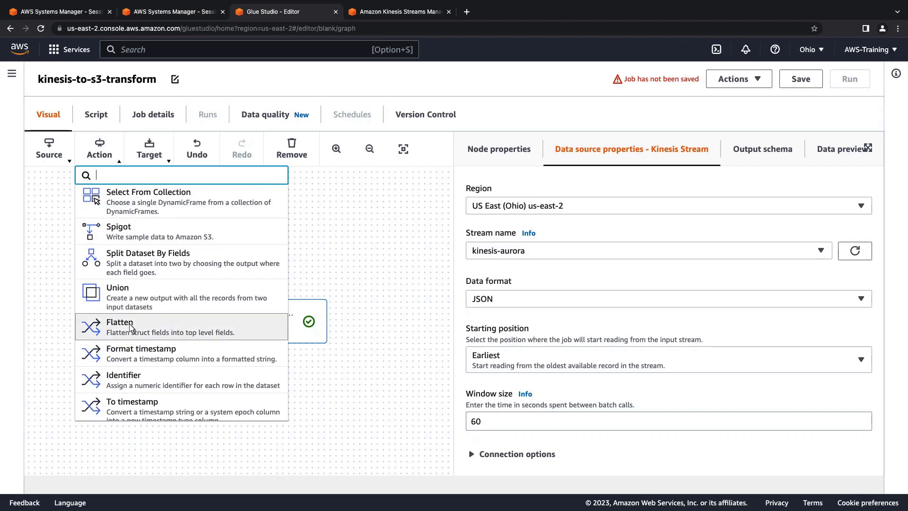
left_click(120, 322)
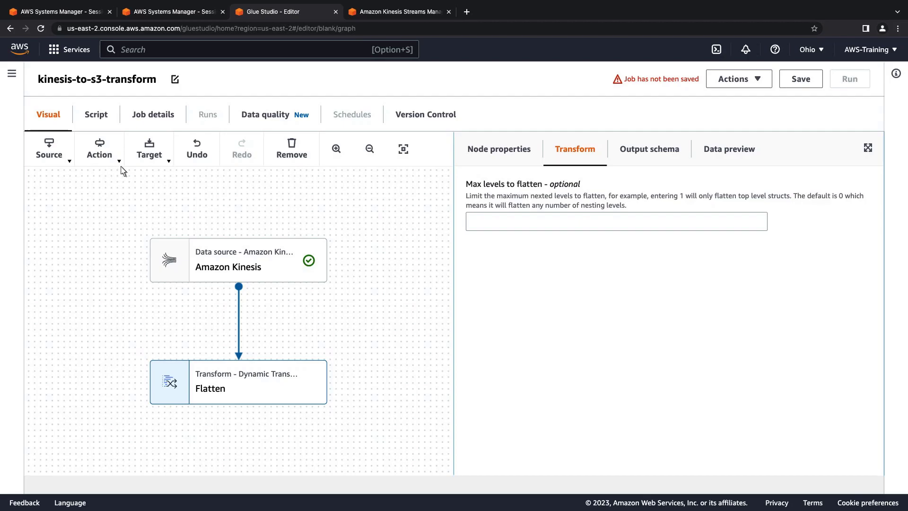
Add a Detect Sensitive Data transform set to detect specific selected patterns
left_click(99, 149)
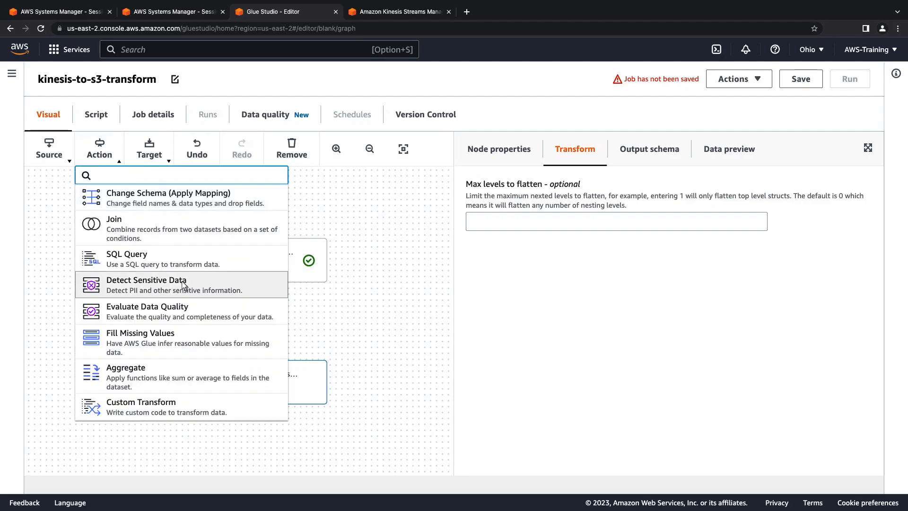
left_click(146, 284)
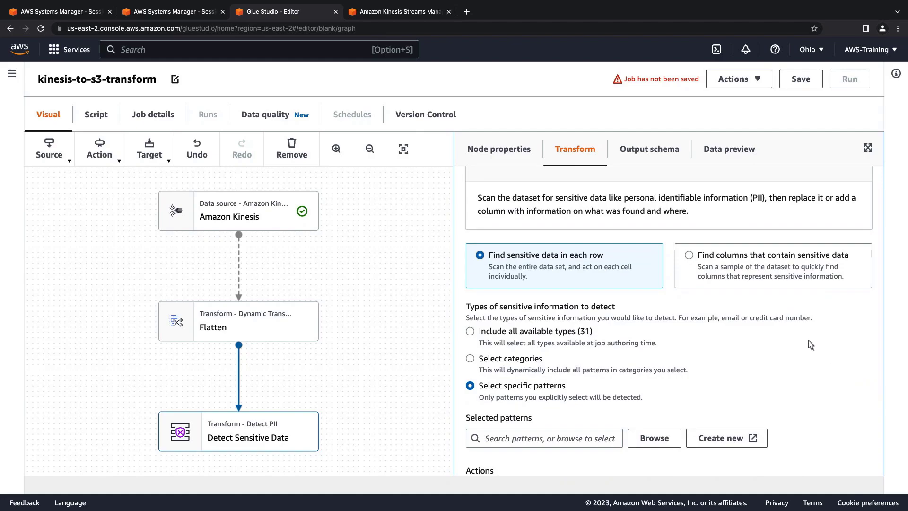
left_click(688, 254)
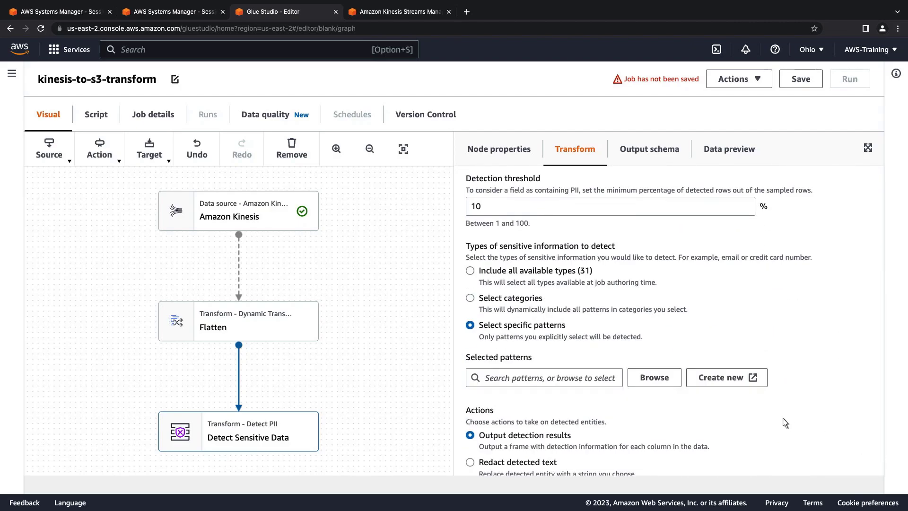
Choose Email Address and US Phone as the patterns to detect
left_click(654, 377)
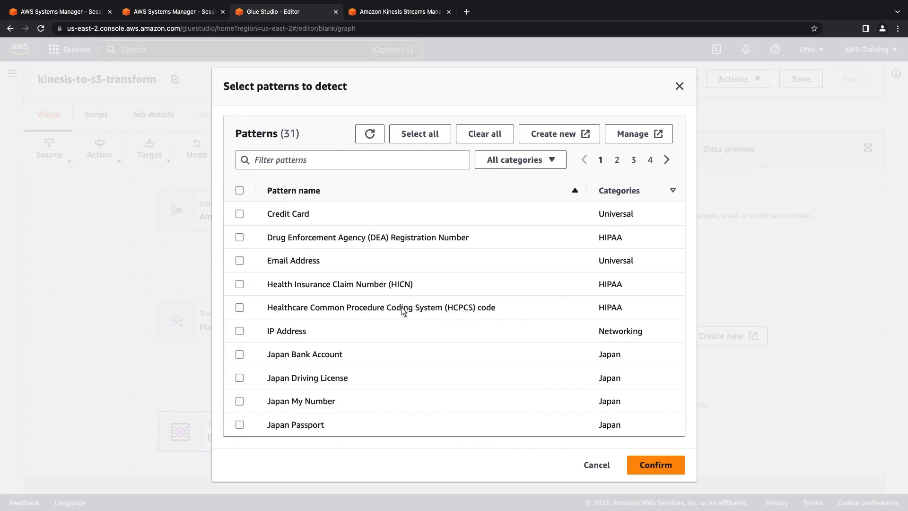
left_click(239, 260)
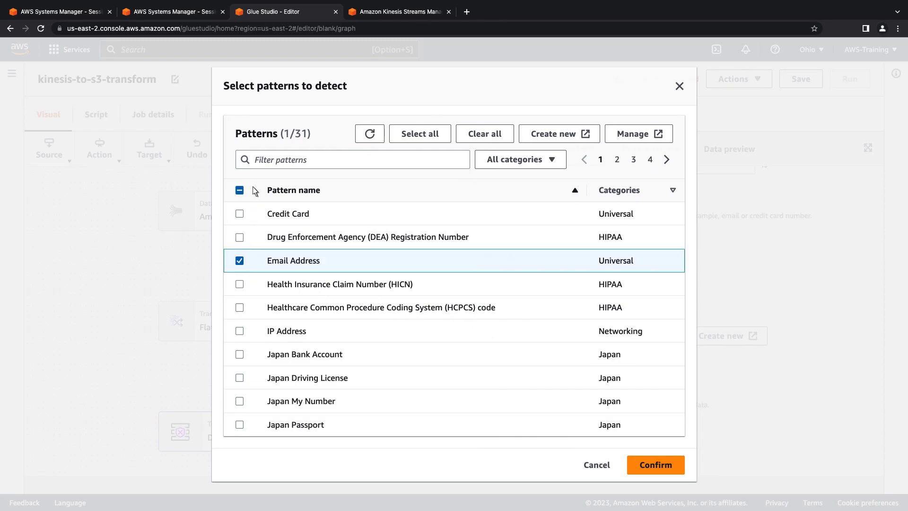
type("phone")
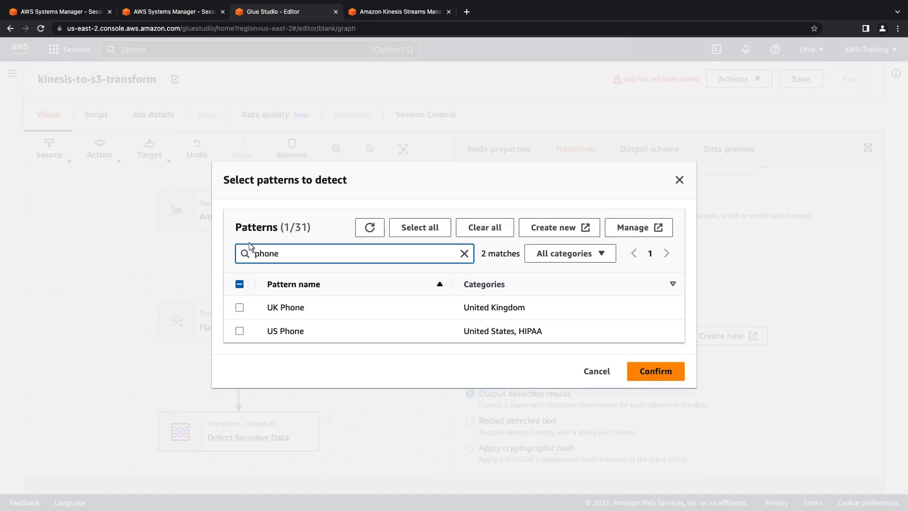
left_click(239, 331)
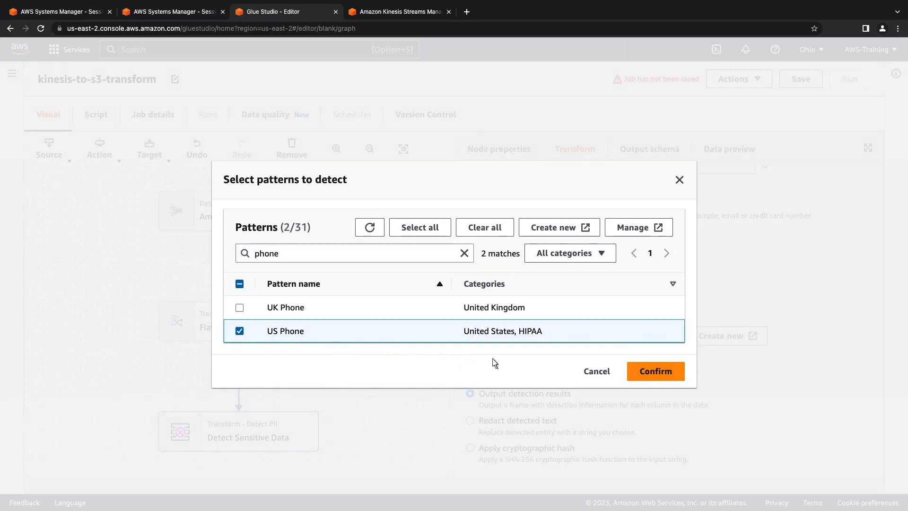
left_click(654, 371)
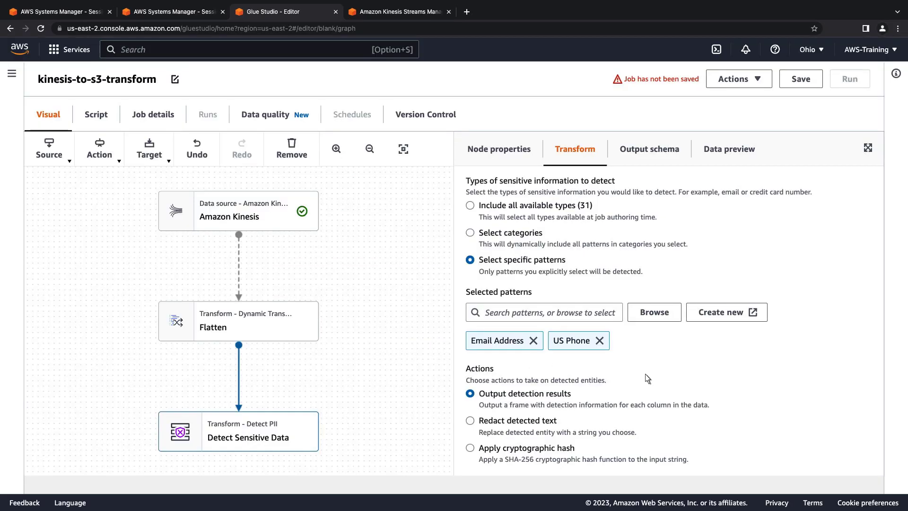
Redact detected values using ####### as the replacement text
left_click(470, 420)
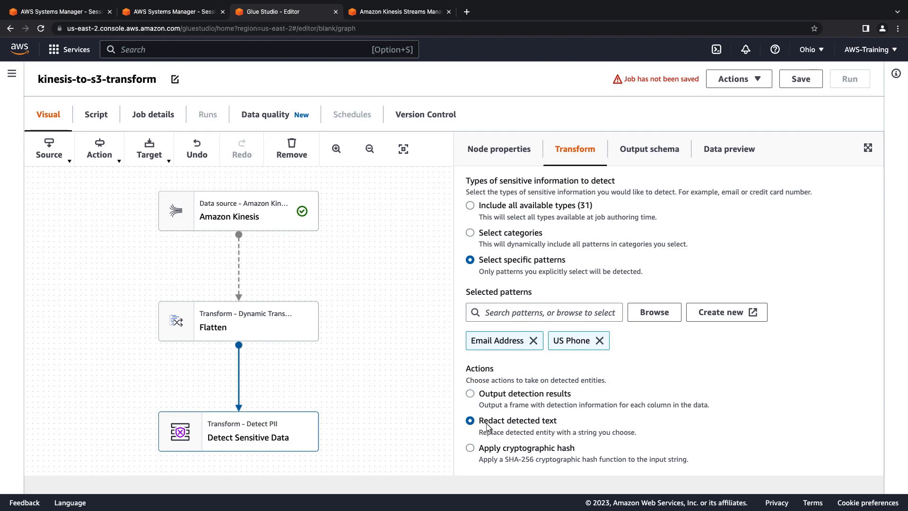
scroll("down", 3)
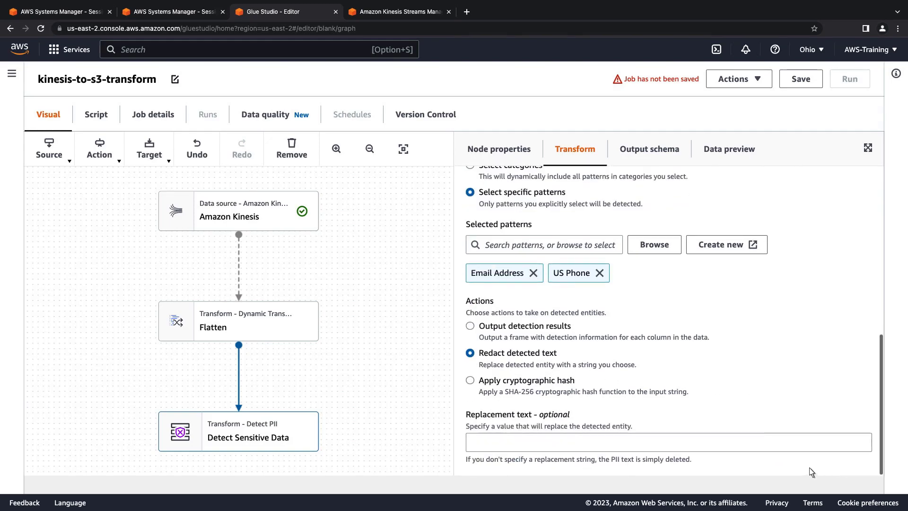
left_click(667, 441)
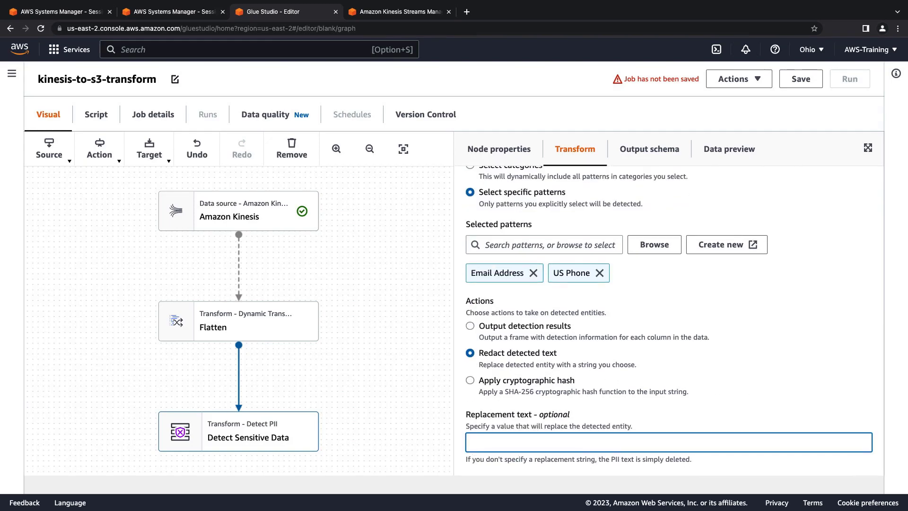
type("#######")
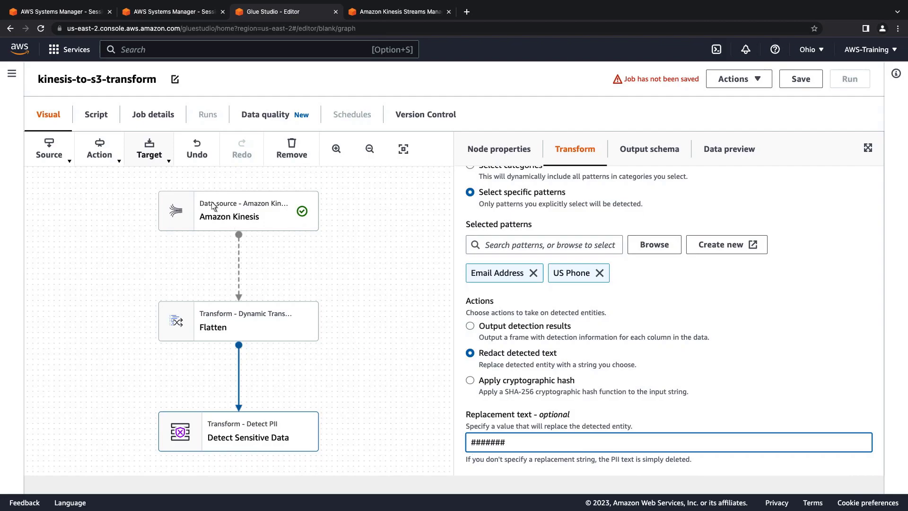
Add an Amazon S3 target writing Parquet with Snappy compression
left_click(149, 148)
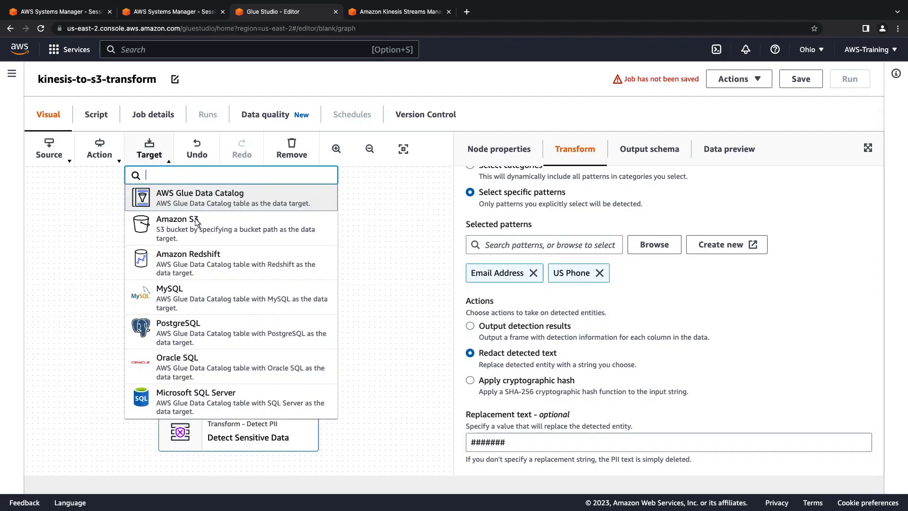
left_click(175, 226)
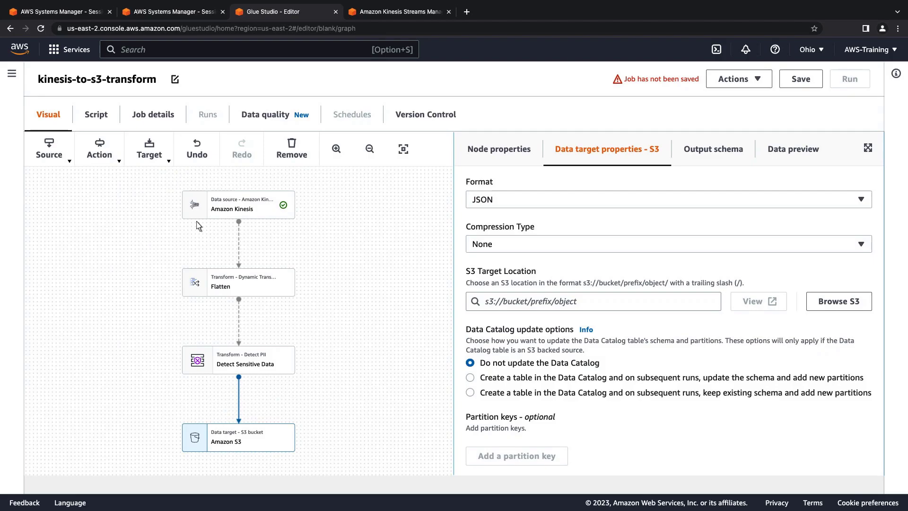
left_click(666, 199)
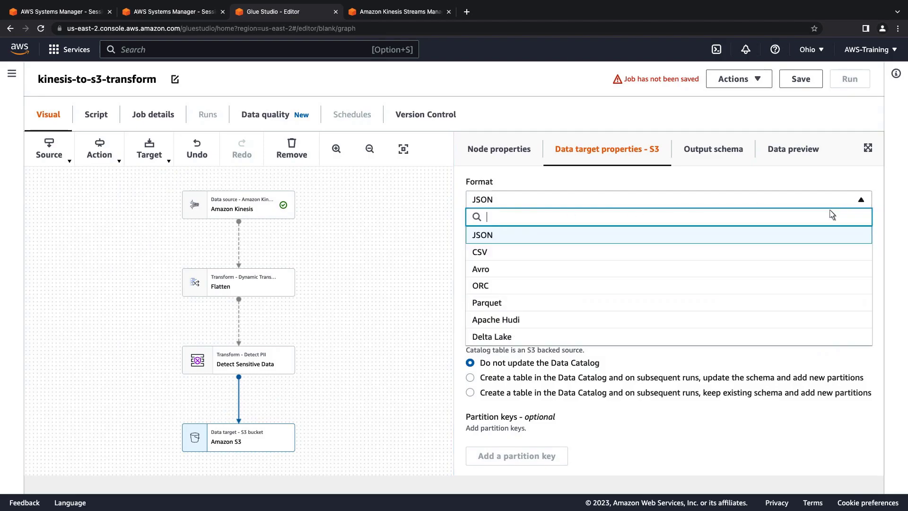
left_click(486, 303)
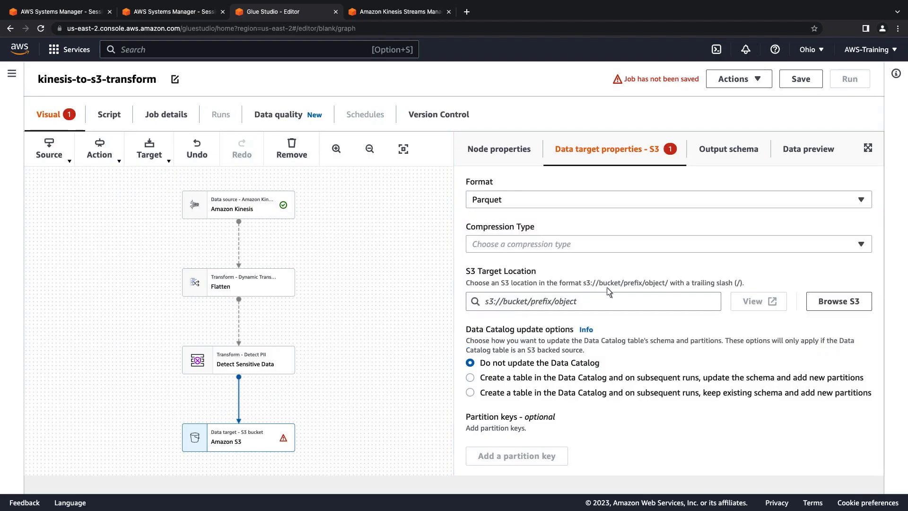
left_click(665, 243)
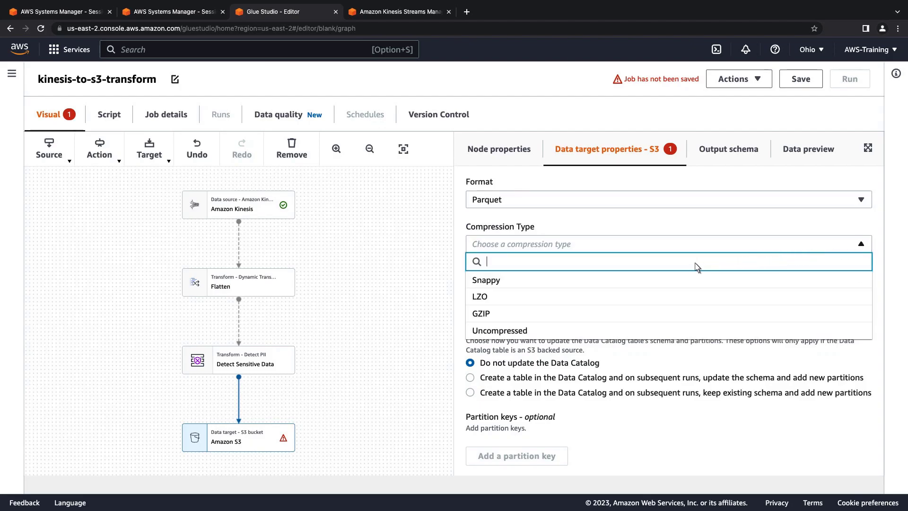
mouse_move(485, 280)
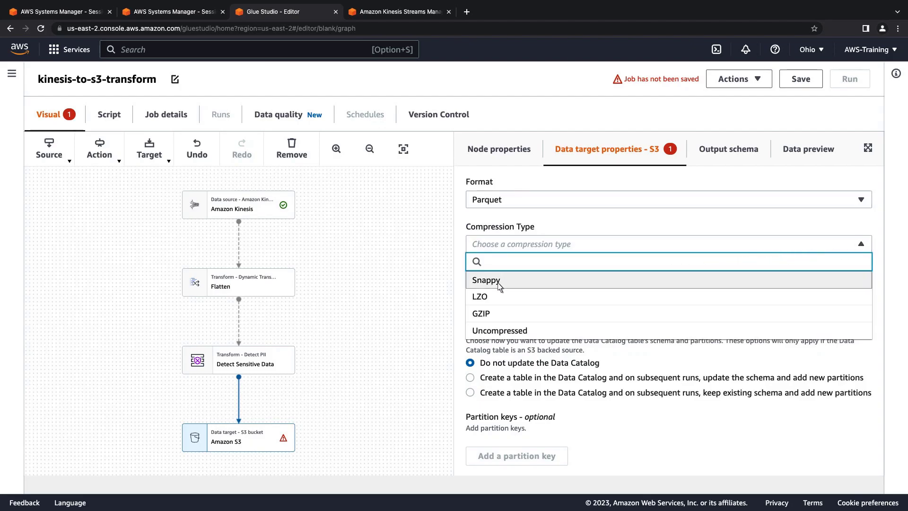
left_click(485, 280)
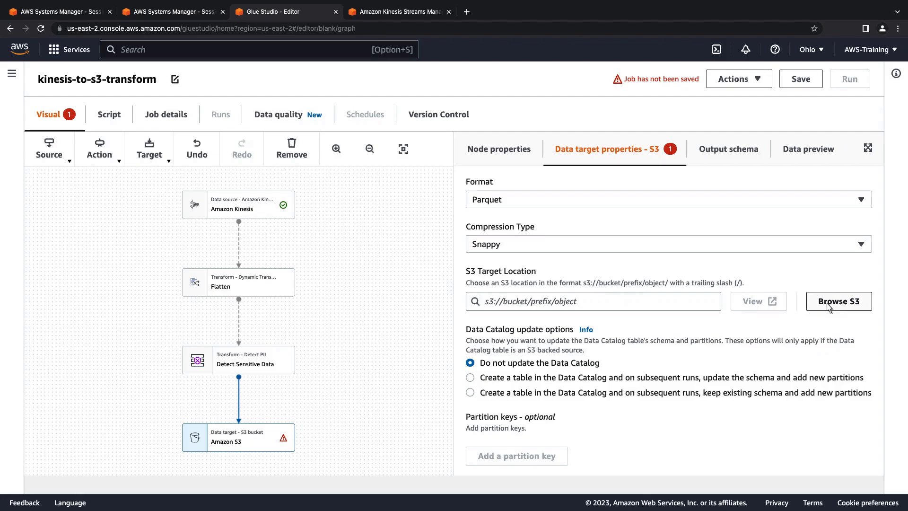
Set the target S3 location to the data-output/ folder
left_click(837, 300)
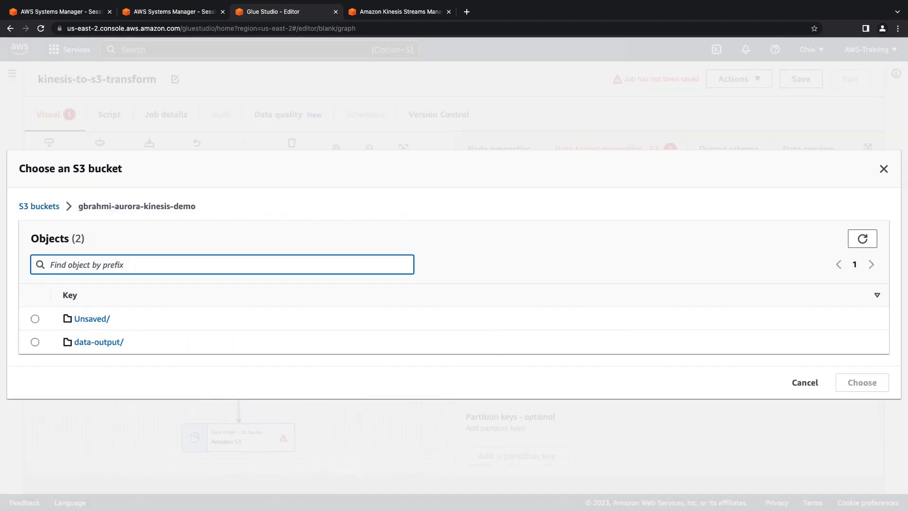
mouse_move(105, 372)
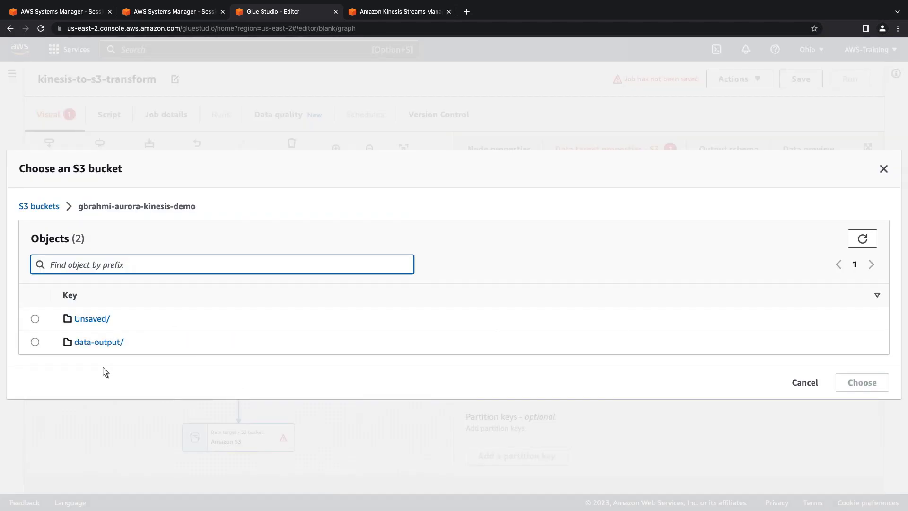
left_click(35, 342)
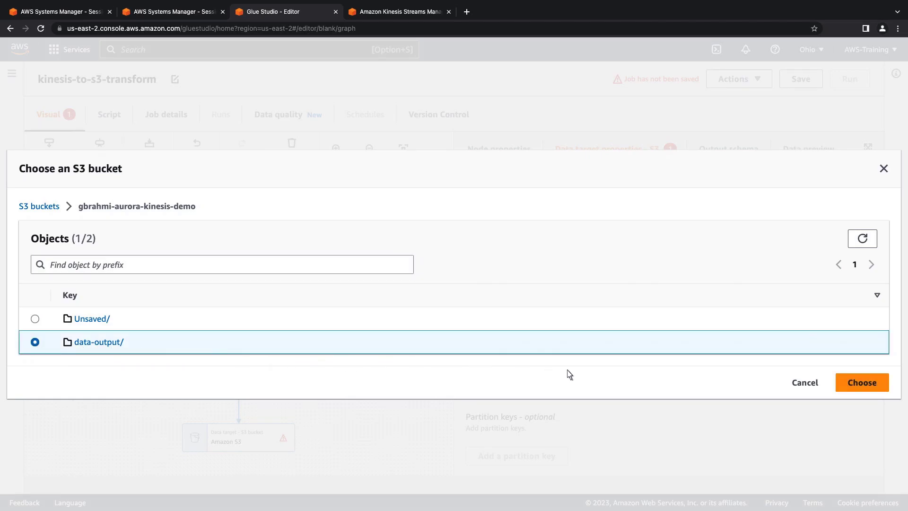
left_click(861, 382)
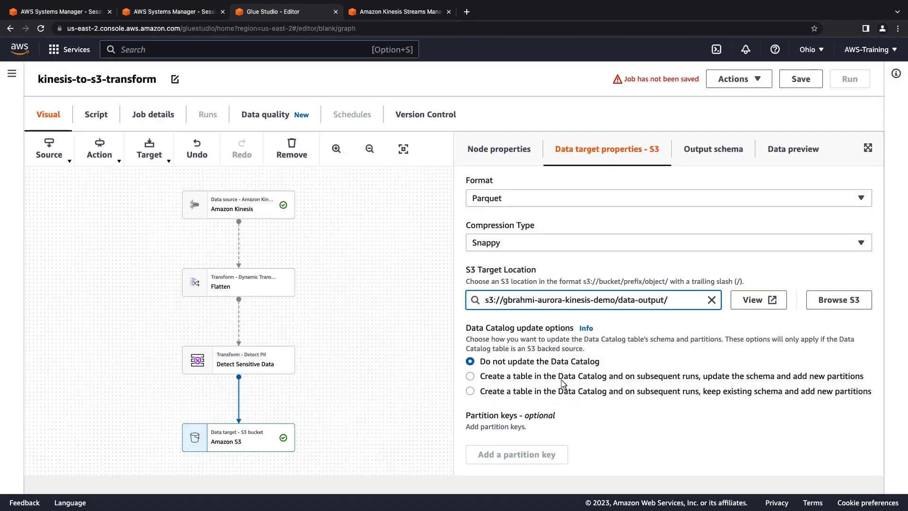
Create catalog table kinesis-users in the default database, updating its schema
left_click(470, 375)
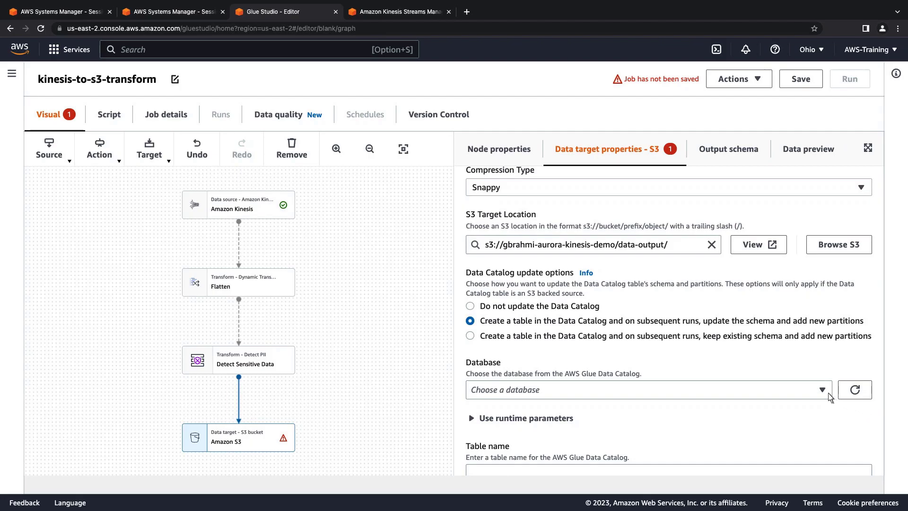
left_click(644, 389)
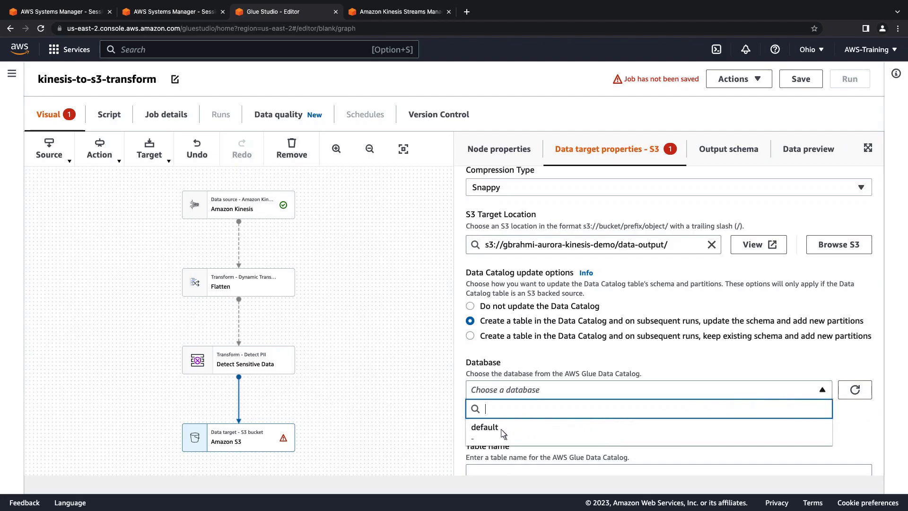
left_click(484, 427)
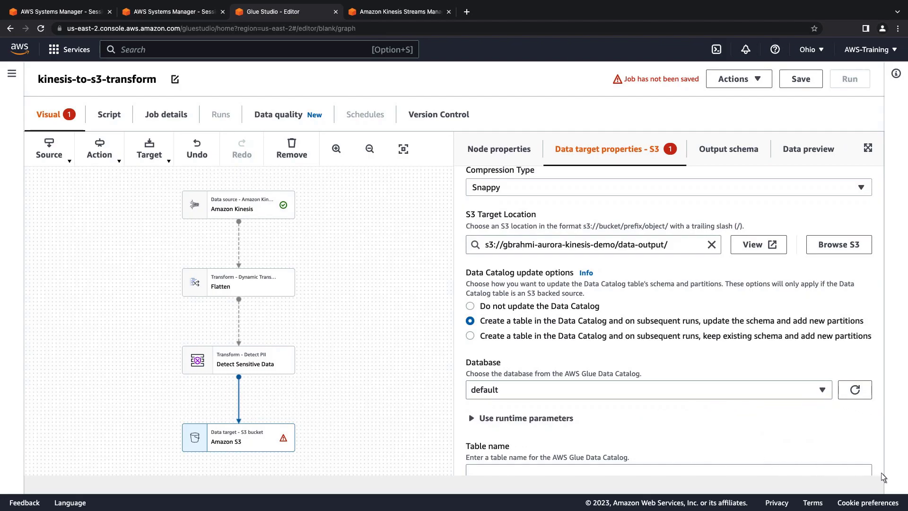
scroll("down", 3)
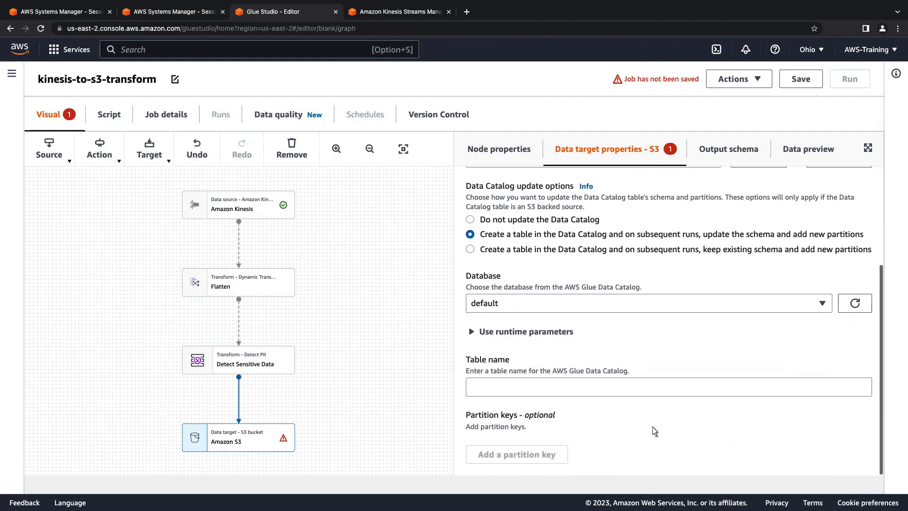
type("kinesis-users")
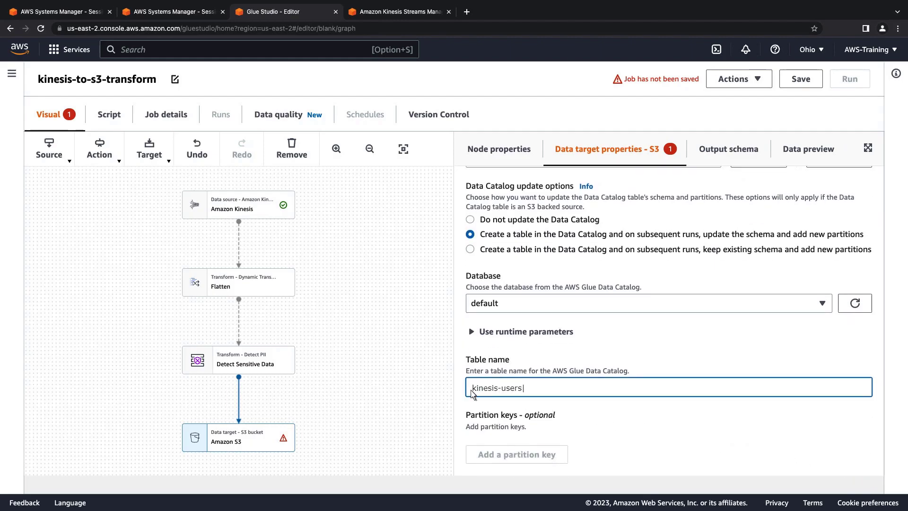
left_click(801, 78)
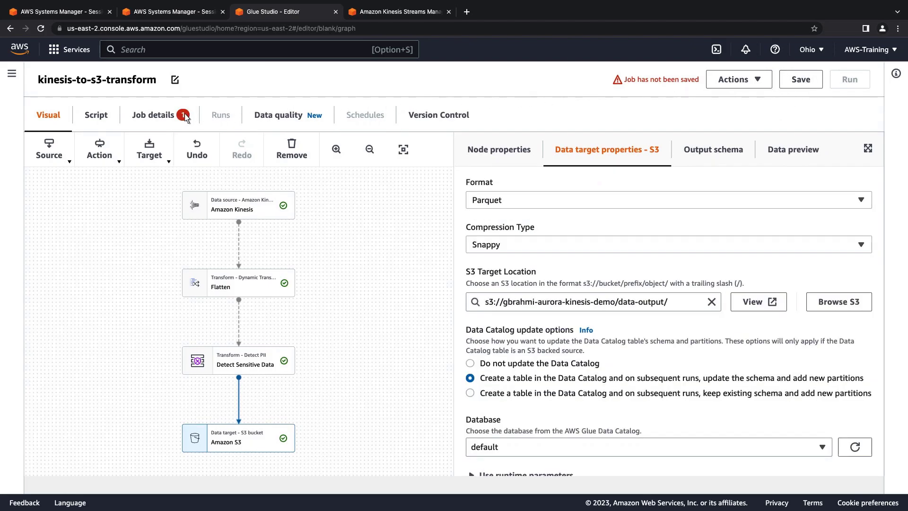
Review the generated script, then set the job's IAM role to glue-kinesis-role
left_click(96, 115)
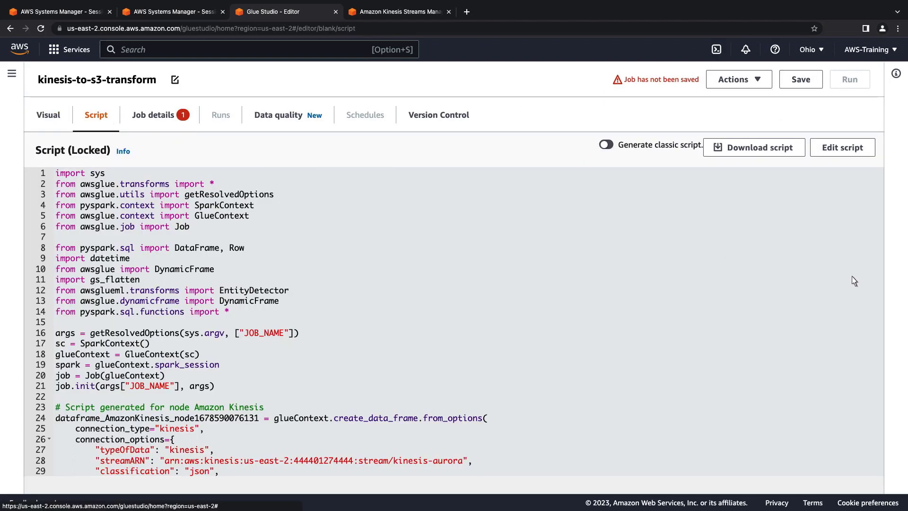
scroll("down", 3)
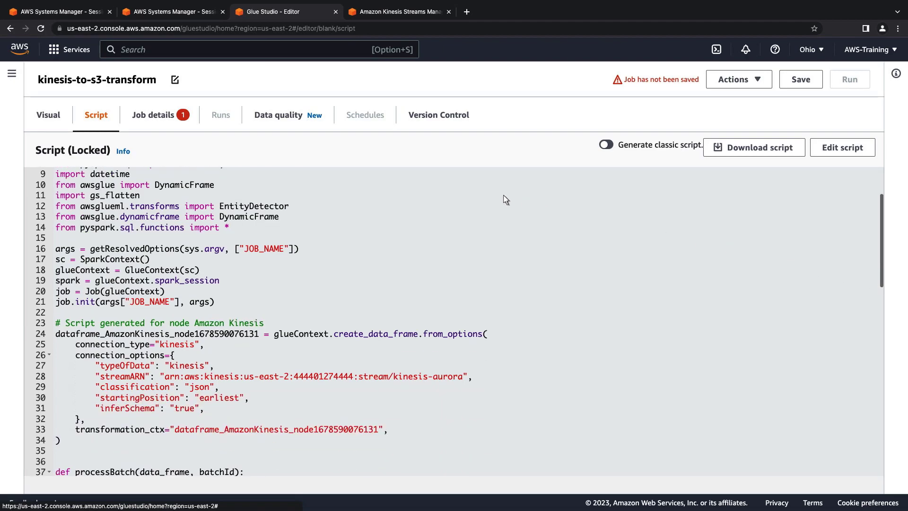
left_click(153, 115)
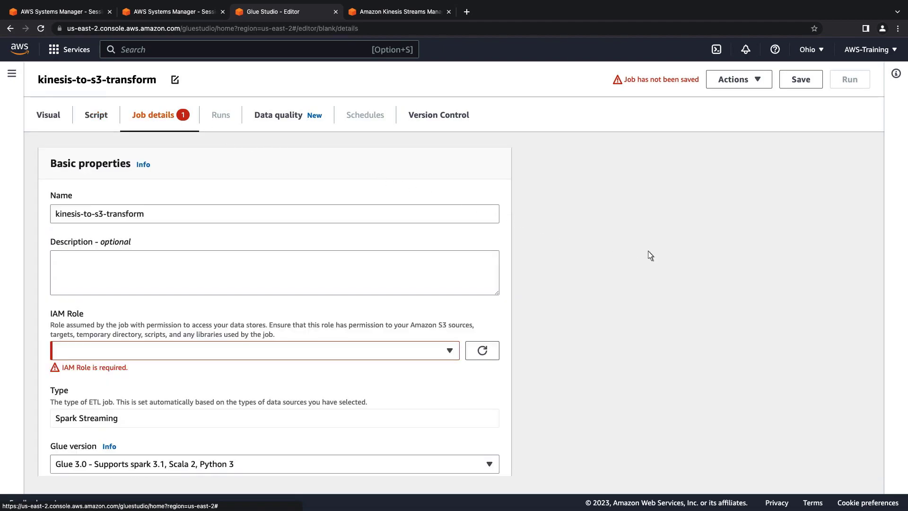
scroll("down", 3)
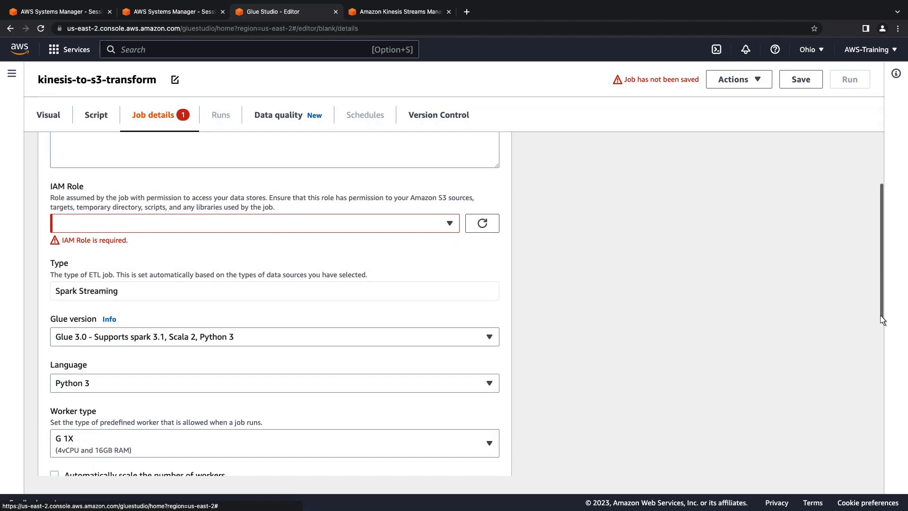
left_click(255, 223)
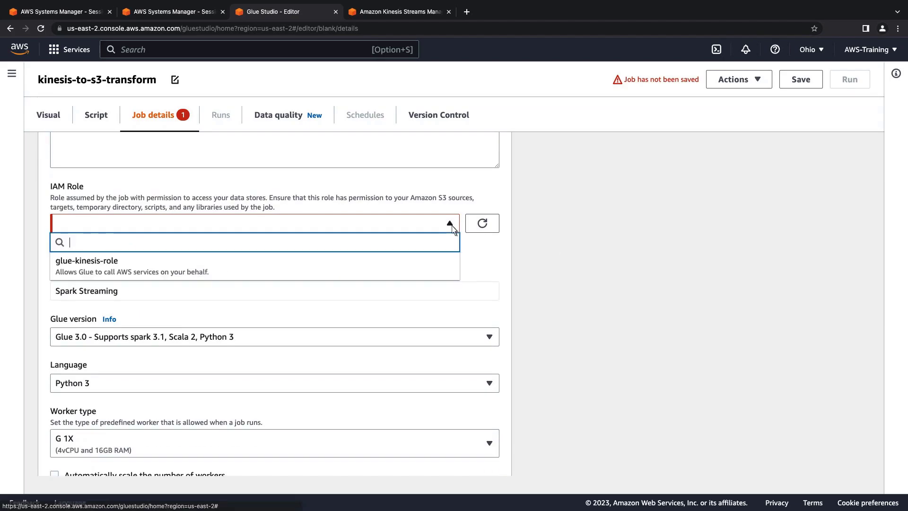
left_click(86, 261)
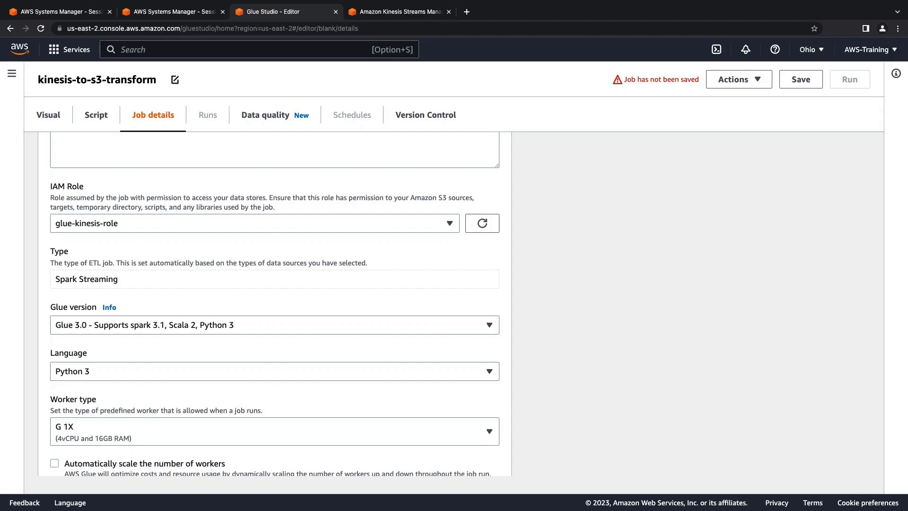
mouse_move(651, 127)
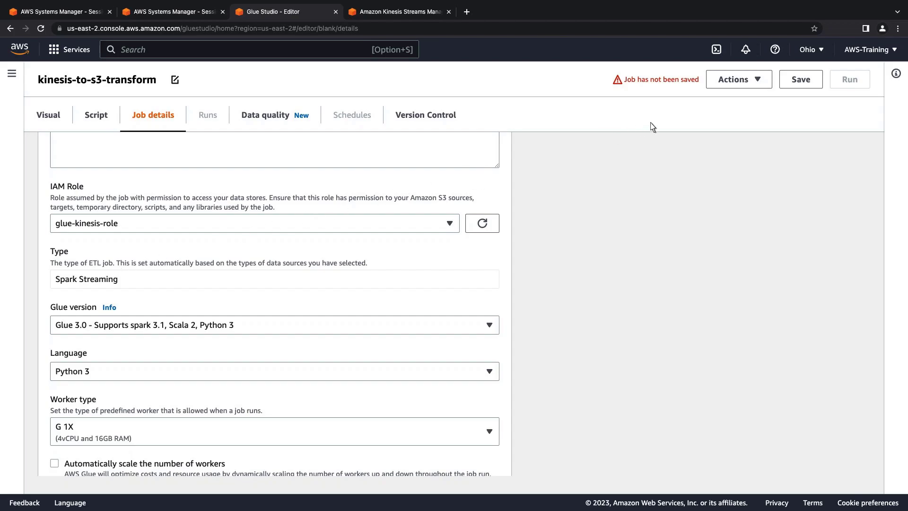
Save the job, start a run, and view its Running status in the Runs tab
left_click(800, 79)
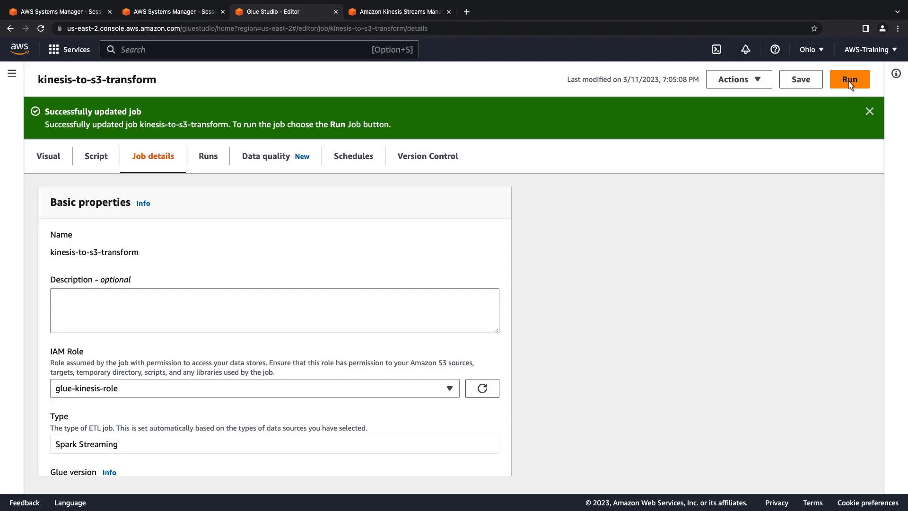
left_click(849, 79)
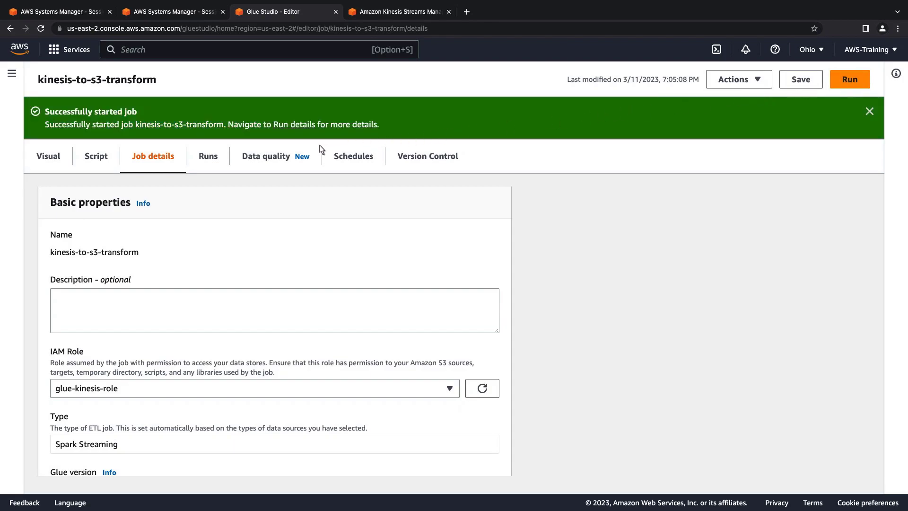
left_click(207, 156)
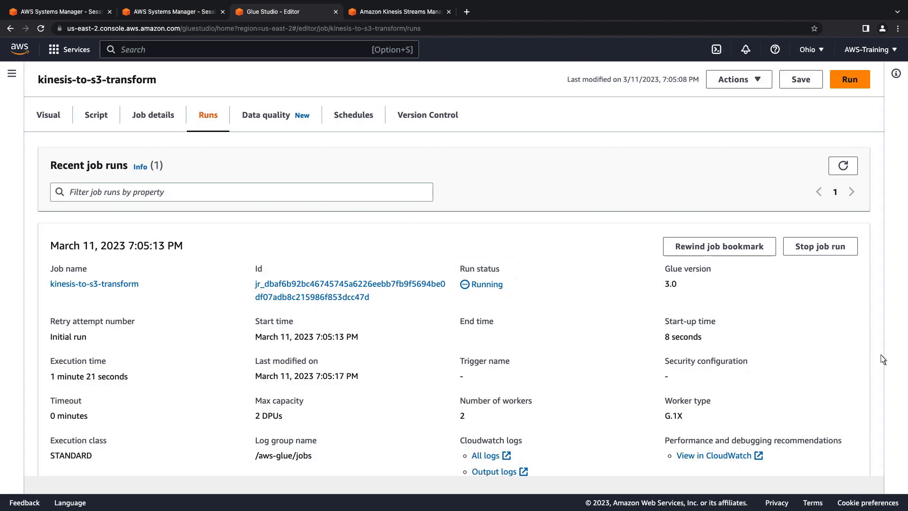
scroll("down", 3)
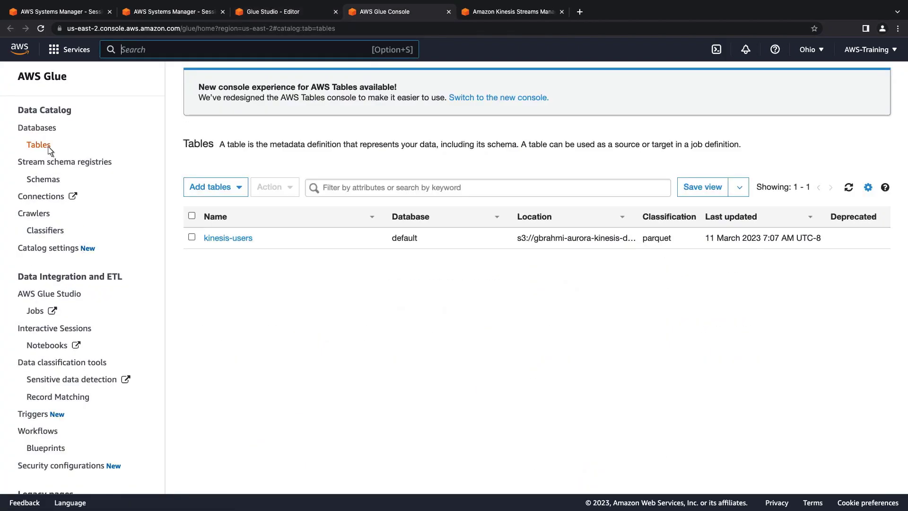
Switch to the new tables console, open kinesis-users and choose Actions > View data
left_click(498, 97)
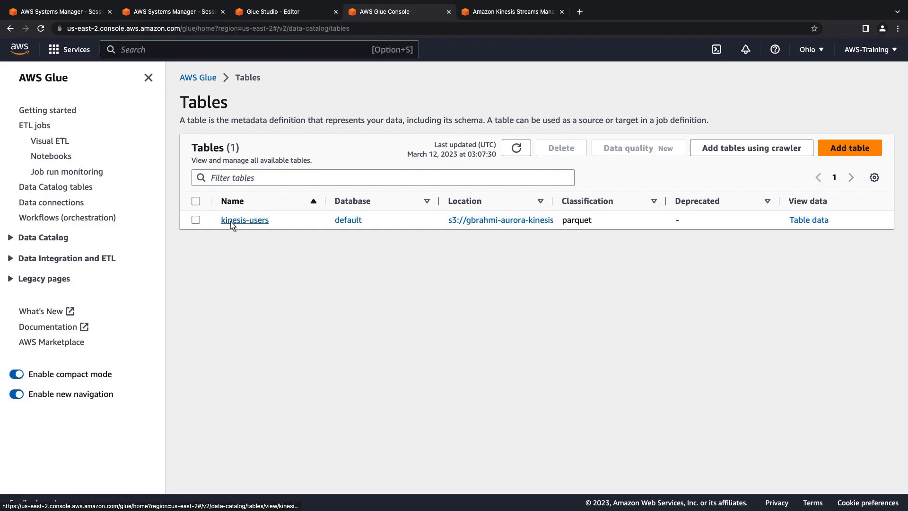
left_click(244, 219)
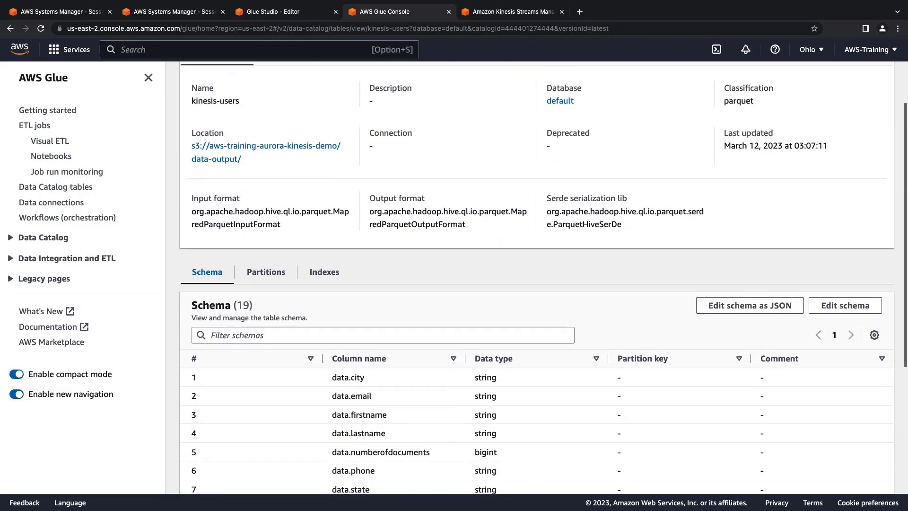
scroll("up", 3)
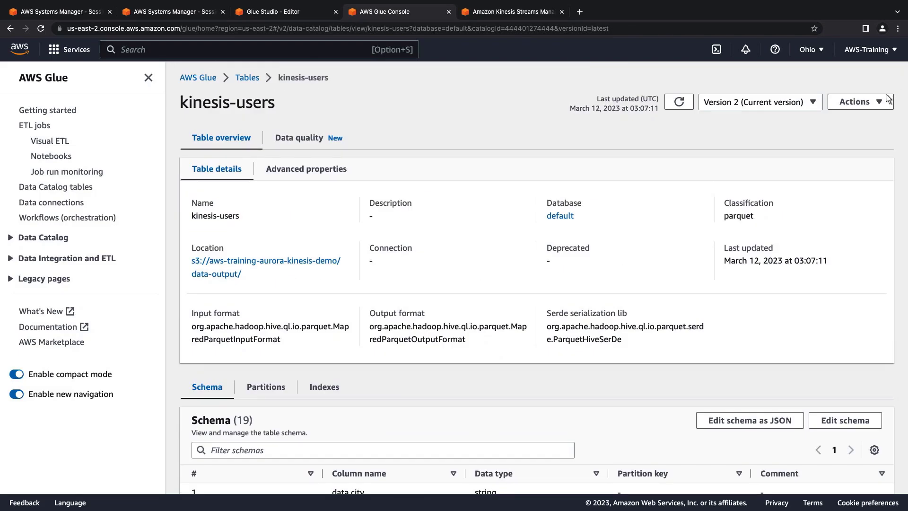
left_click(860, 102)
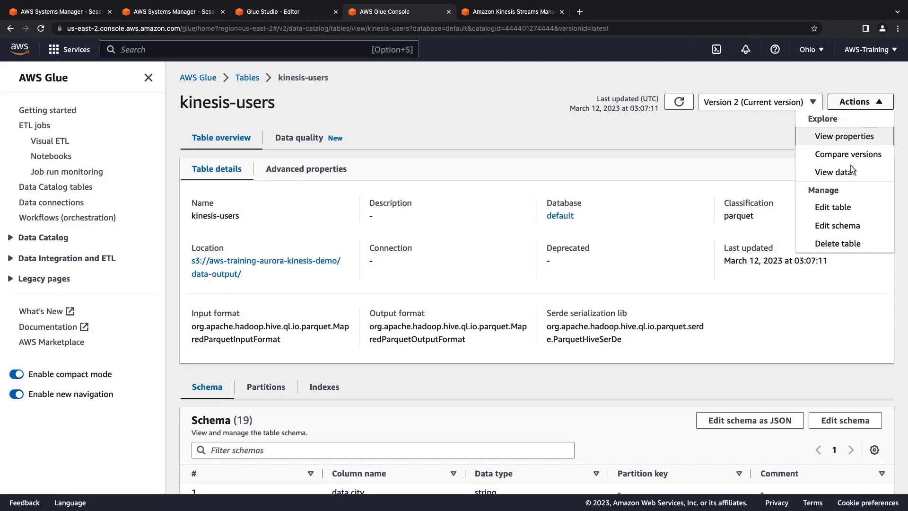
left_click(834, 171)
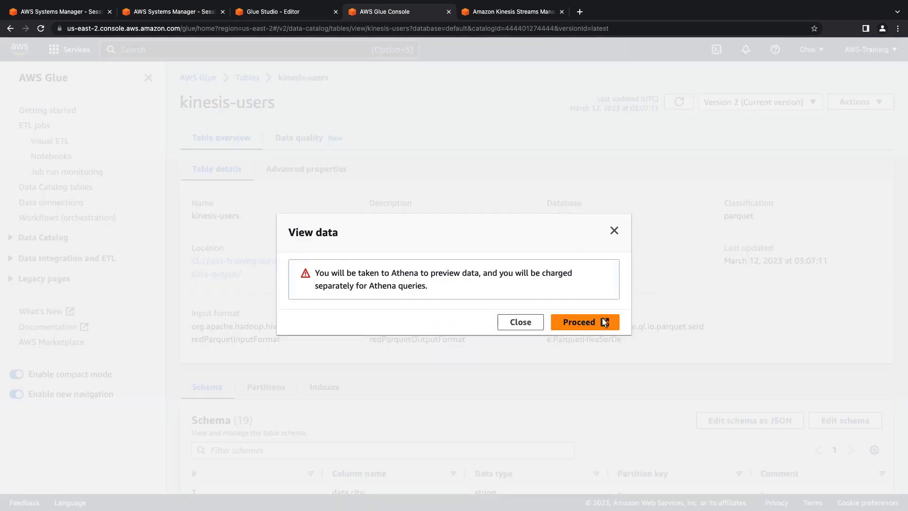
Proceed to Athena to run the ten-row preview of kinesis-users, then search for s3
left_click(584, 322)
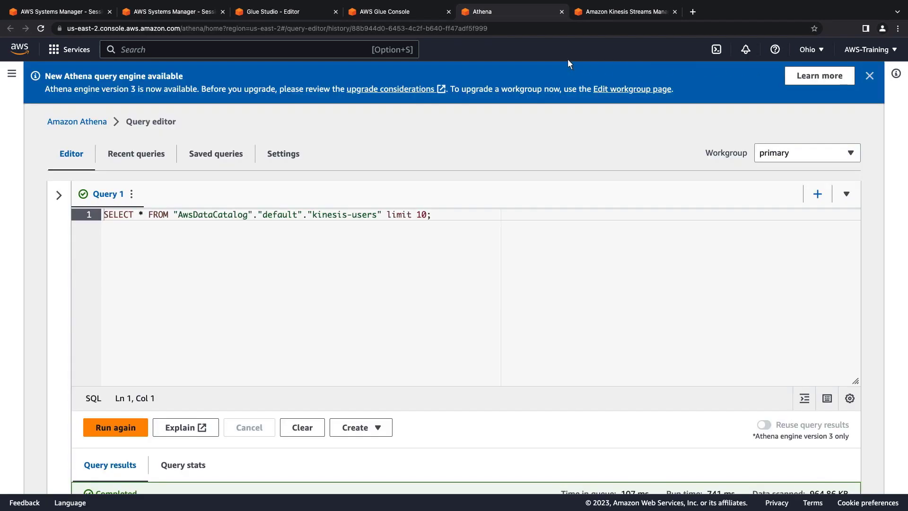
type("s3")
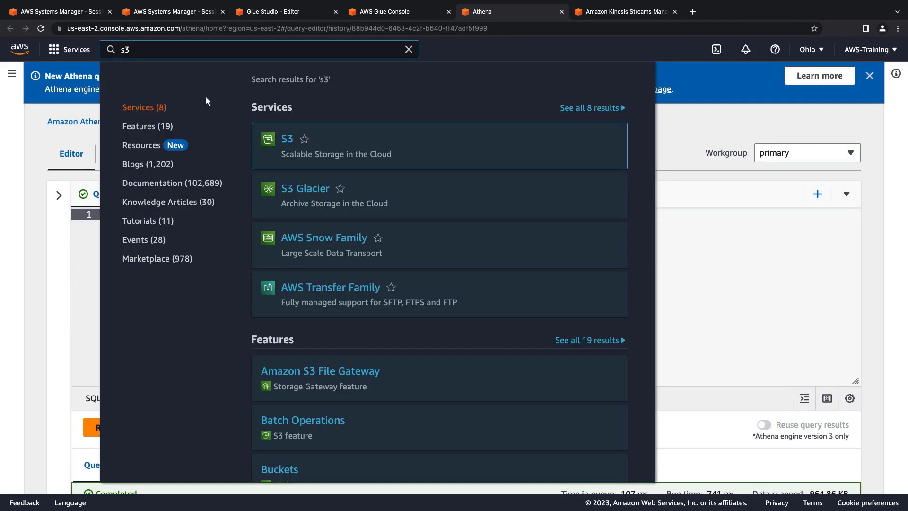
Browse data-output/ through ingest_year=2023, month=03, day=12, hour=03 to see the parquet files, then return to Glue Studio
left_click(286, 138)
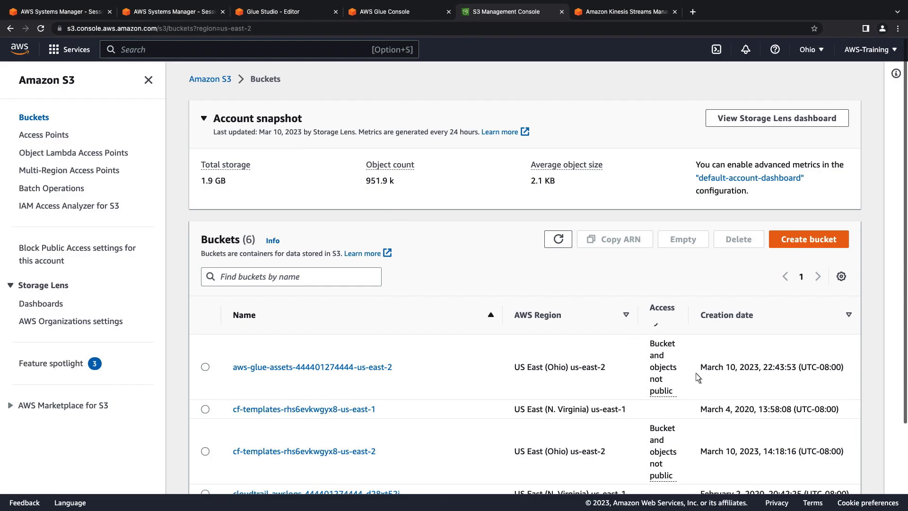
scroll("down", 3)
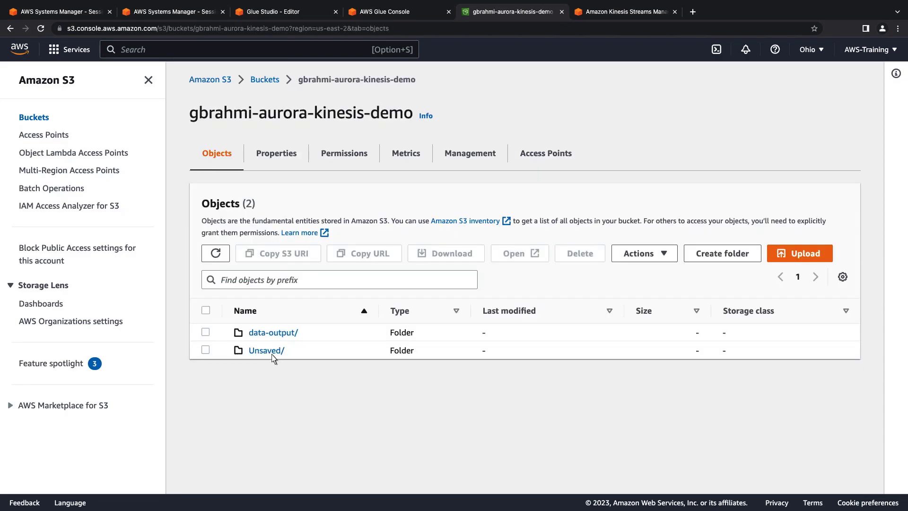
left_click(272, 331)
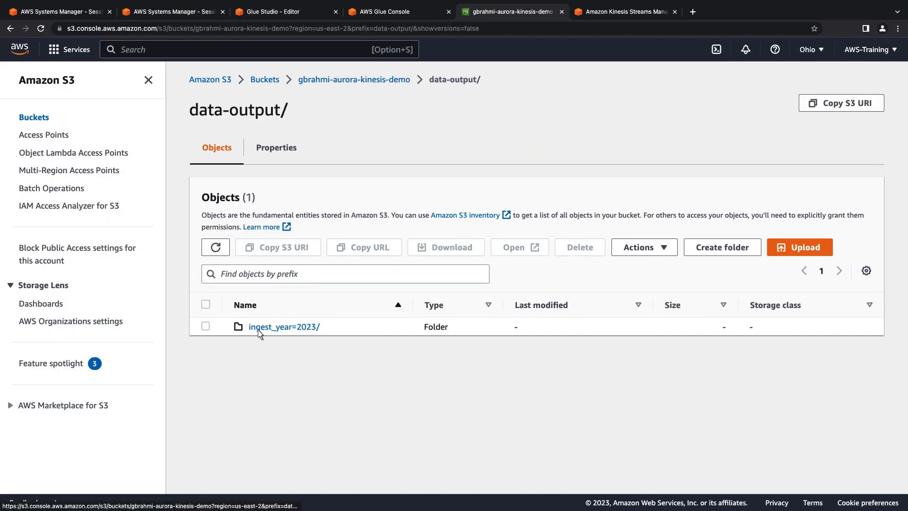
left_click(283, 326)
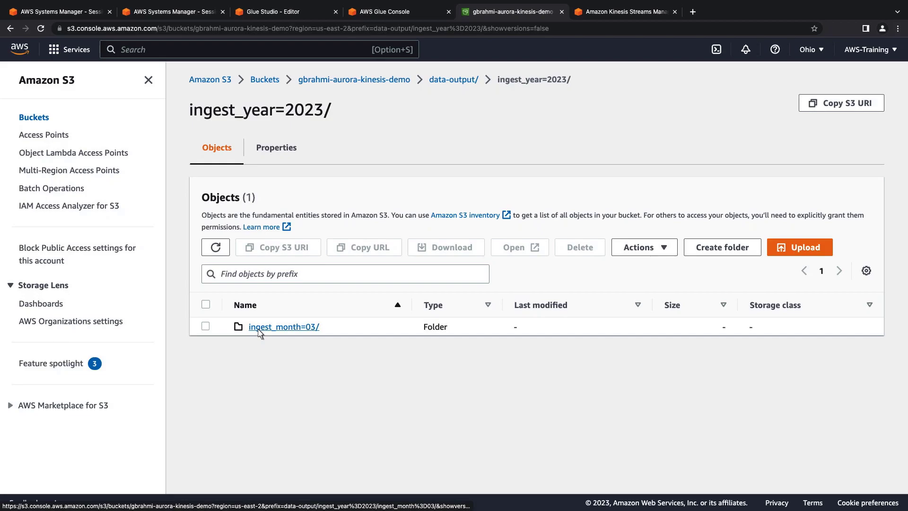
left_click(284, 326)
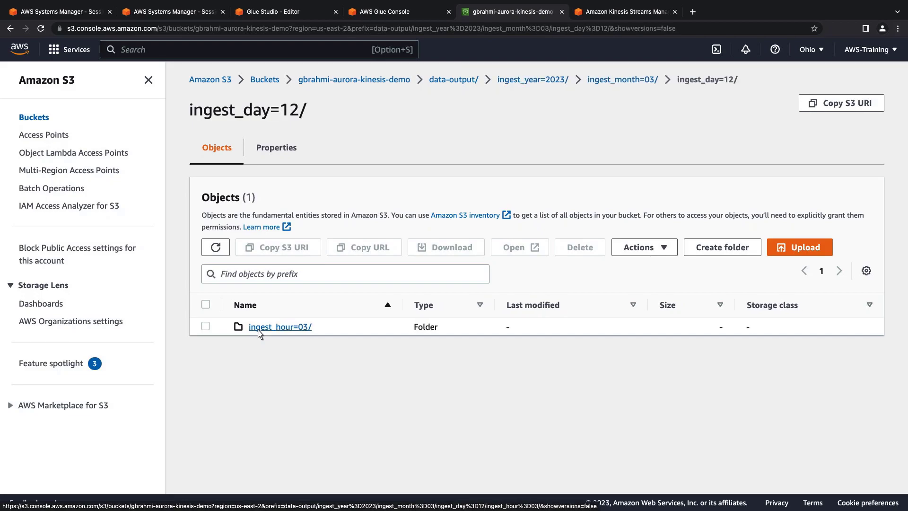
left_click(280, 327)
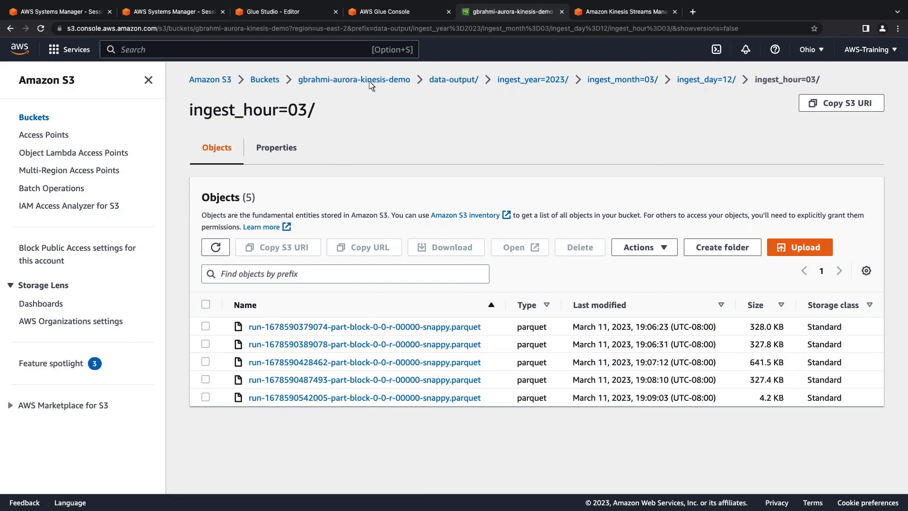
left_click(398, 11)
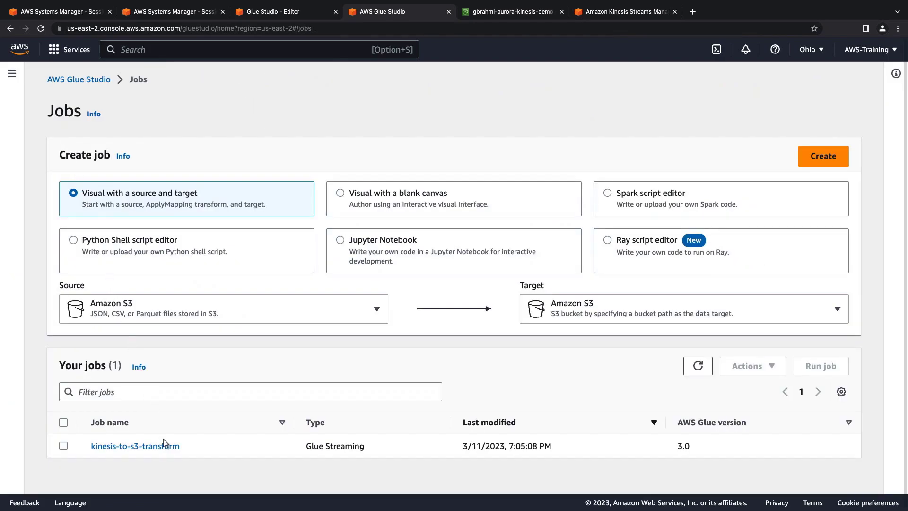
Stop the running kinesis-to-s3-transform job from its Runs tab
left_click(135, 446)
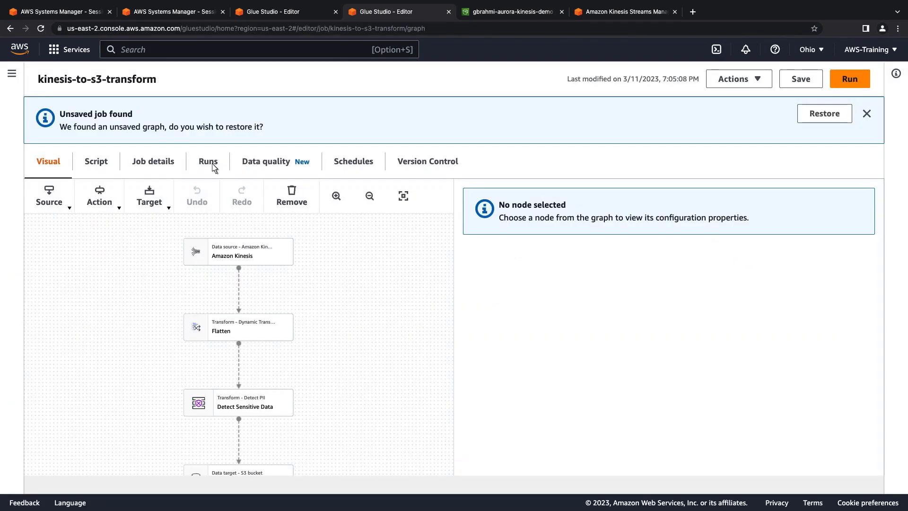
left_click(207, 161)
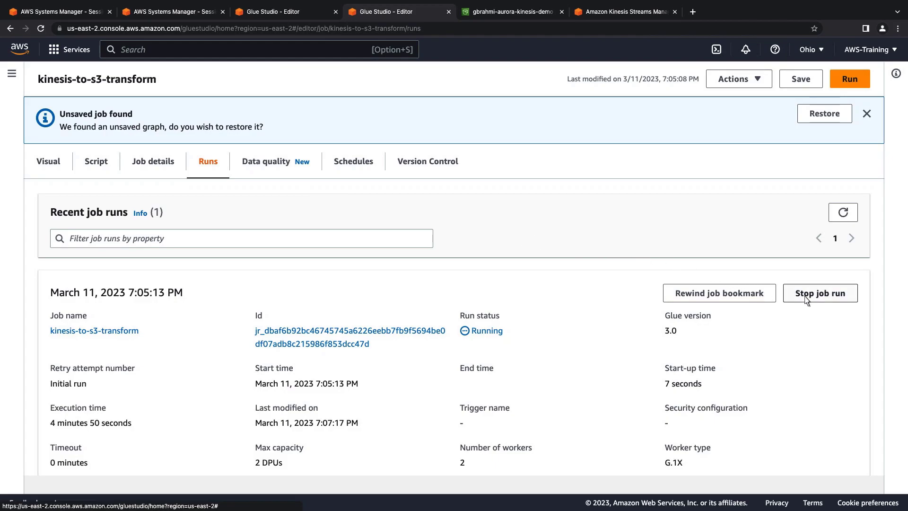
left_click(820, 292)
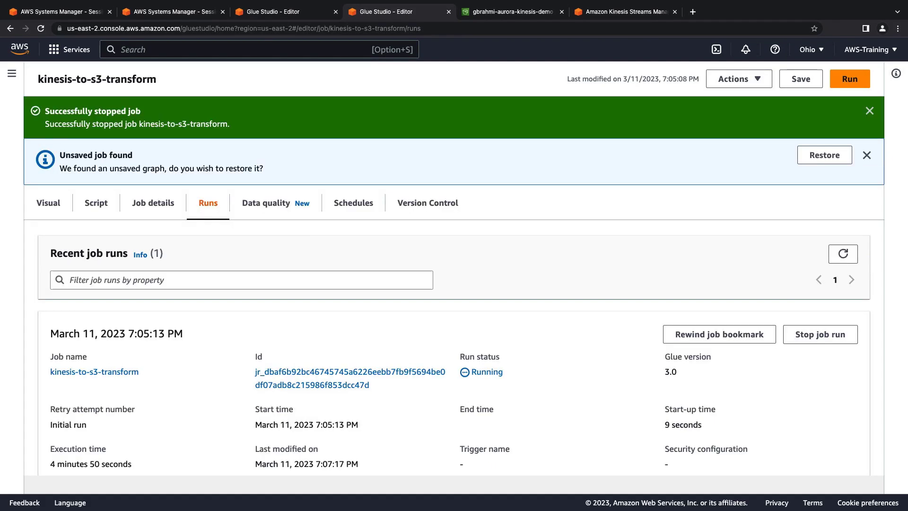